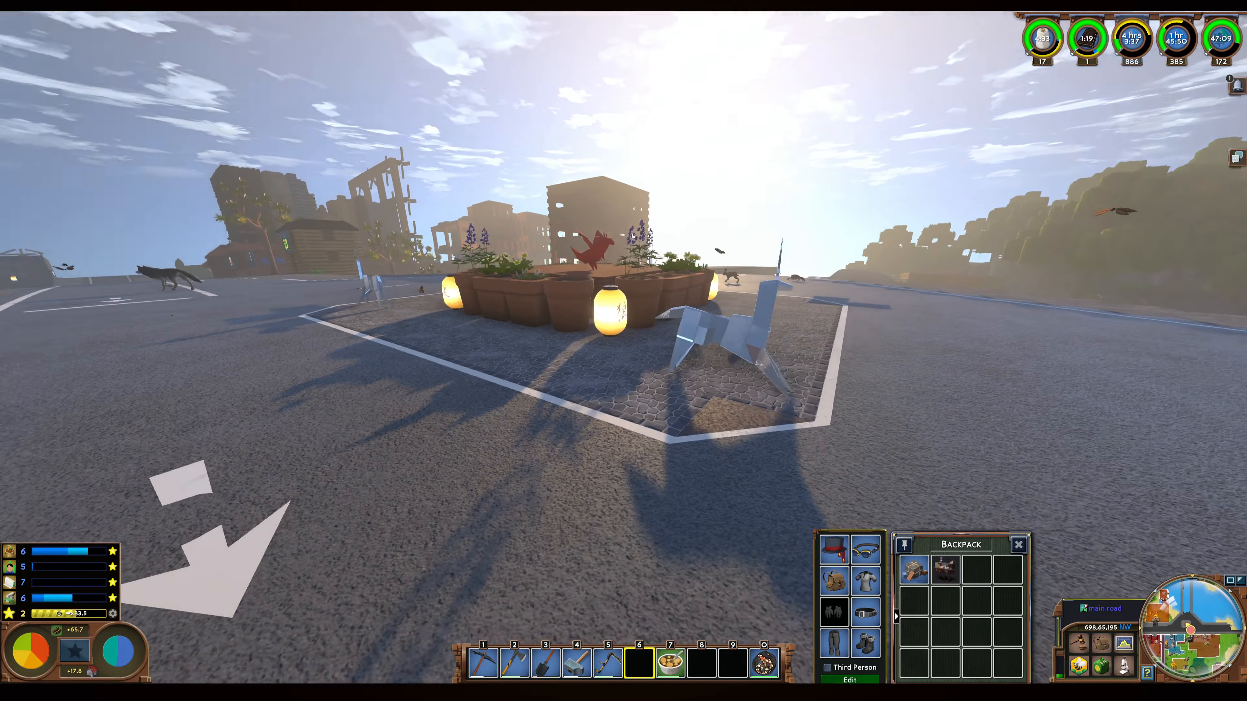
{"action": "mouse_move", "coordinate": [624, 350]}
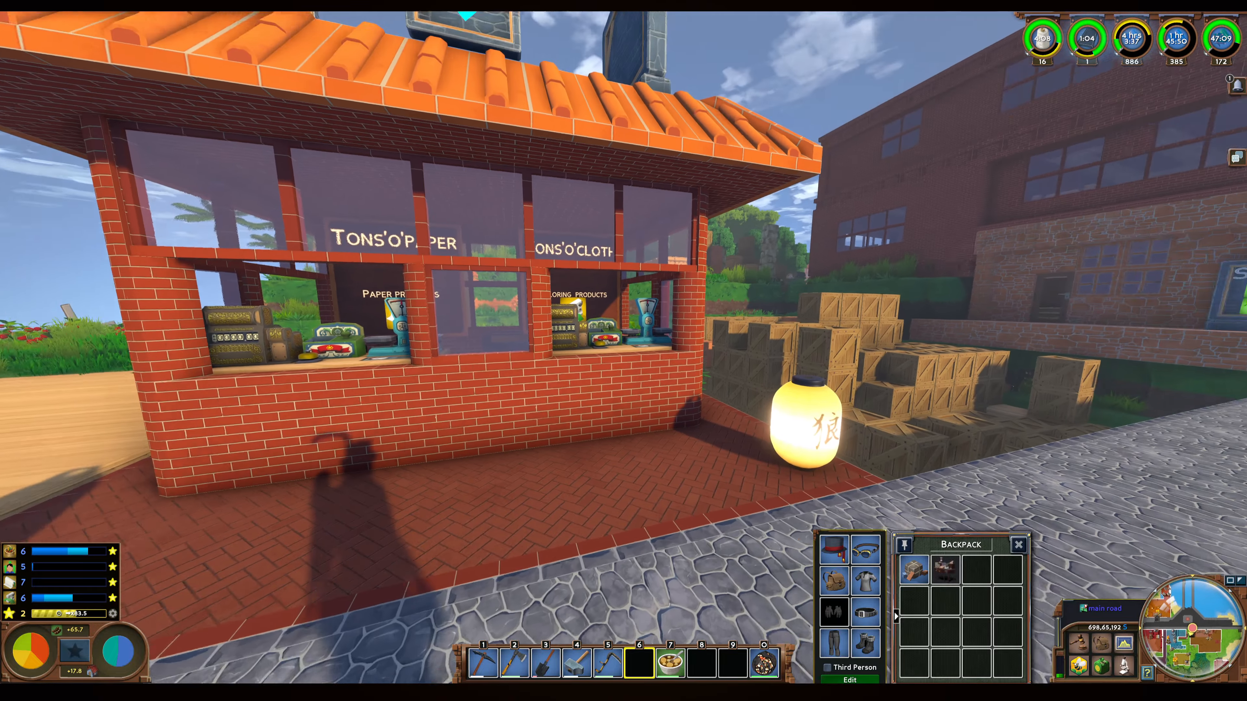
{"action": "mouse_move", "coordinate": [623, 350]}
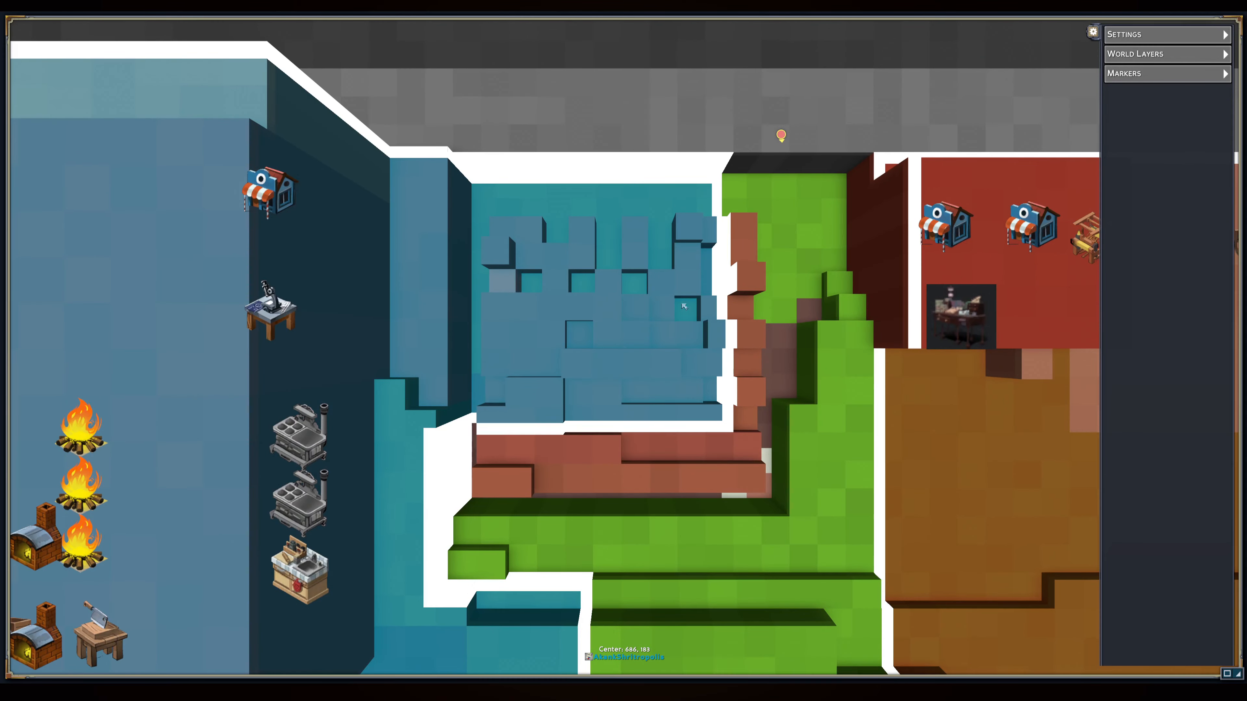
{"action": "mouse_move", "coordinate": [778, 340]}
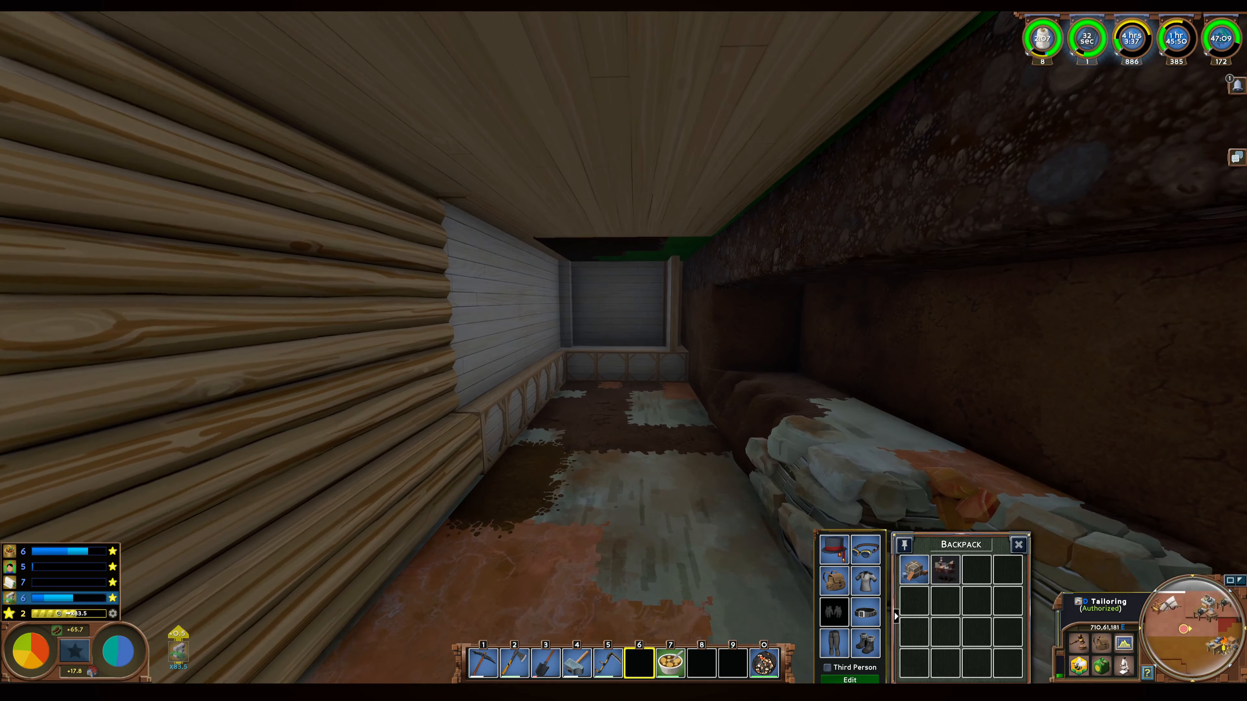
{"action": "mouse_move", "coordinate": [624, 350]}
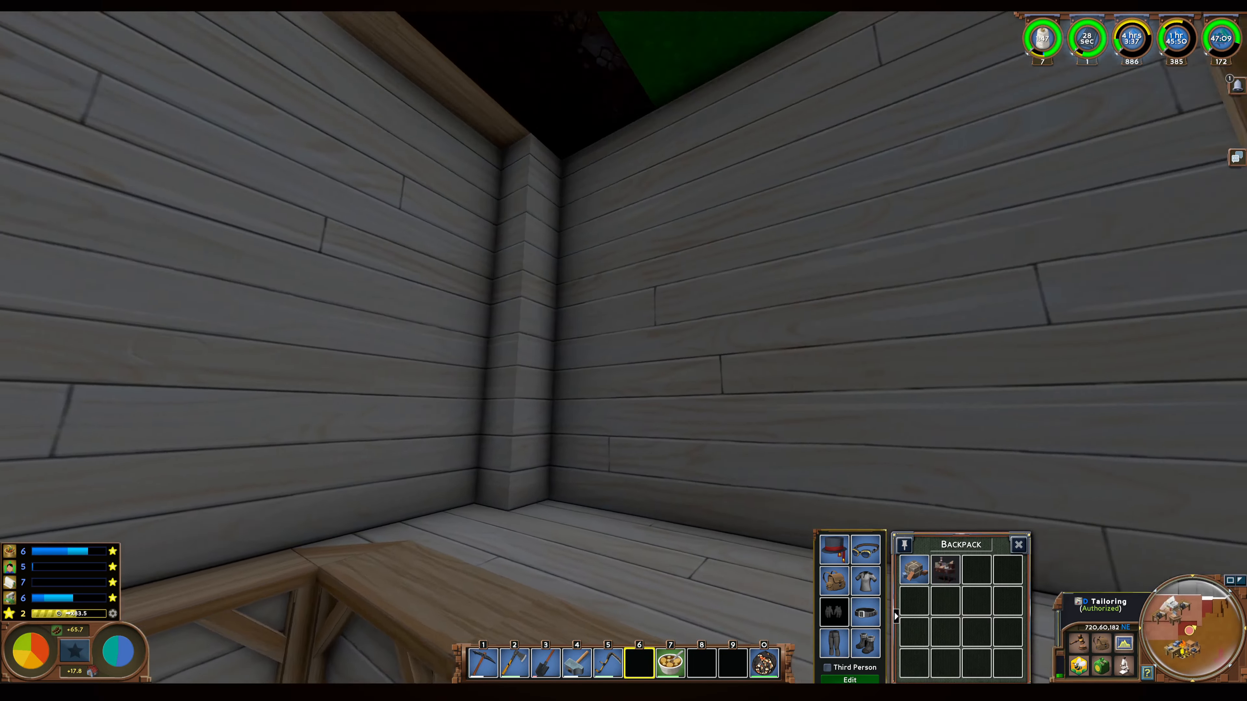
{"action": "mouse_move", "coordinate": [624, 318]}
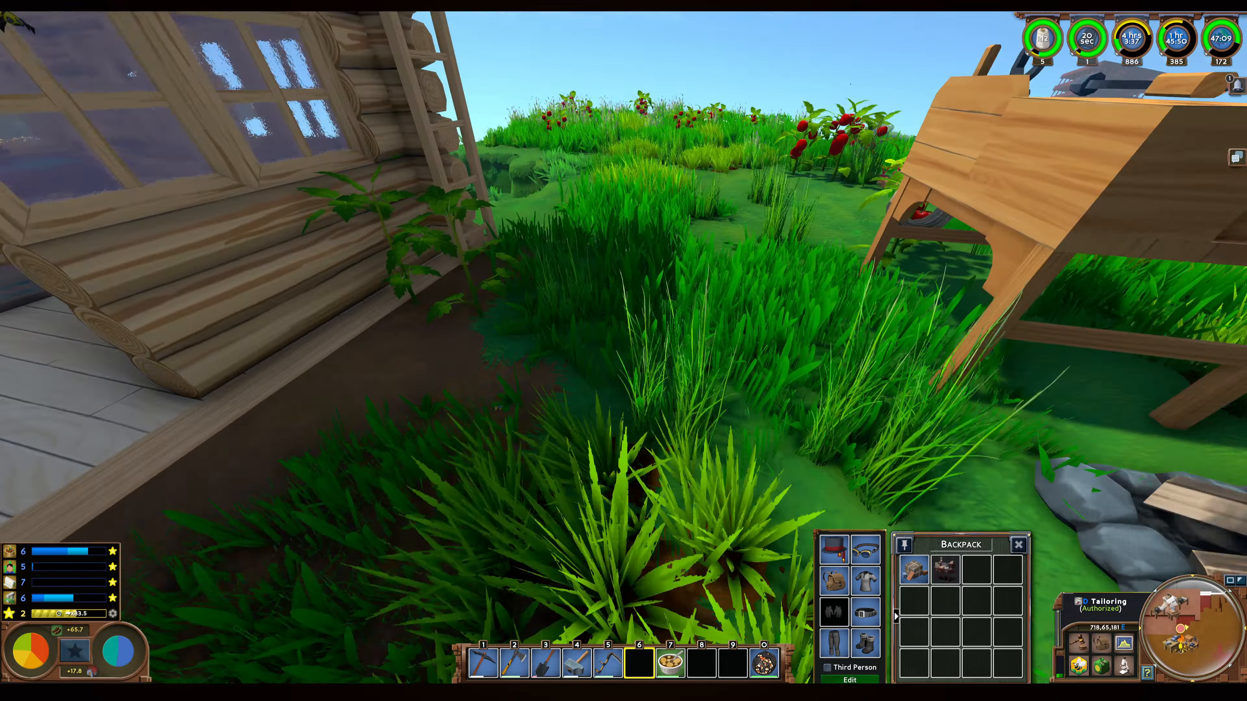
{"action": "mouse_move", "coordinate": [623, 318]}
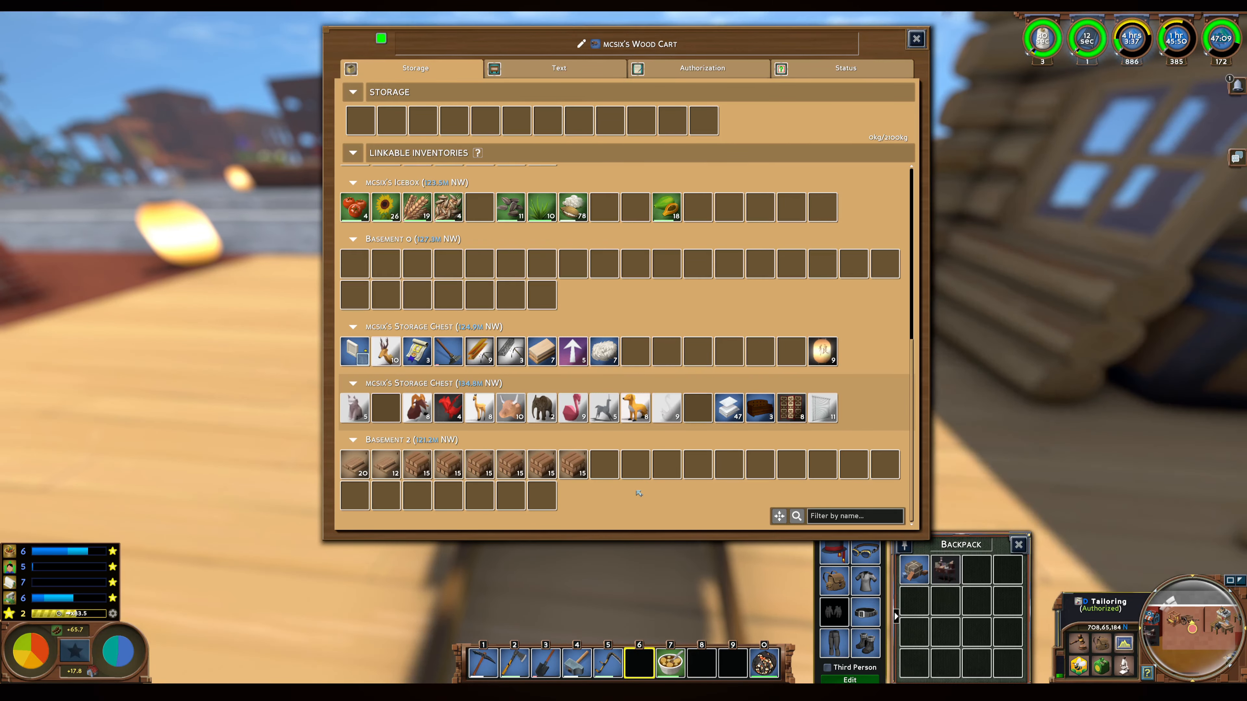
Close the Wood Cart's storage window and return to the Basement -1 corridor.
{"action": "left_click", "coordinate": [915, 39]}
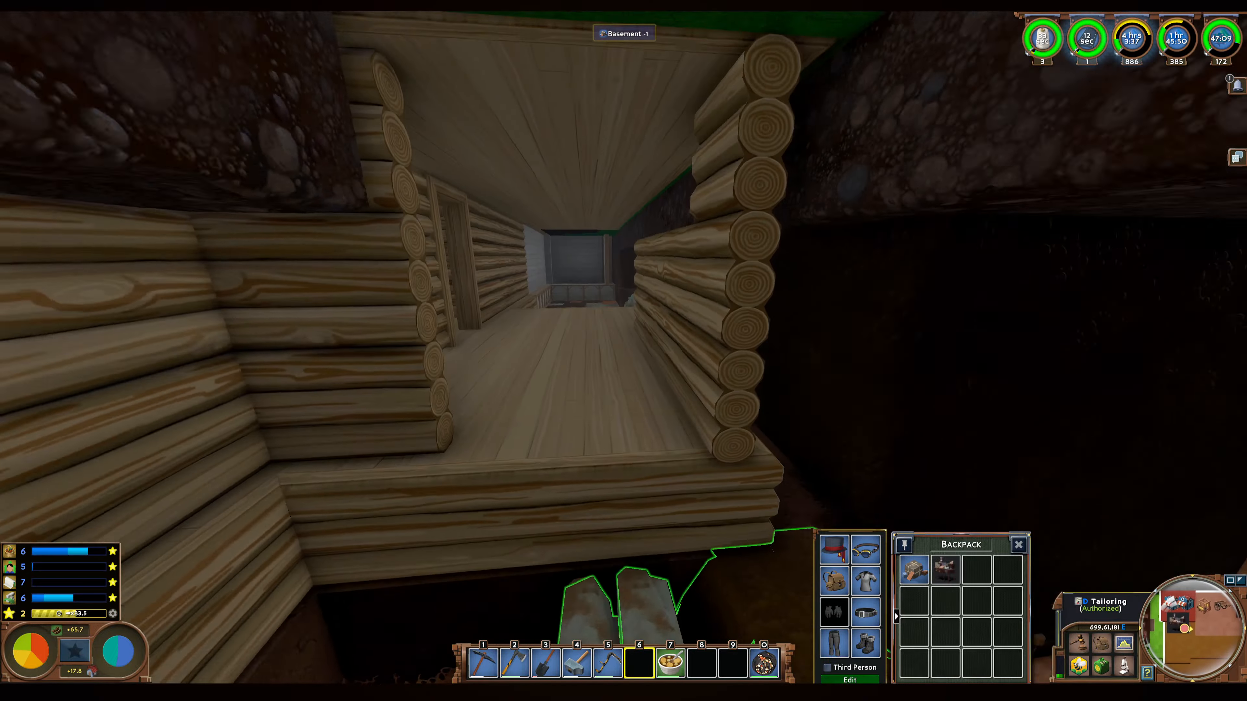
{"action": "mouse_move", "coordinate": [623, 318]}
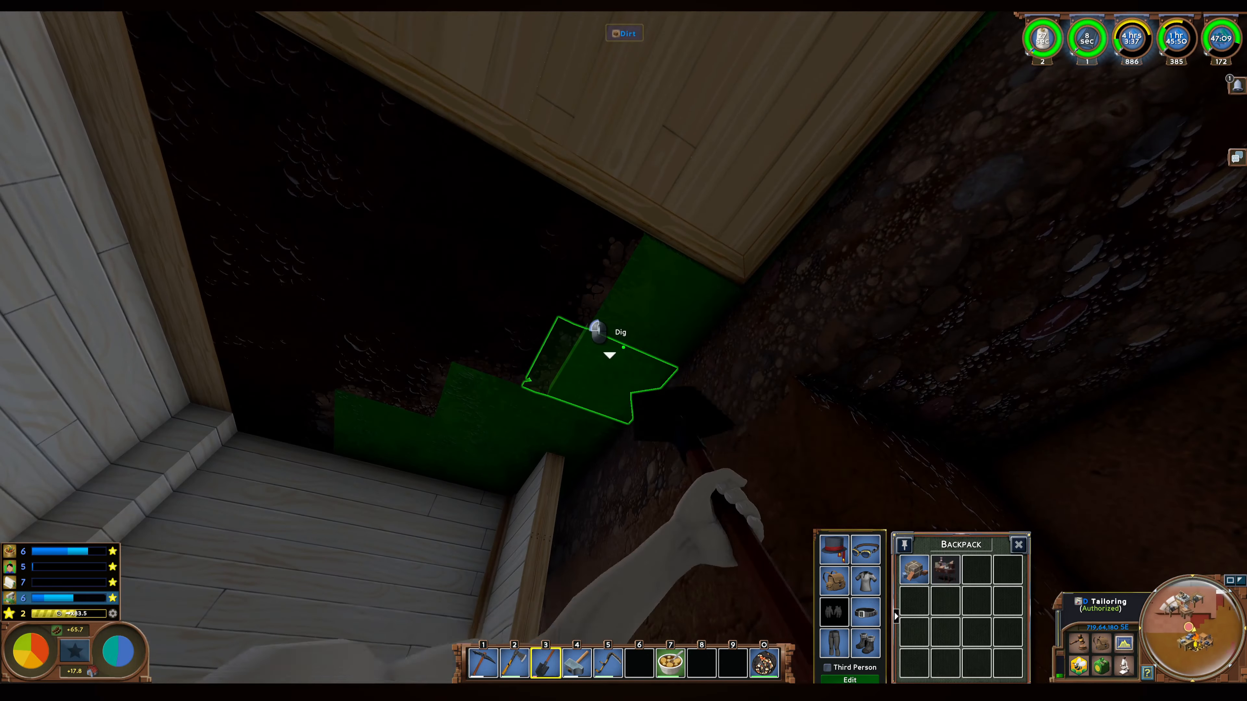
Dig away the dirt block beside the basement's plank wall with the shovel.
{"action": "left_click", "coordinate": [608, 355]}
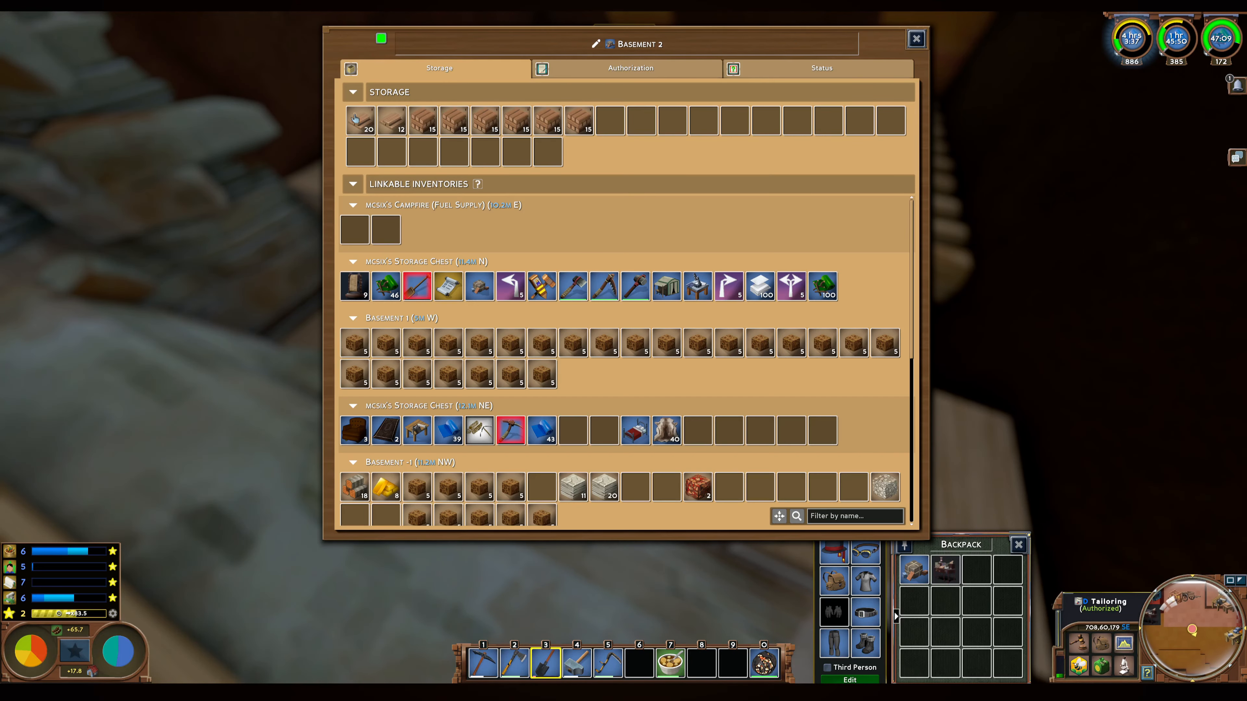
{"action": "mouse_move", "coordinate": [359, 120]}
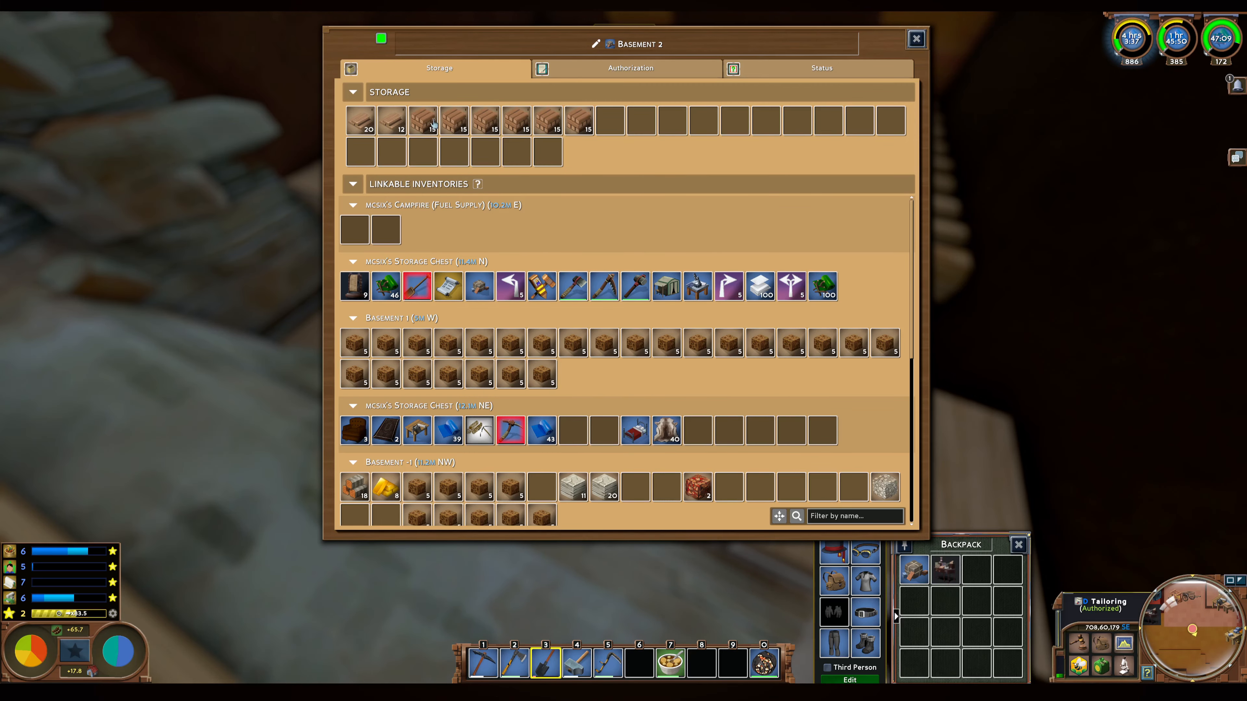
{"action": "left_click", "coordinate": [914, 38]}
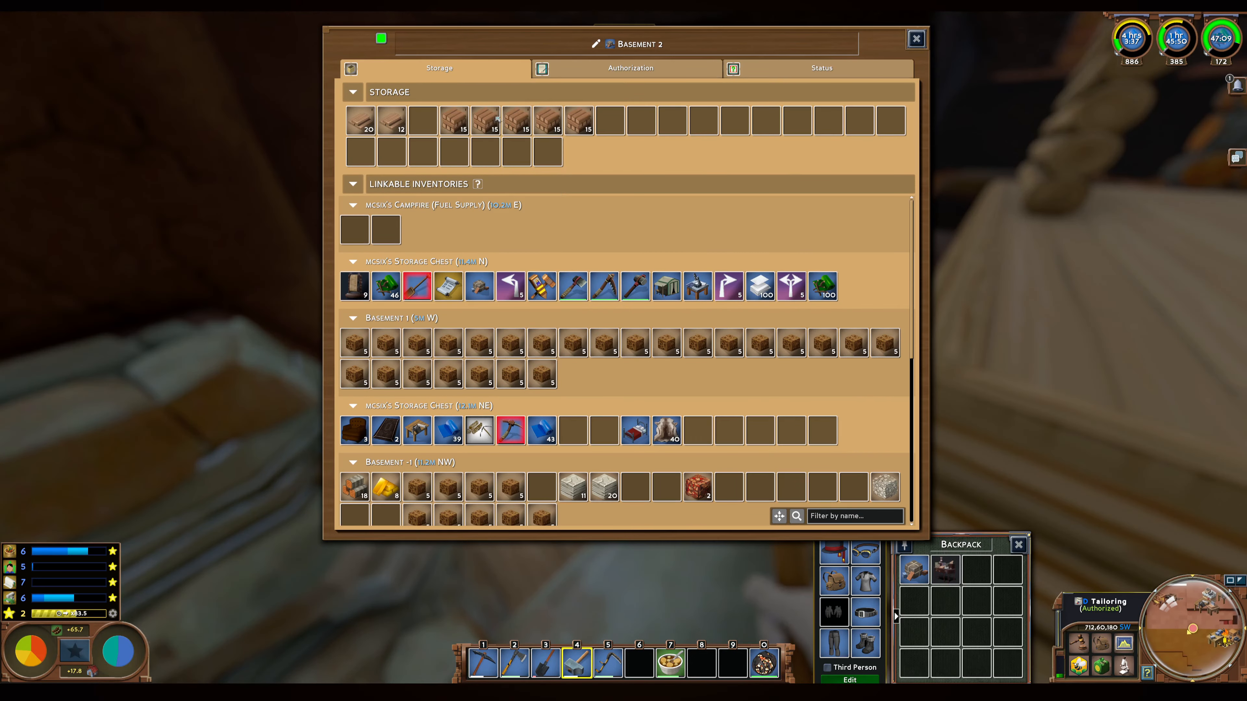
{"action": "left_click", "coordinate": [915, 38]}
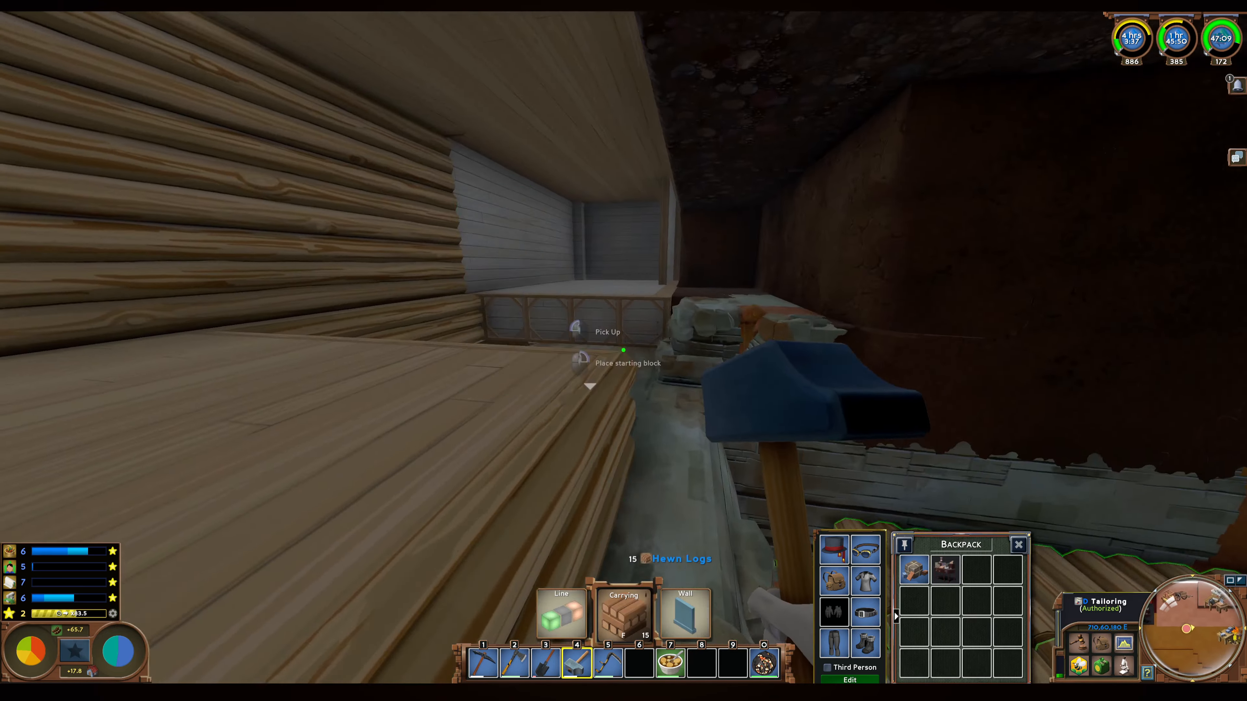
{"action": "key", "text": "e"}
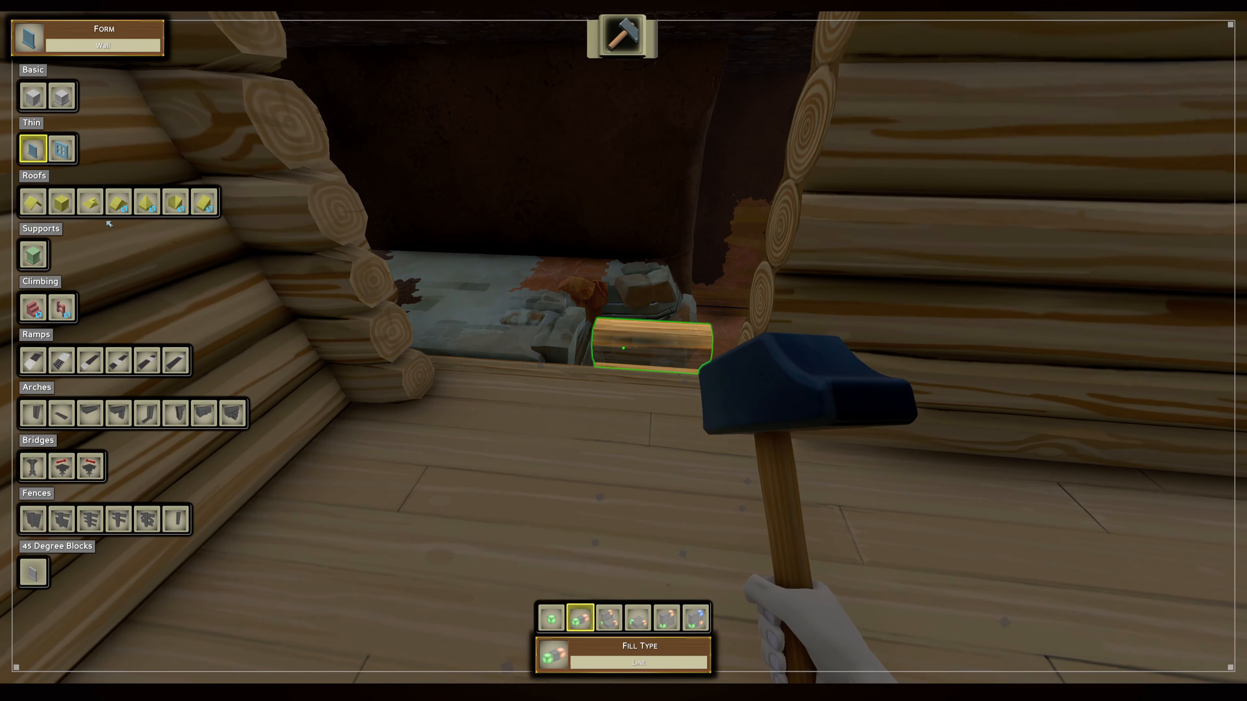
Choose the upper-corner arch shape under Arches as the hammer's building form.
{"action": "left_click", "coordinate": [118, 413]}
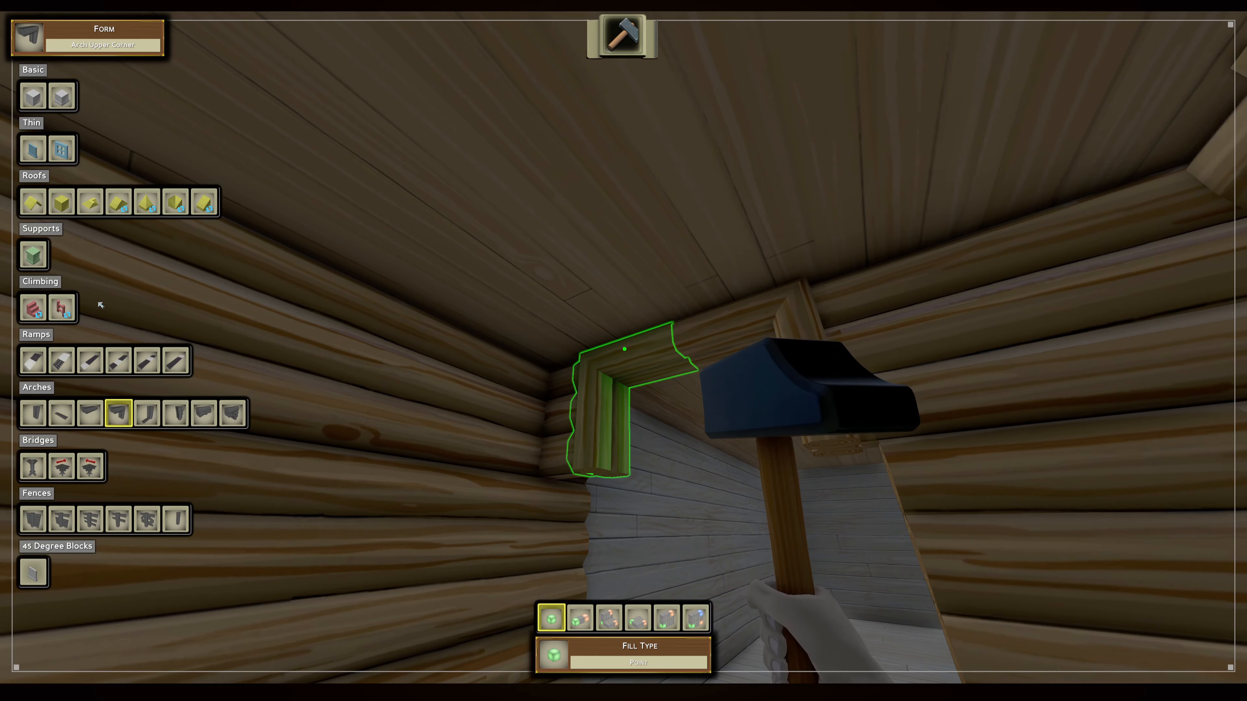
{"action": "mouse_move", "coordinate": [33, 414]}
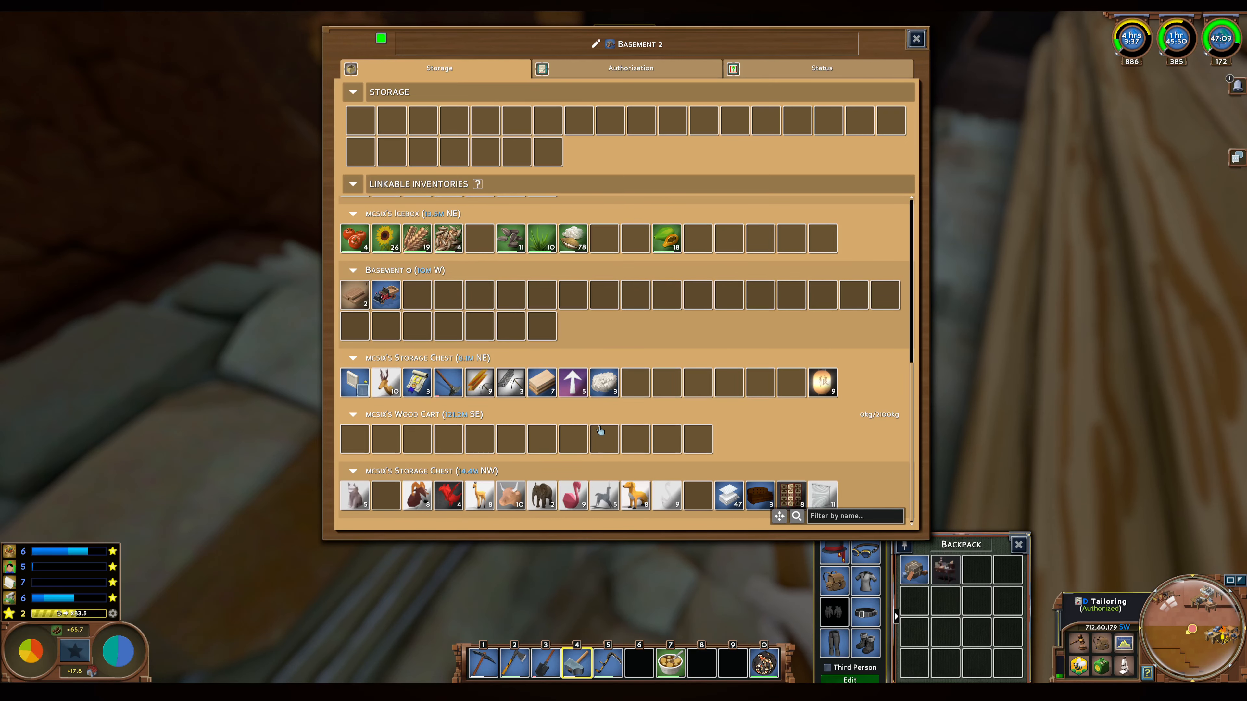
Close the Basement 2 storage window, moving on to mcsix's workbench recipes.
{"action": "left_click", "coordinate": [915, 38]}
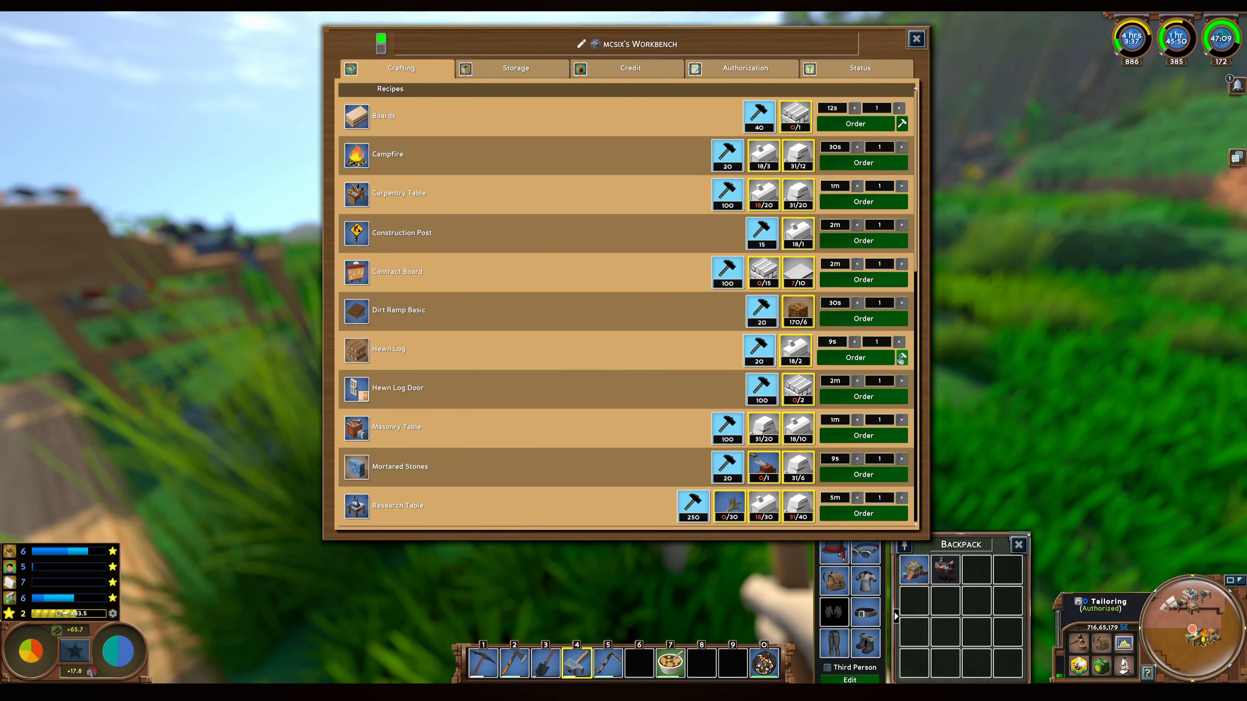
Order one Hewn Log at the workbench, confirm the recipe and supply its labor until complete.
{"action": "left_click", "coordinate": [901, 358]}
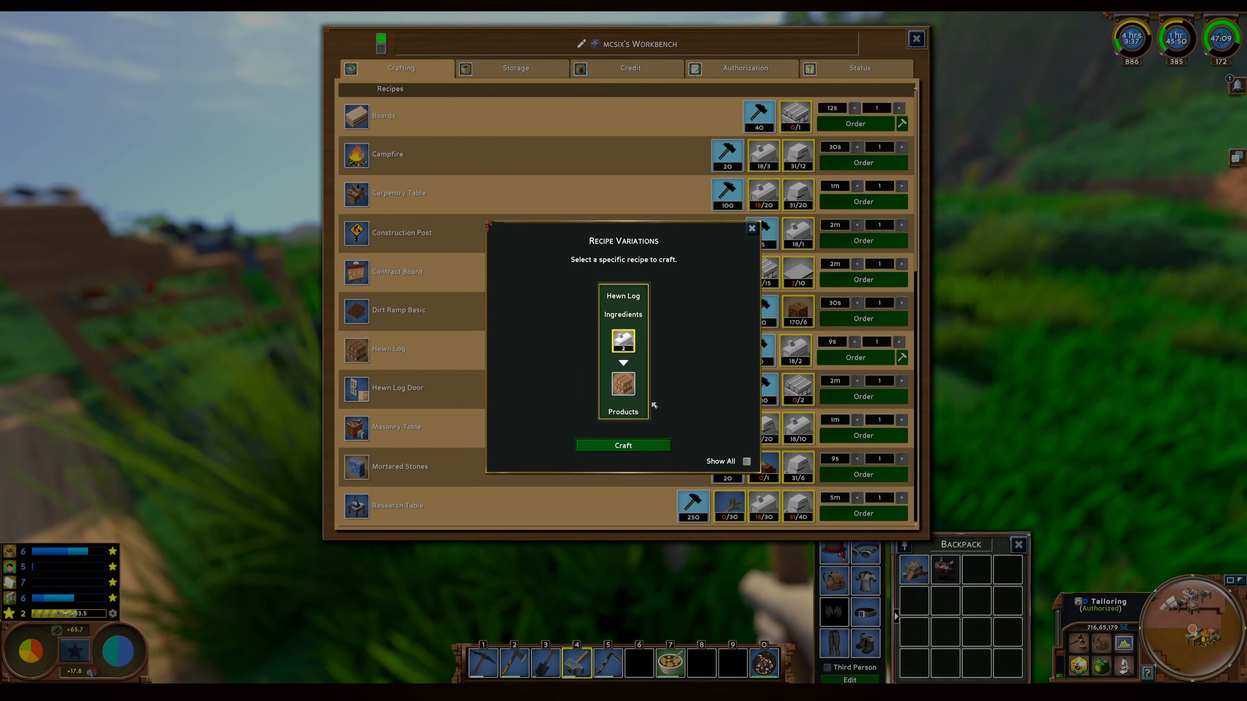
{"action": "left_click", "coordinate": [623, 445]}
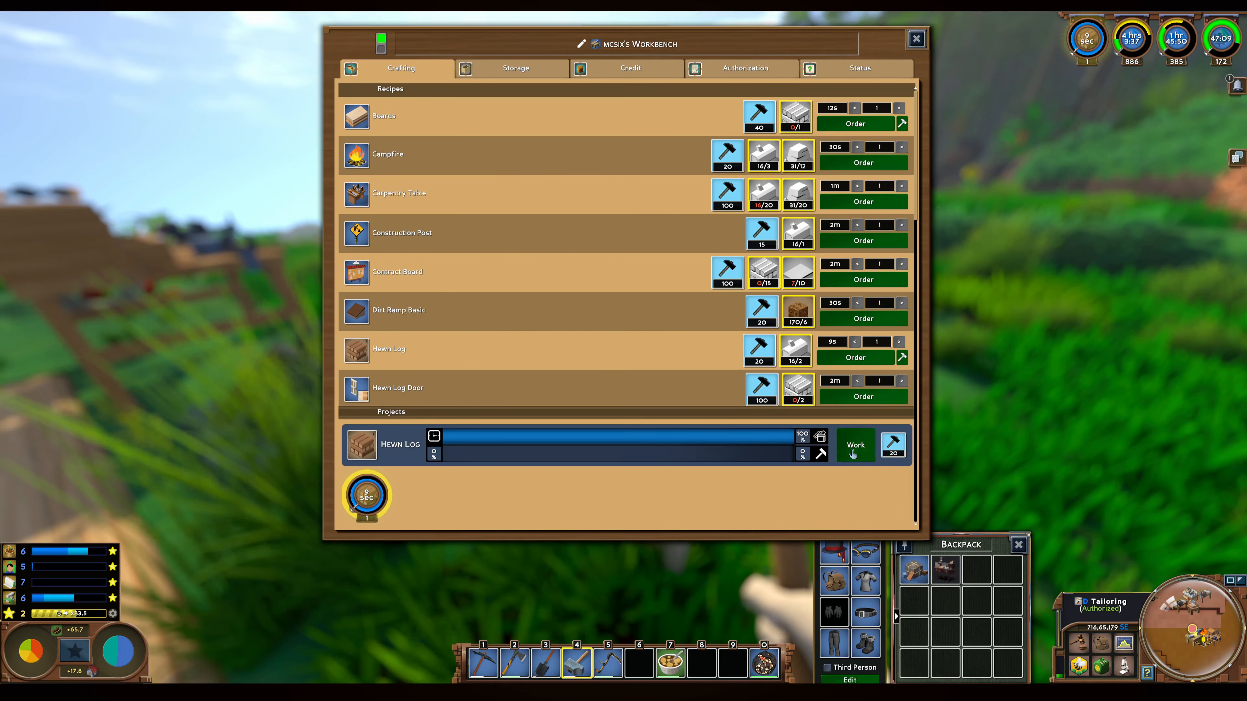
{"action": "left_click", "coordinate": [854, 445]}
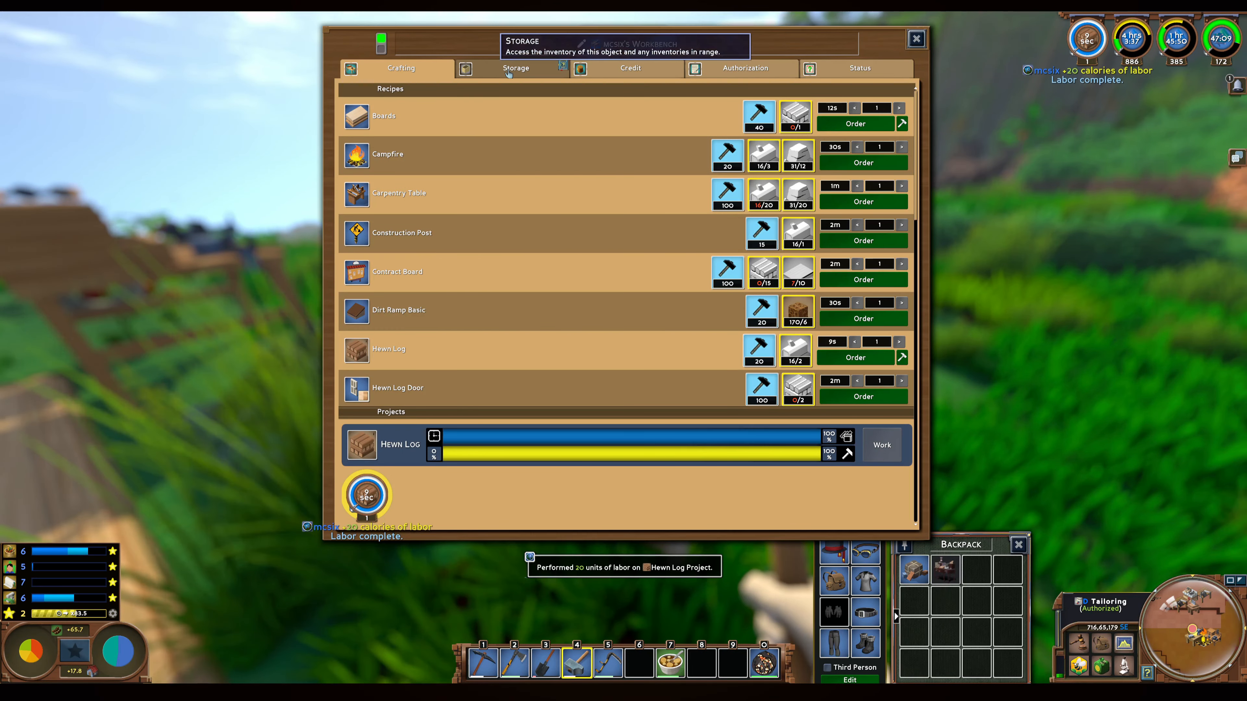
{"action": "left_click", "coordinate": [515, 67]}
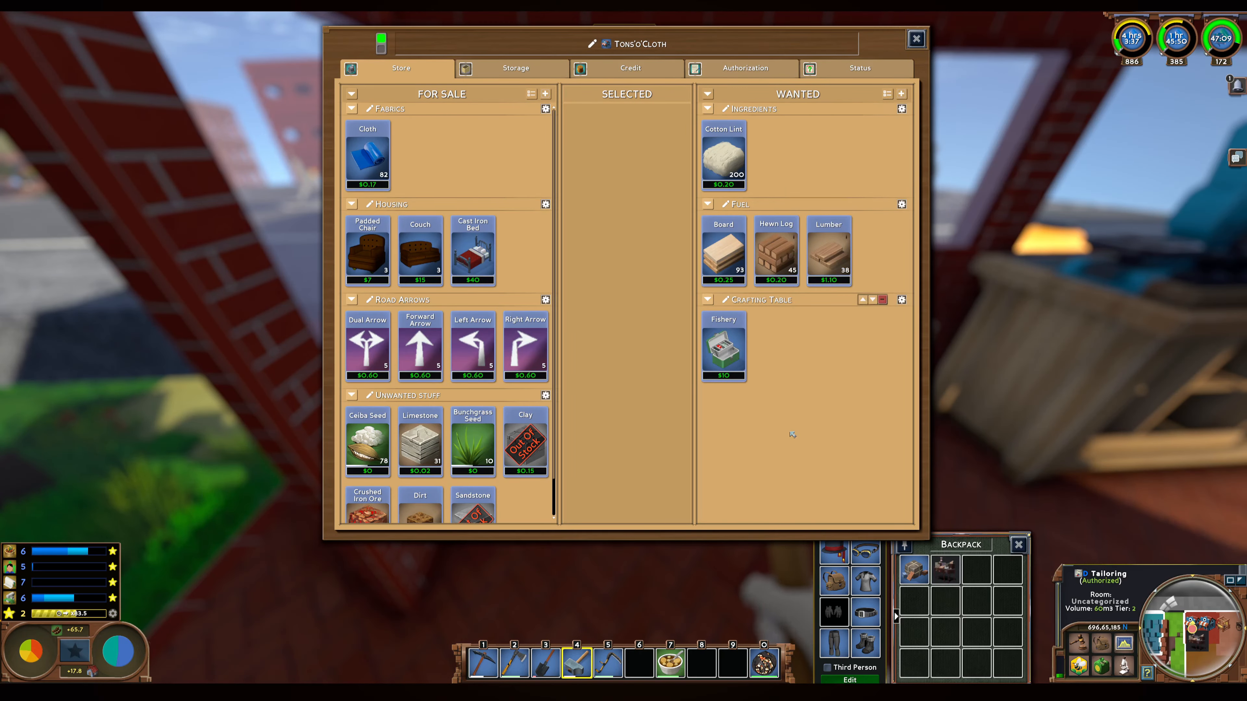
Leave the Tons'o'Cloth store and review the storage chest's linked basement inventories.
{"action": "left_click", "coordinate": [915, 38]}
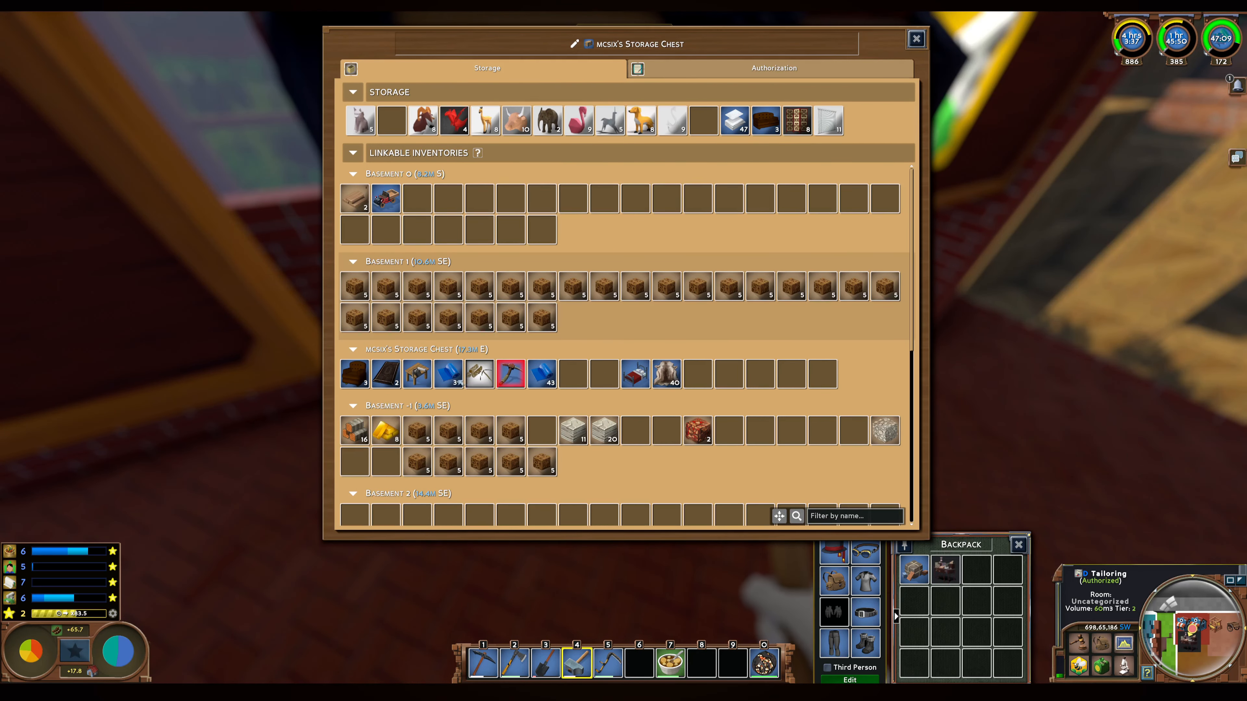
{"action": "scroll", "scroll_direction": "down", "scroll_amount": 3}
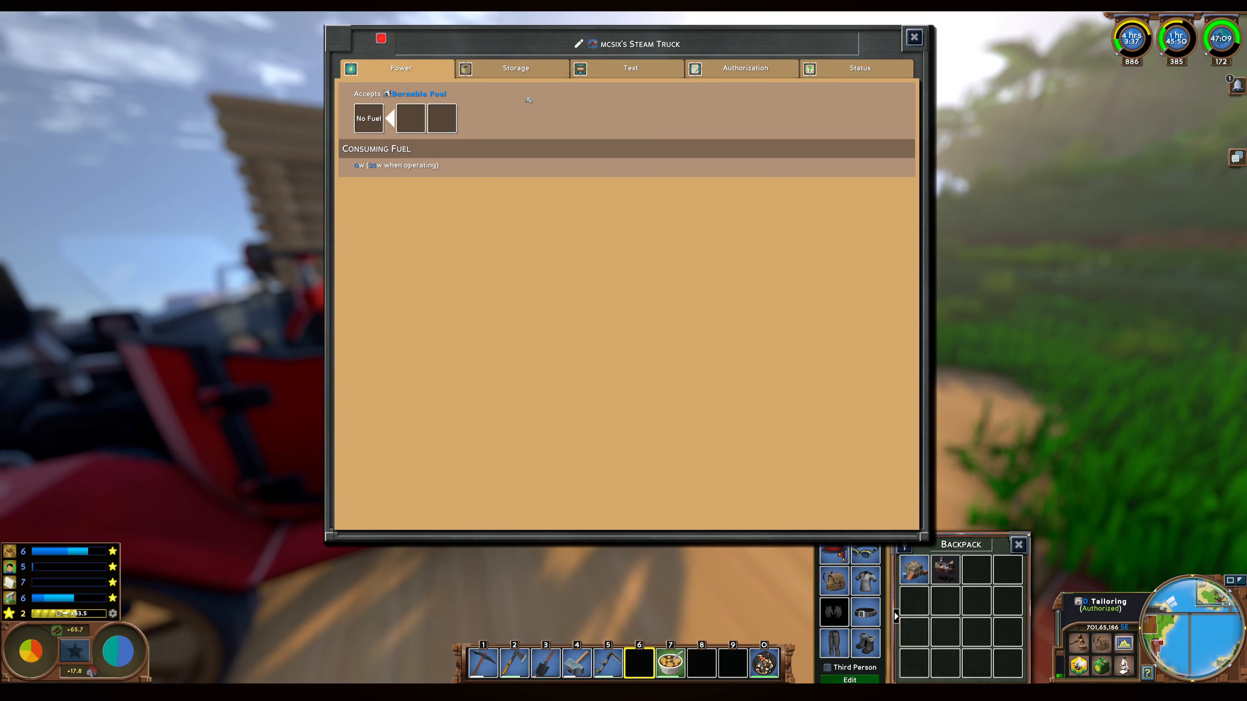
Fill the steam truck's Fuel Supply slot with hewn logs and take the wheel.
{"action": "left_click", "coordinate": [515, 68]}
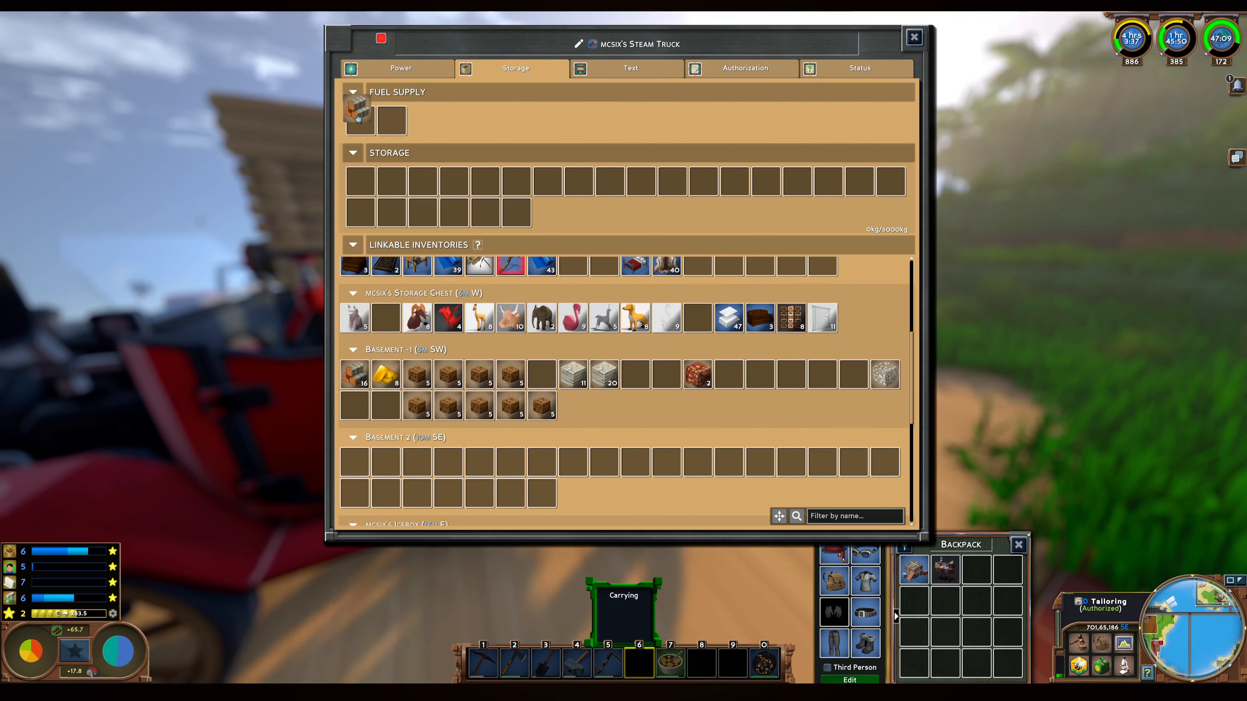
{"action": "left_click", "coordinate": [913, 36]}
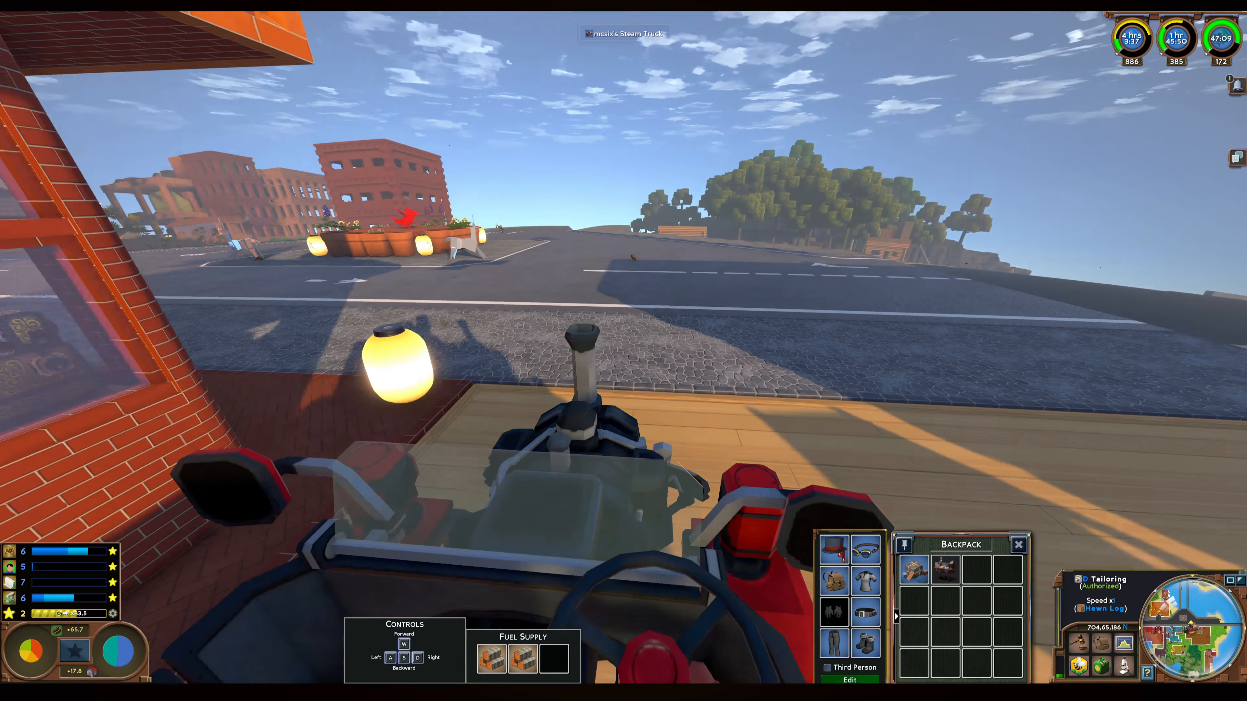
Drive the steam truck from the brick town along the stone road and park beside the log cabin store.
{"action": "key", "text": "w"}
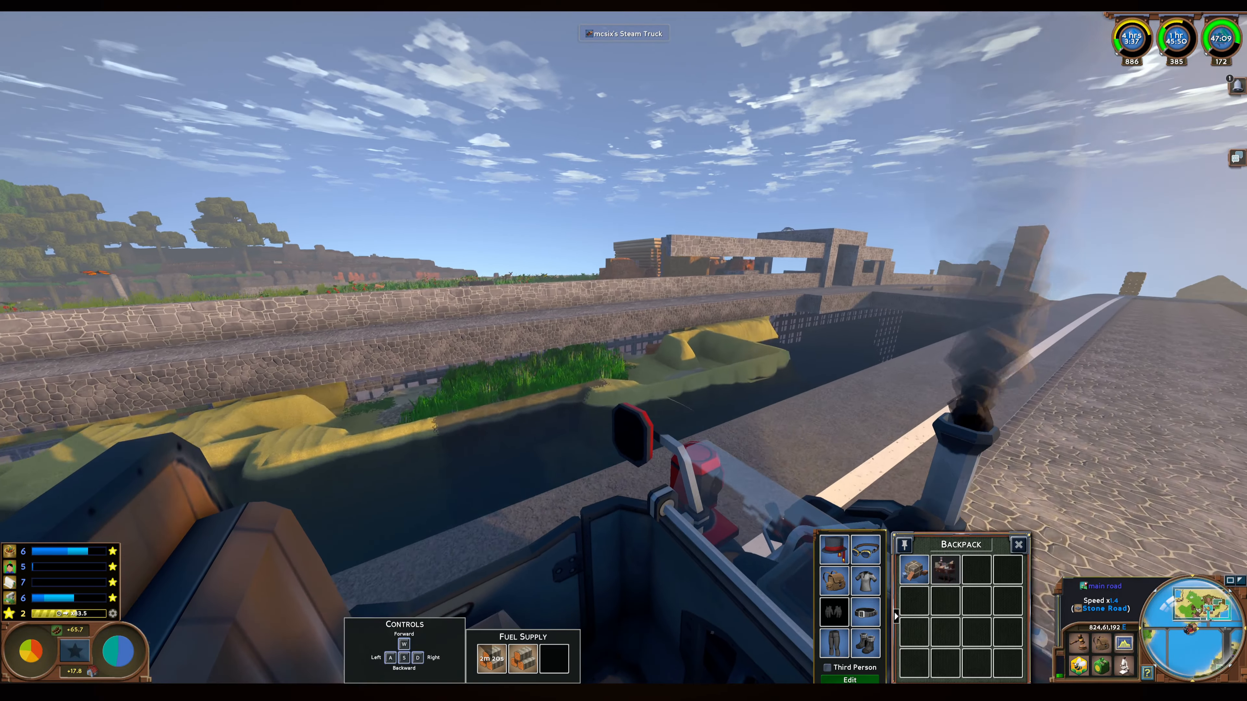
{"action": "key", "text": "w"}
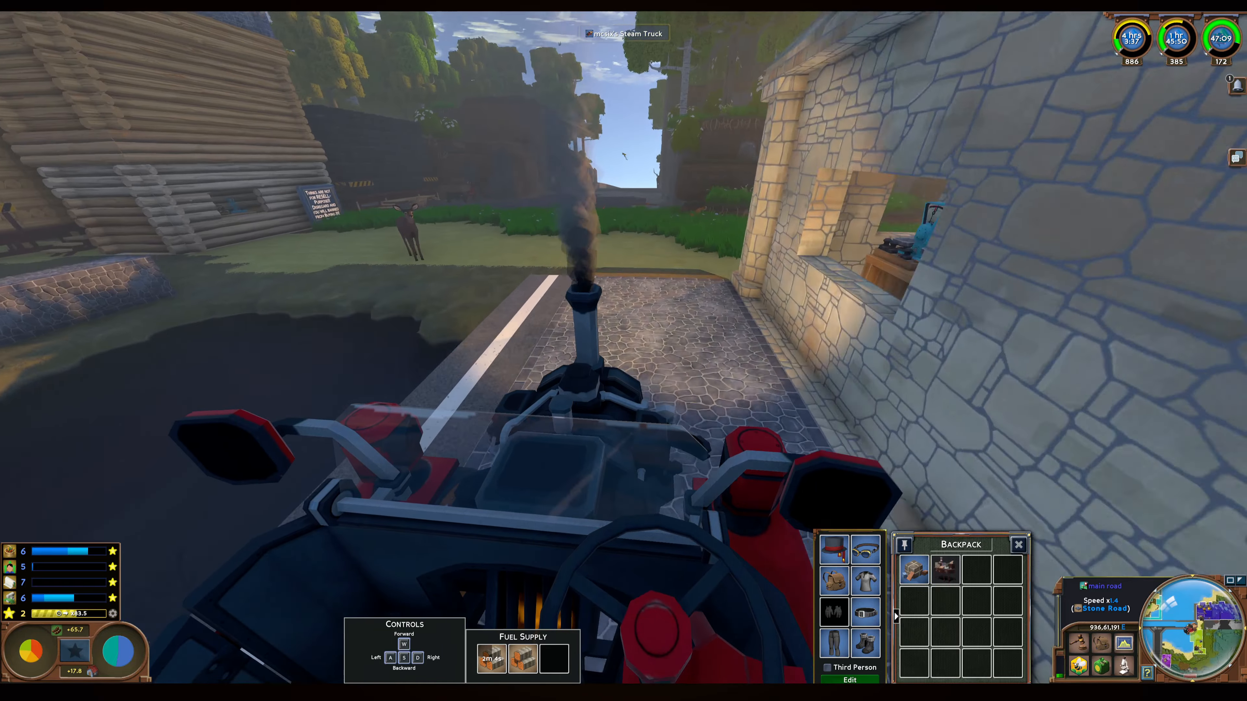
{"action": "key", "text": "w"}
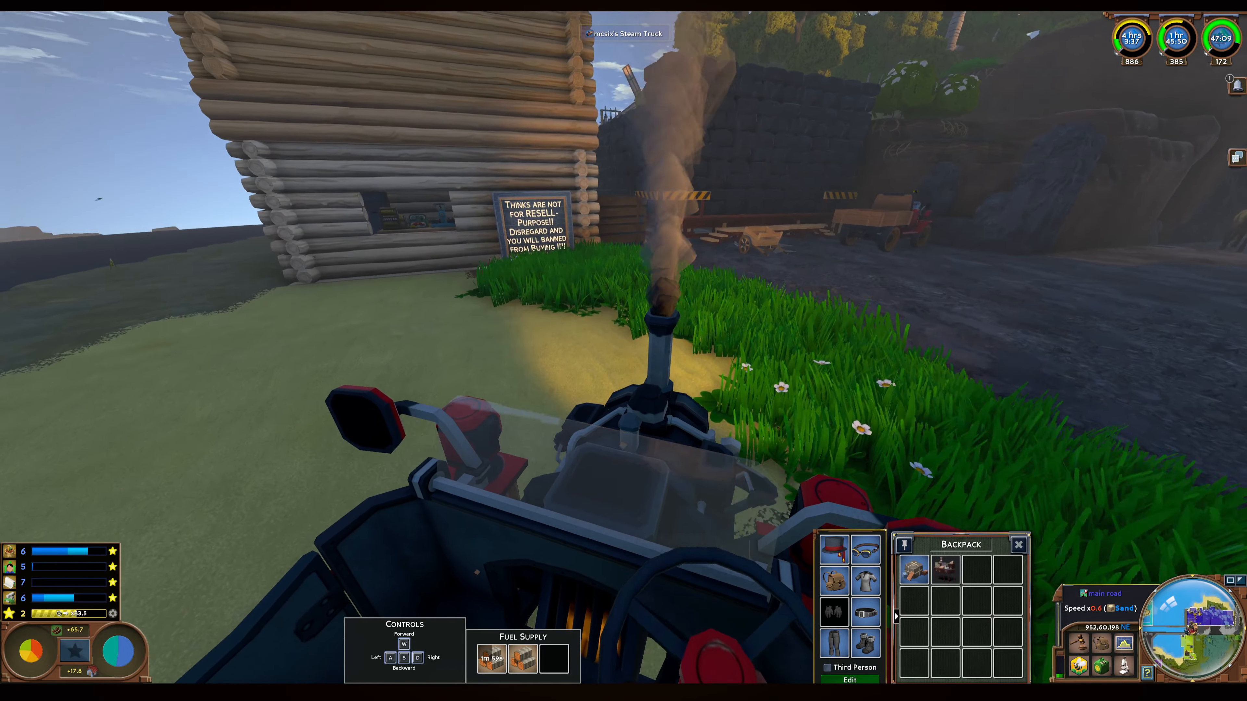
{"action": "key", "text": "w"}
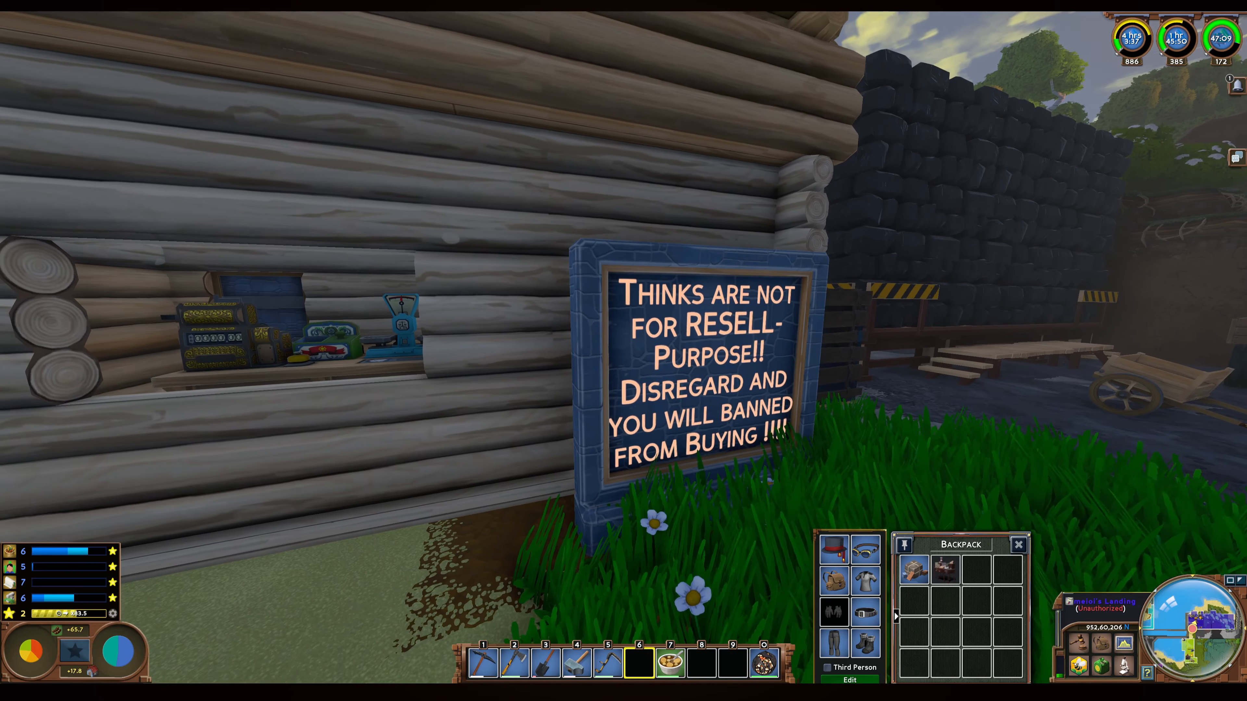
{"action": "mouse_move", "coordinate": [700, 333]}
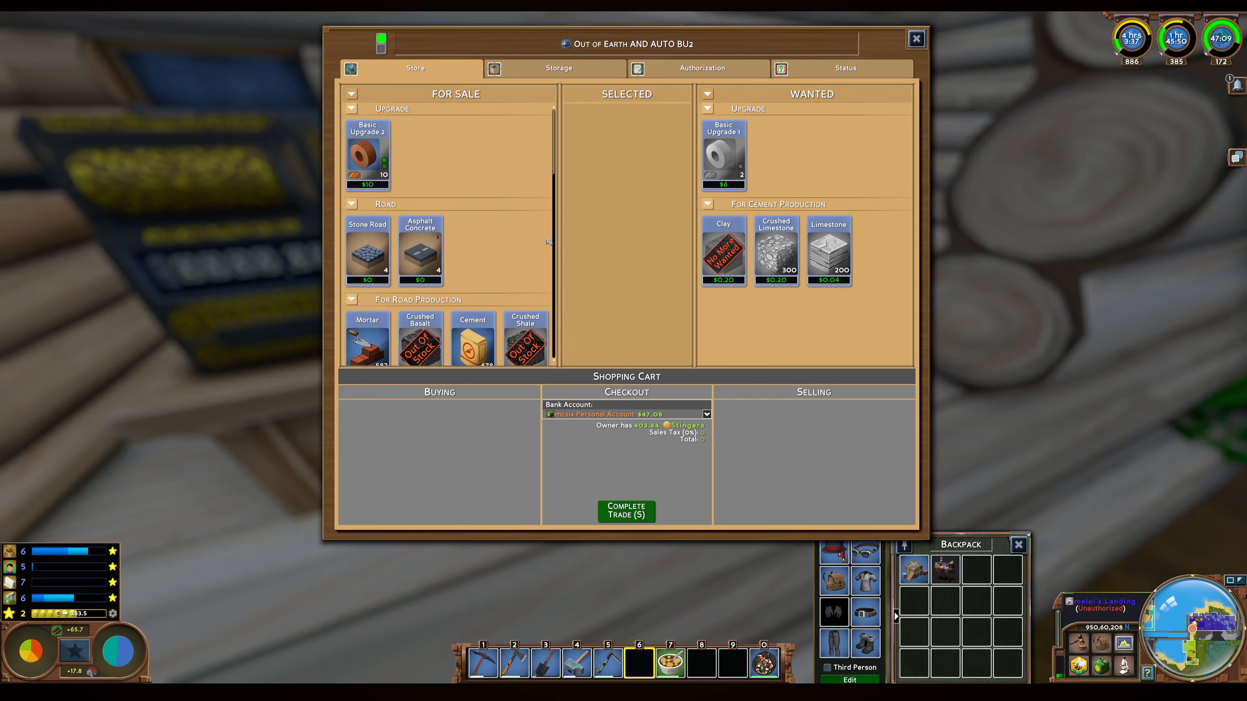
{"action": "mouse_move", "coordinate": [507, 206]}
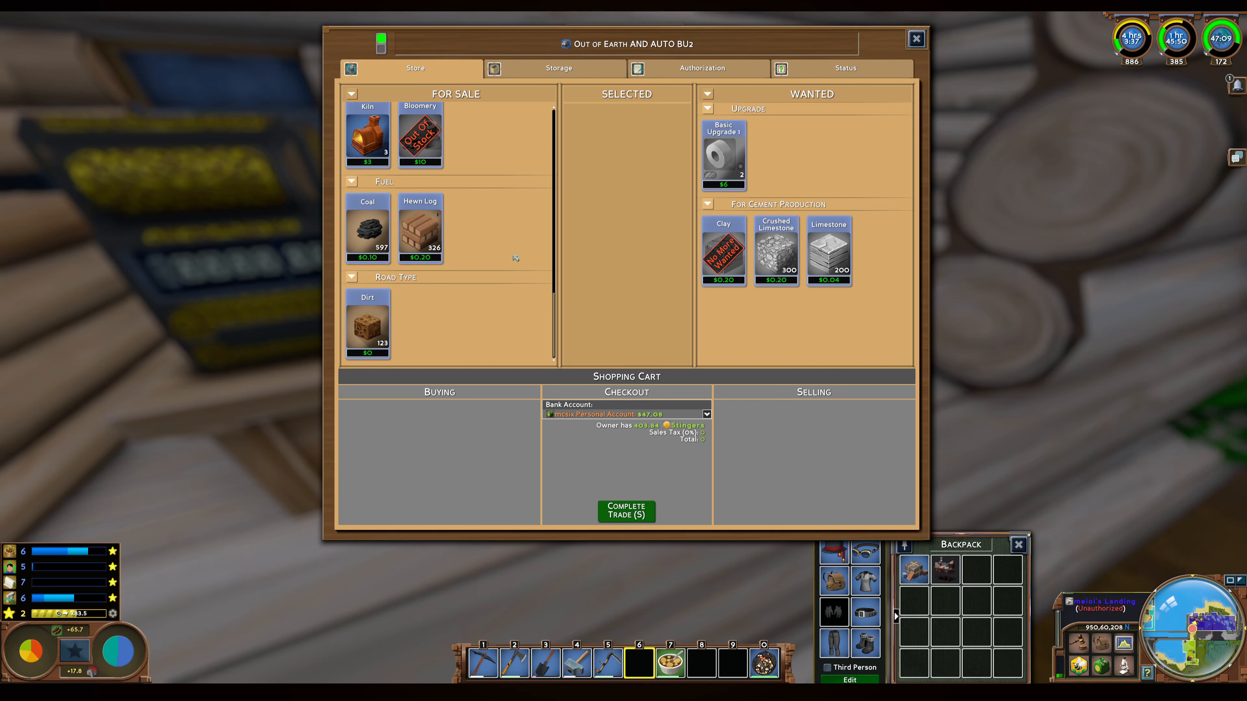
View the Out of Earth AND AUTO BU2 store's Authorization details listing everyone as consumers.
{"action": "left_click", "coordinate": [701, 67]}
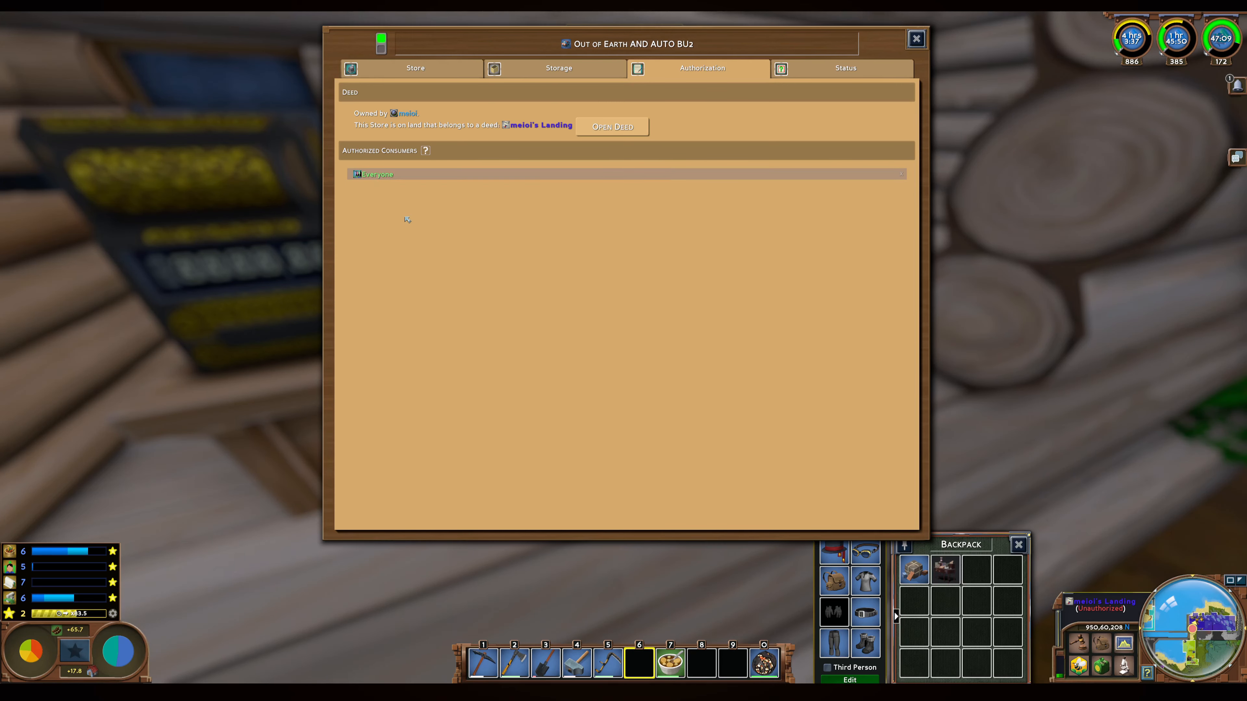
{"action": "mouse_move", "coordinate": [673, 277]}
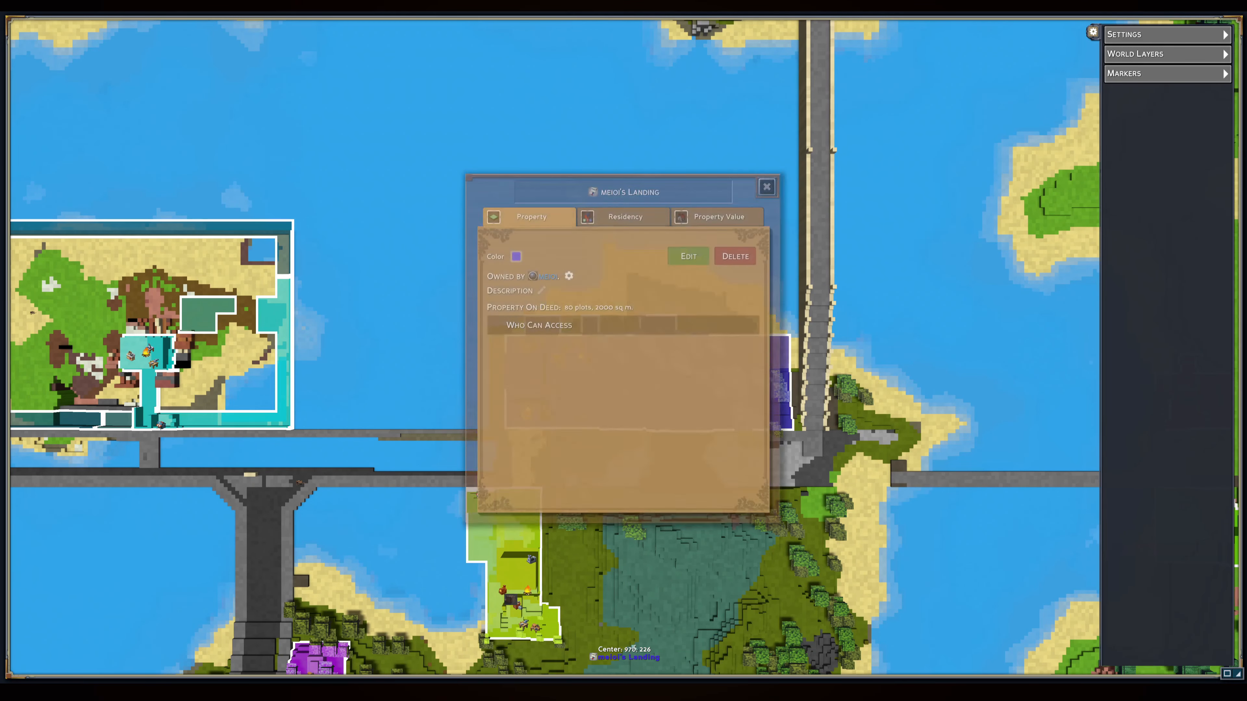
View the store deed's Property Value with room values and XP per day, then close the deed.
{"action": "left_click", "coordinate": [716, 216]}
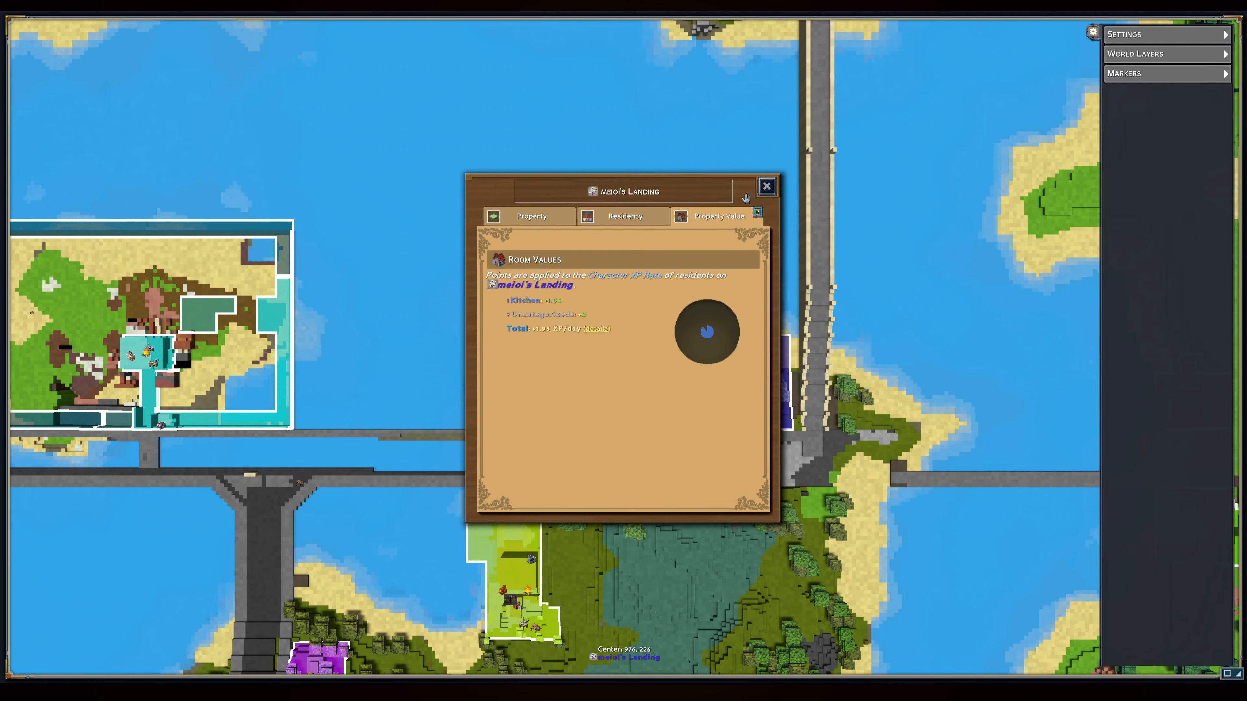
{"action": "left_click", "coordinate": [766, 185]}
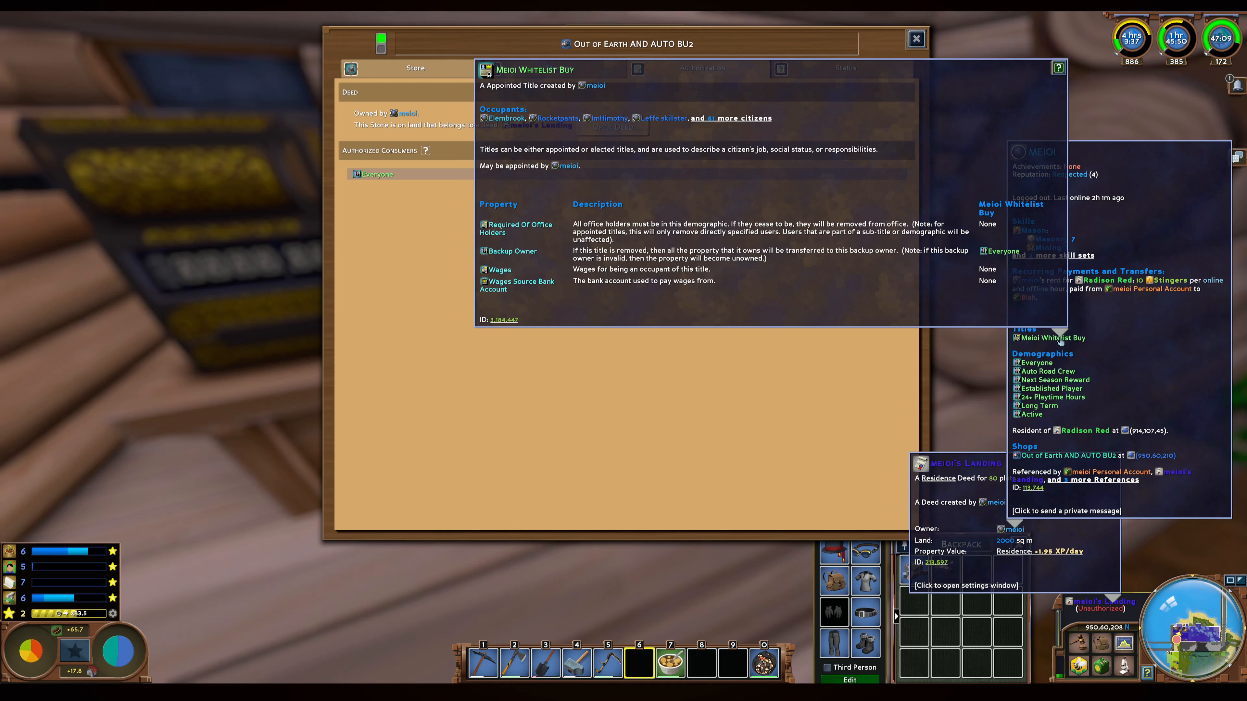
{"action": "mouse_move", "coordinate": [1060, 340]}
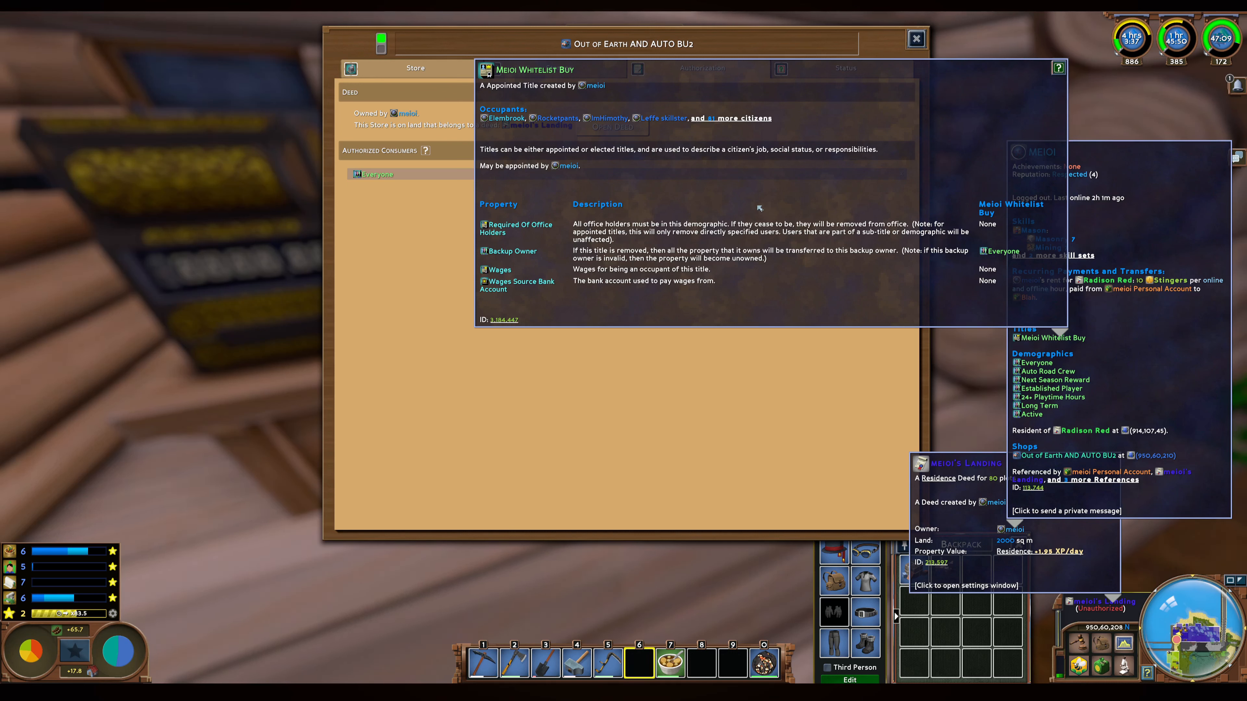
Expand the full roster of citizens holding the Whitelist Buy title and scroll through it.
{"action": "left_click", "coordinate": [728, 117]}
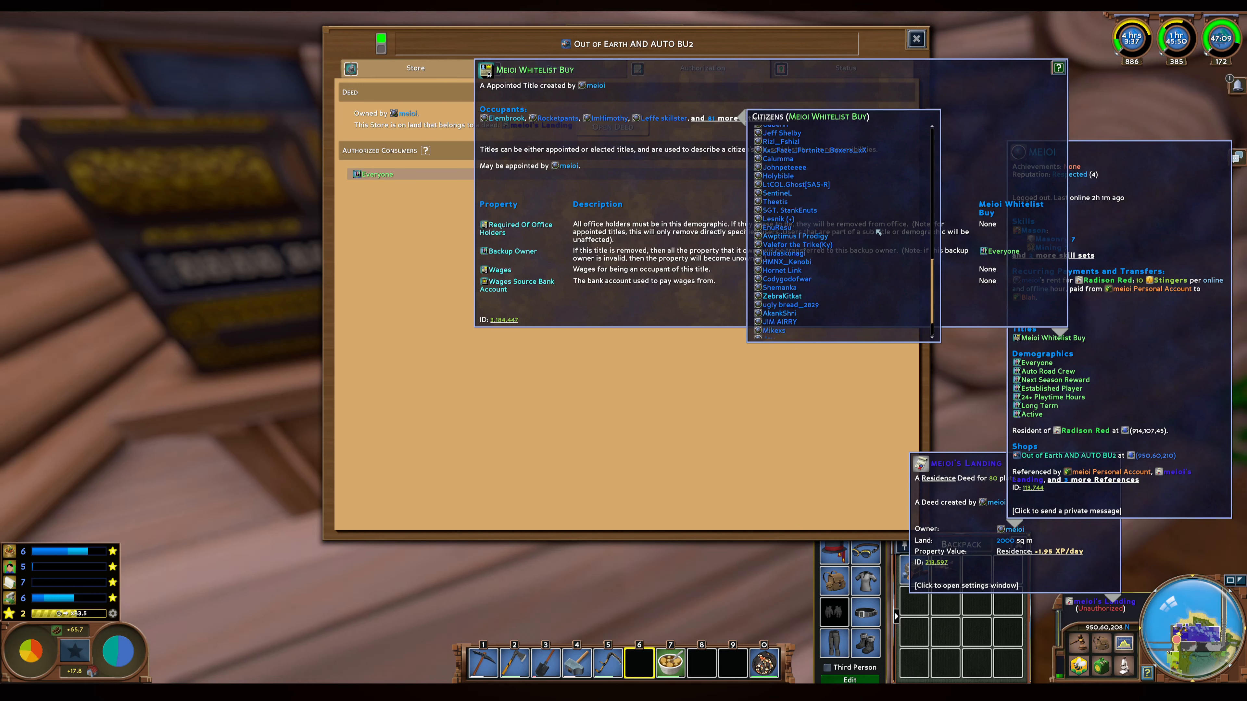
{"action": "scroll", "scroll_direction": "down", "scroll_amount": 3}
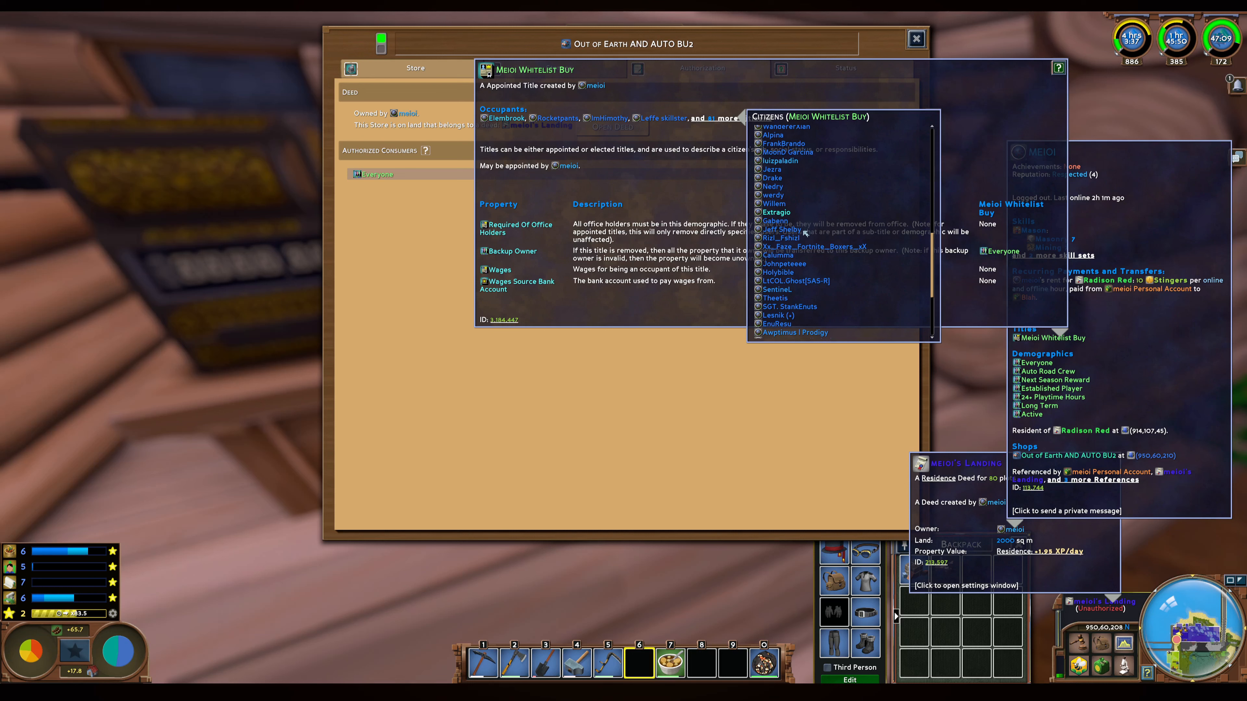
{"action": "mouse_move", "coordinate": [847, 198]}
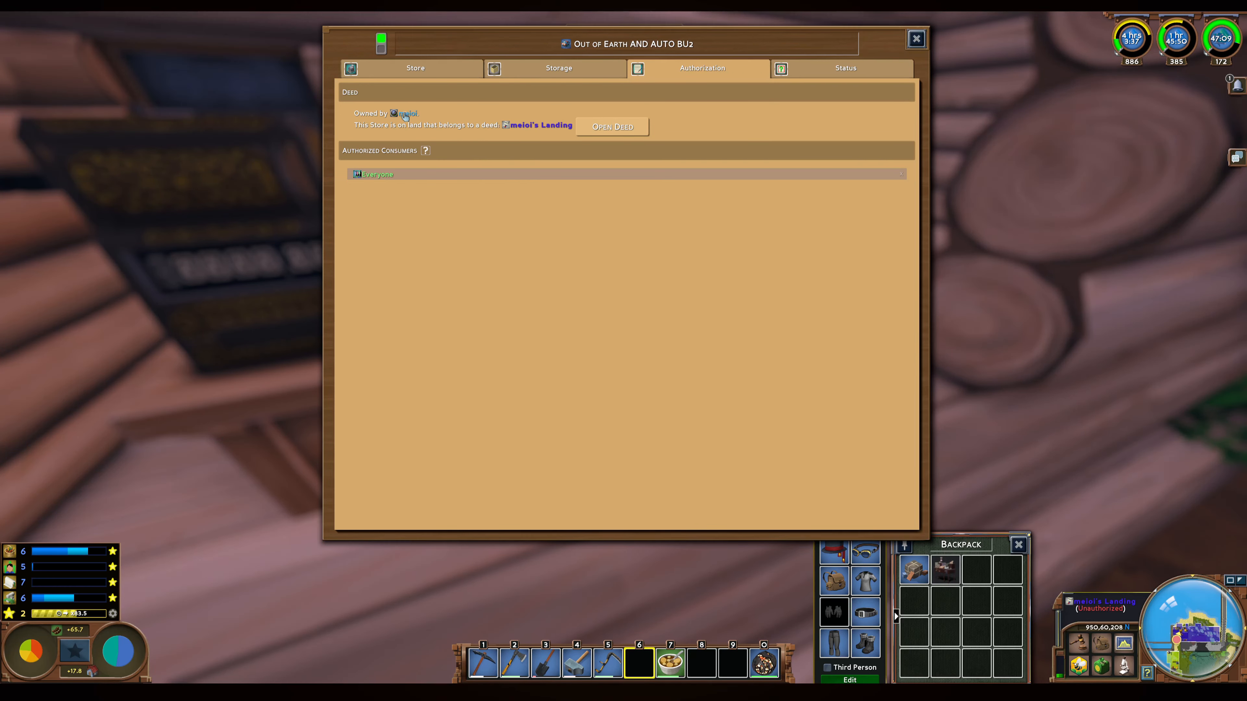
Check the store's Authorization page showing it trades with everyone, then return to its Store listings.
{"action": "left_click", "coordinate": [407, 113]}
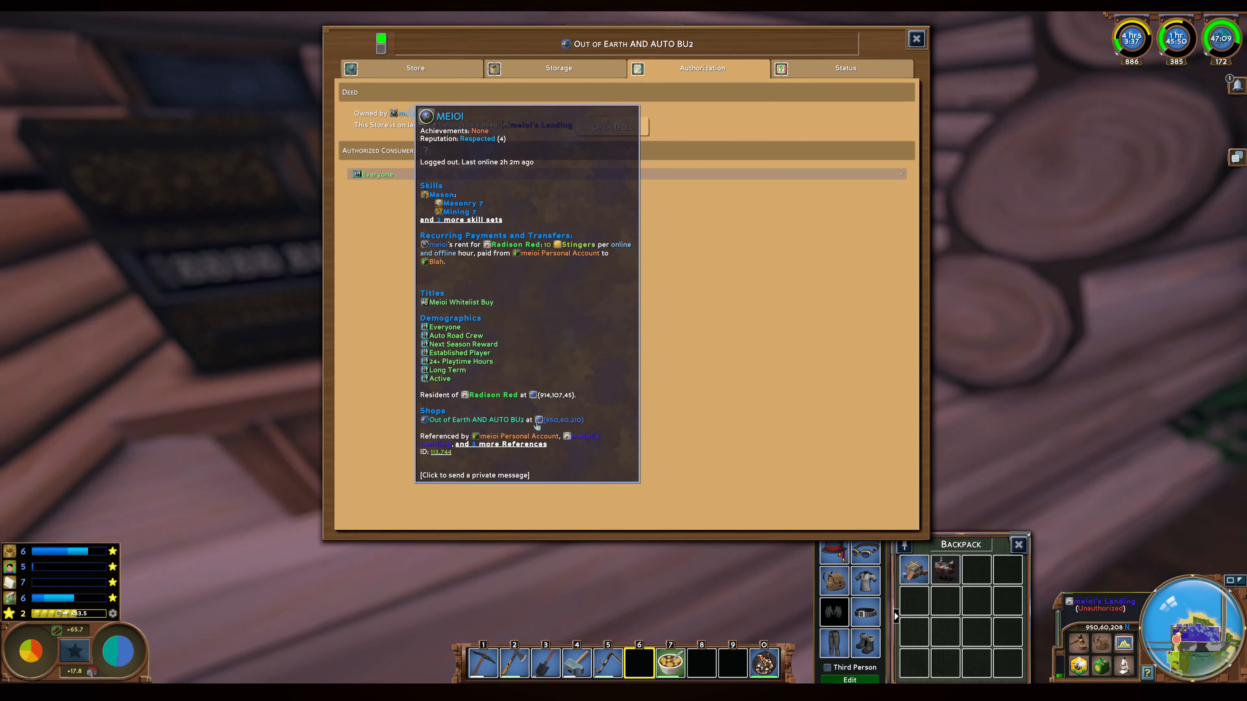
{"action": "left_click", "coordinate": [503, 444]}
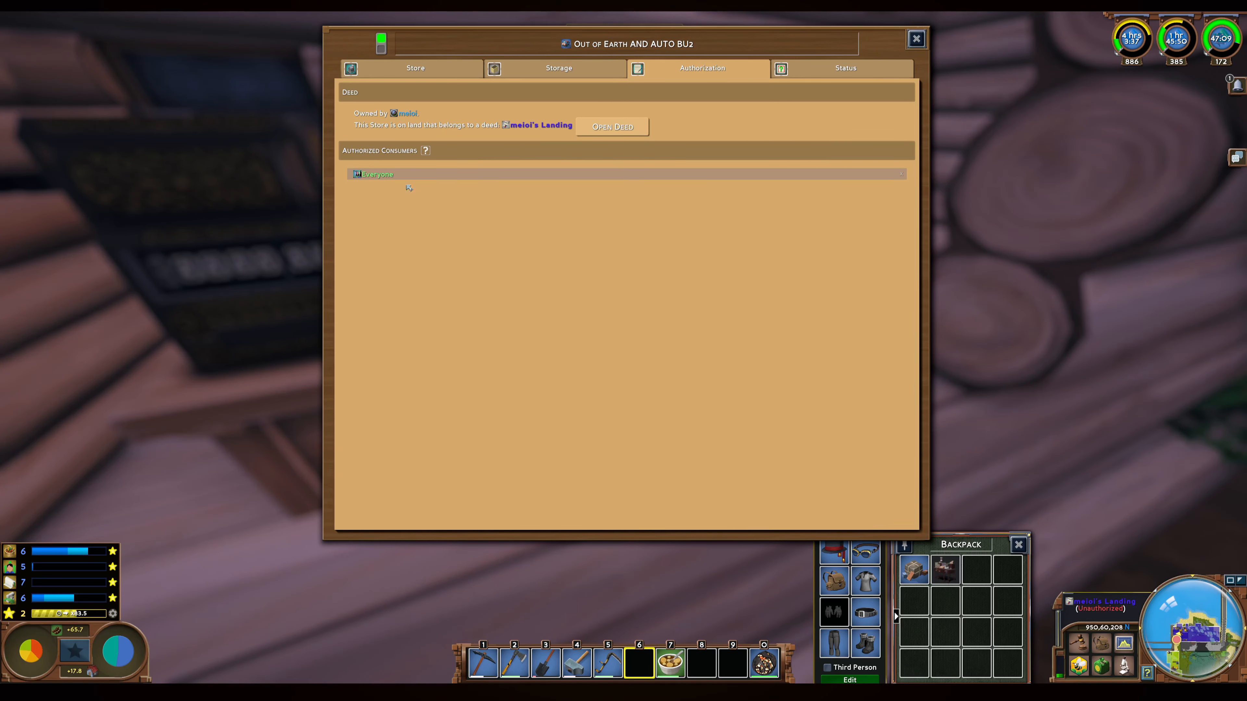
{"action": "left_click", "coordinate": [414, 67]}
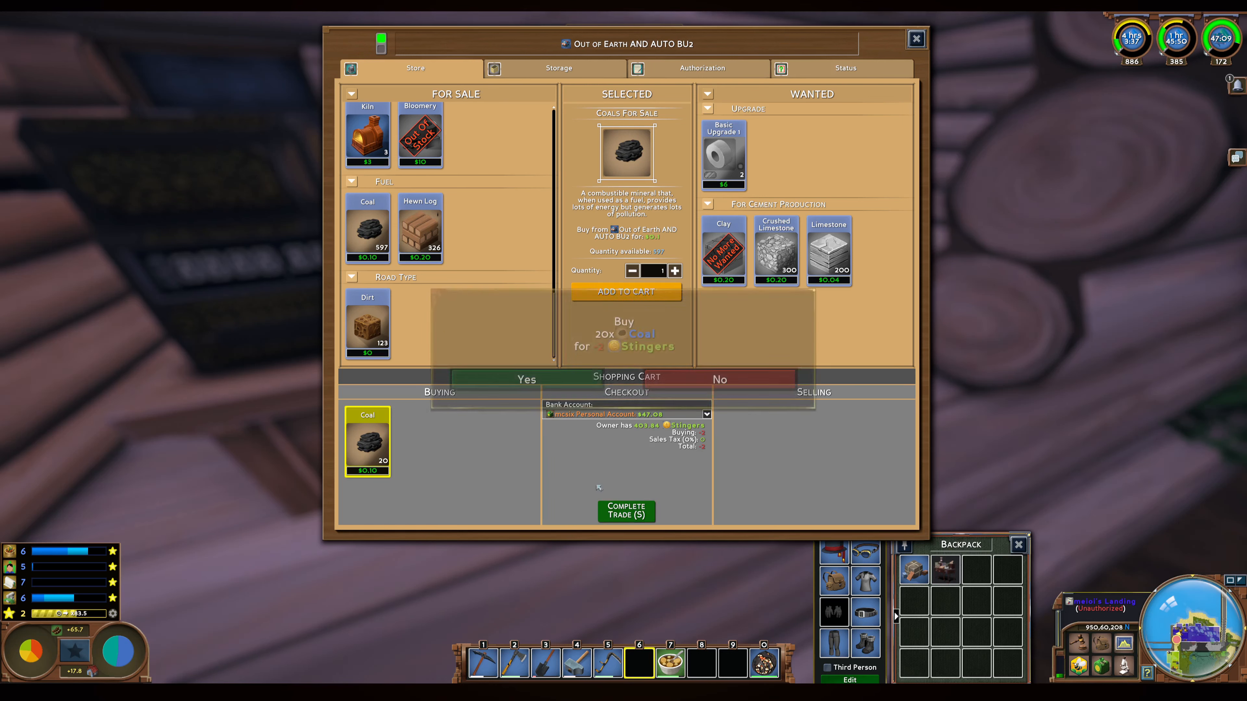
Confirm buying the 20 coal and close the store window.
{"action": "left_click", "coordinate": [527, 379]}
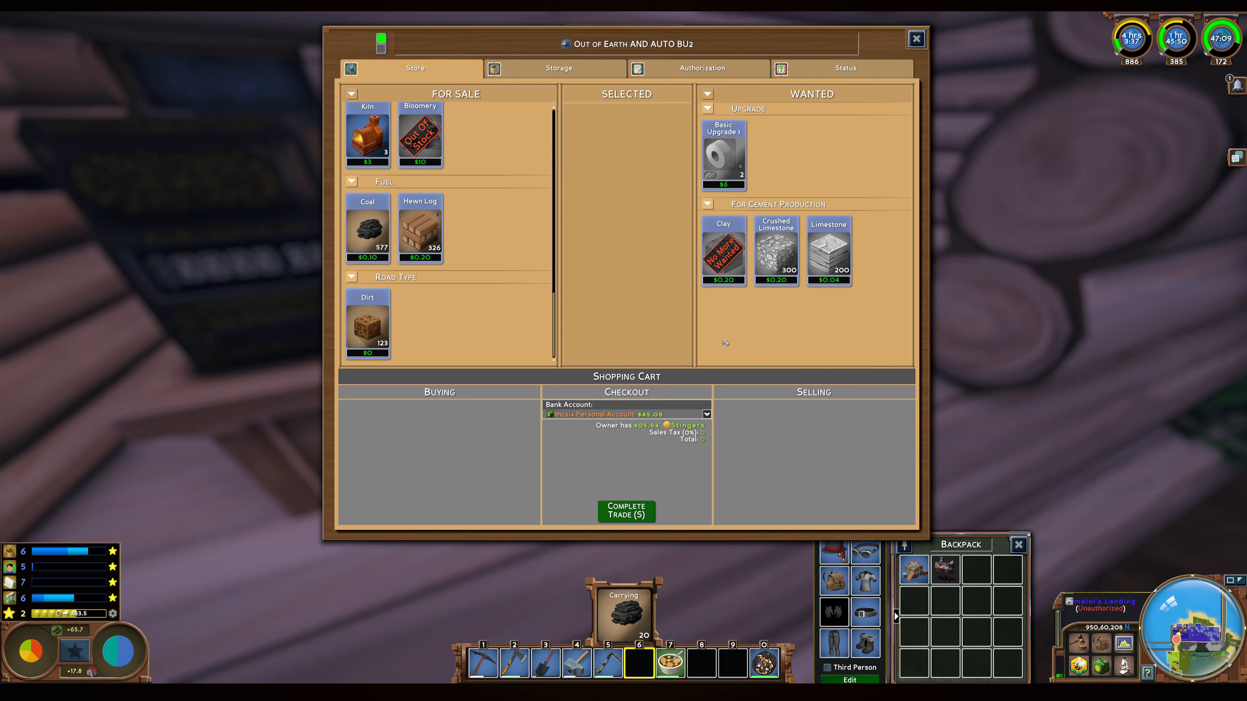
{"action": "mouse_move", "coordinate": [569, 274]}
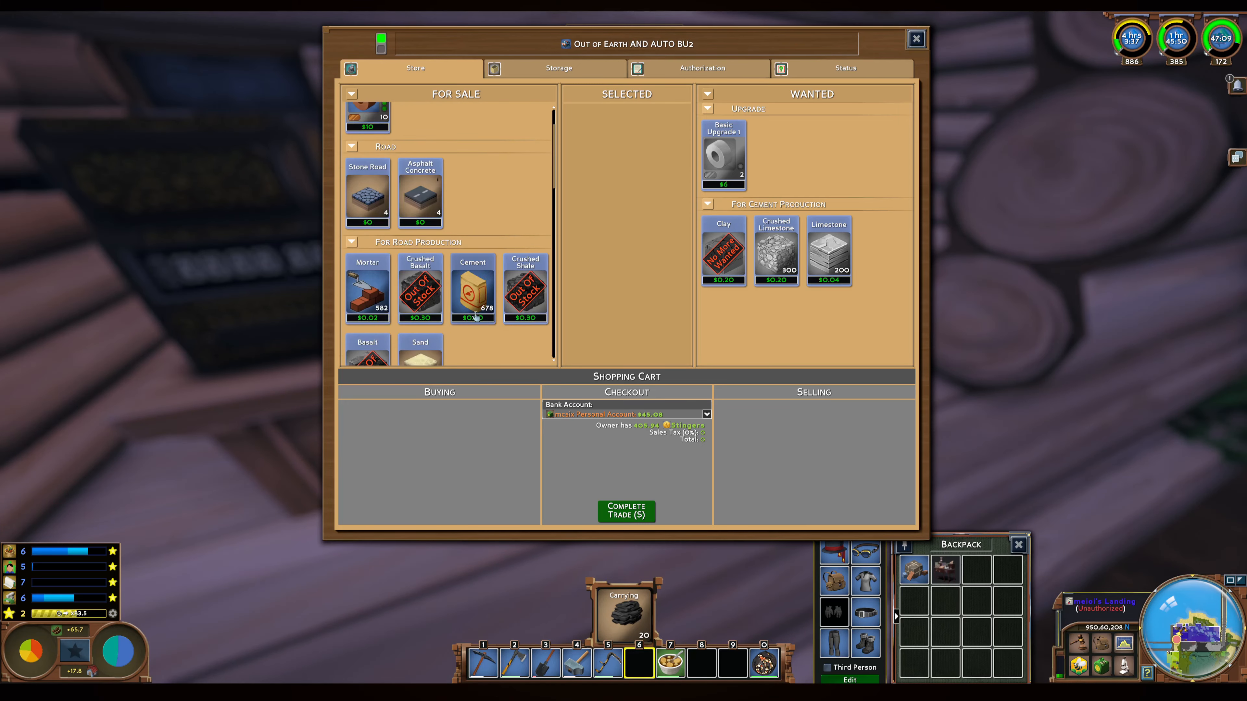
{"action": "left_click", "coordinate": [915, 39]}
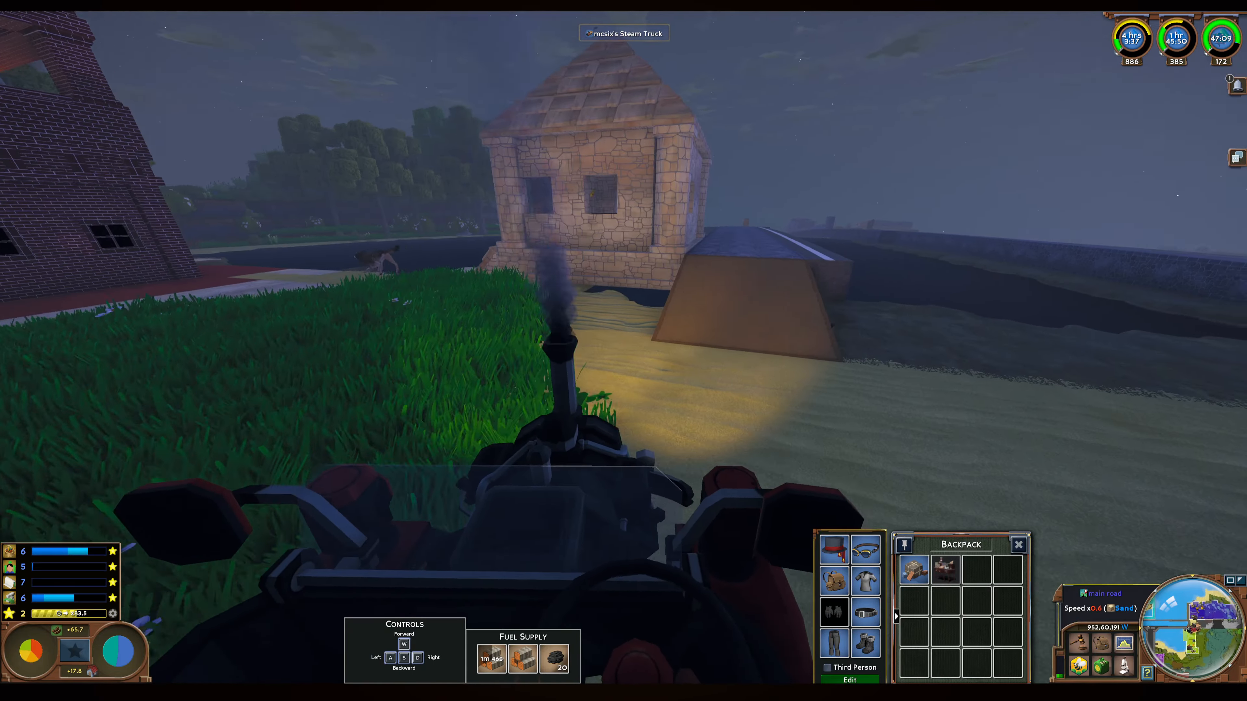
Drive the steam truck forward onto the stone road and bring up the world map.
{"action": "key", "text": "w"}
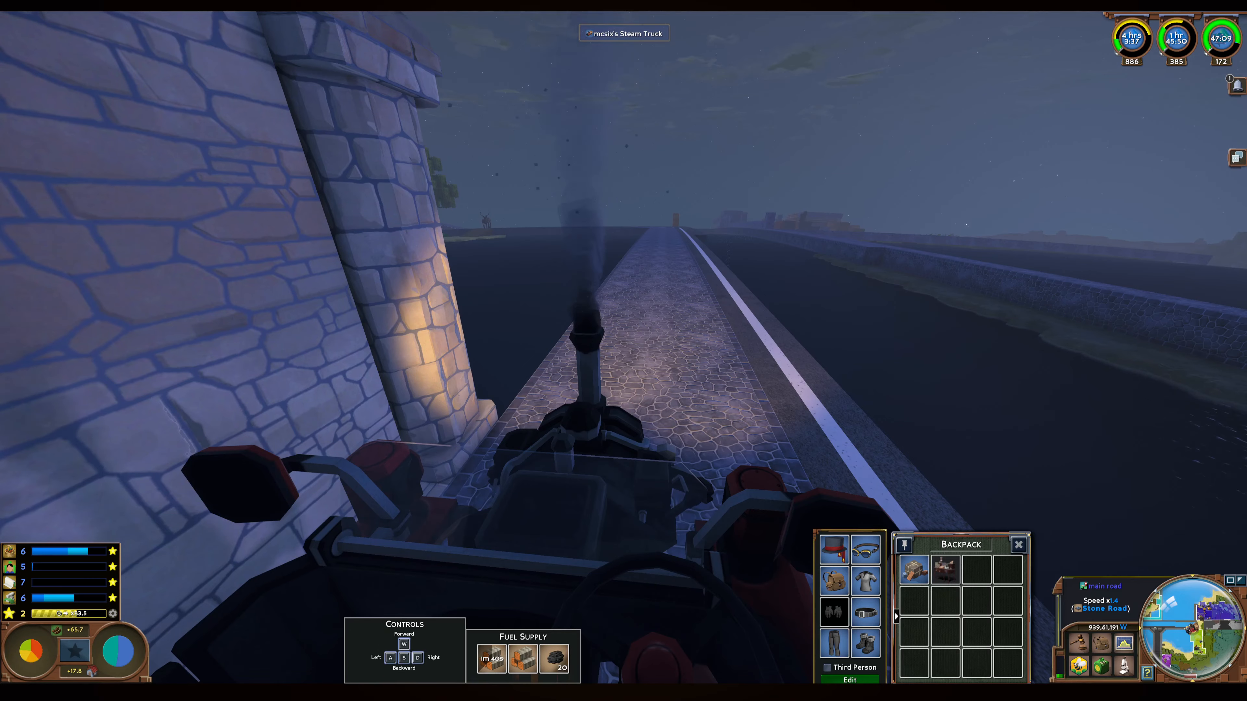
{"action": "left_click", "coordinate": [1193, 628]}
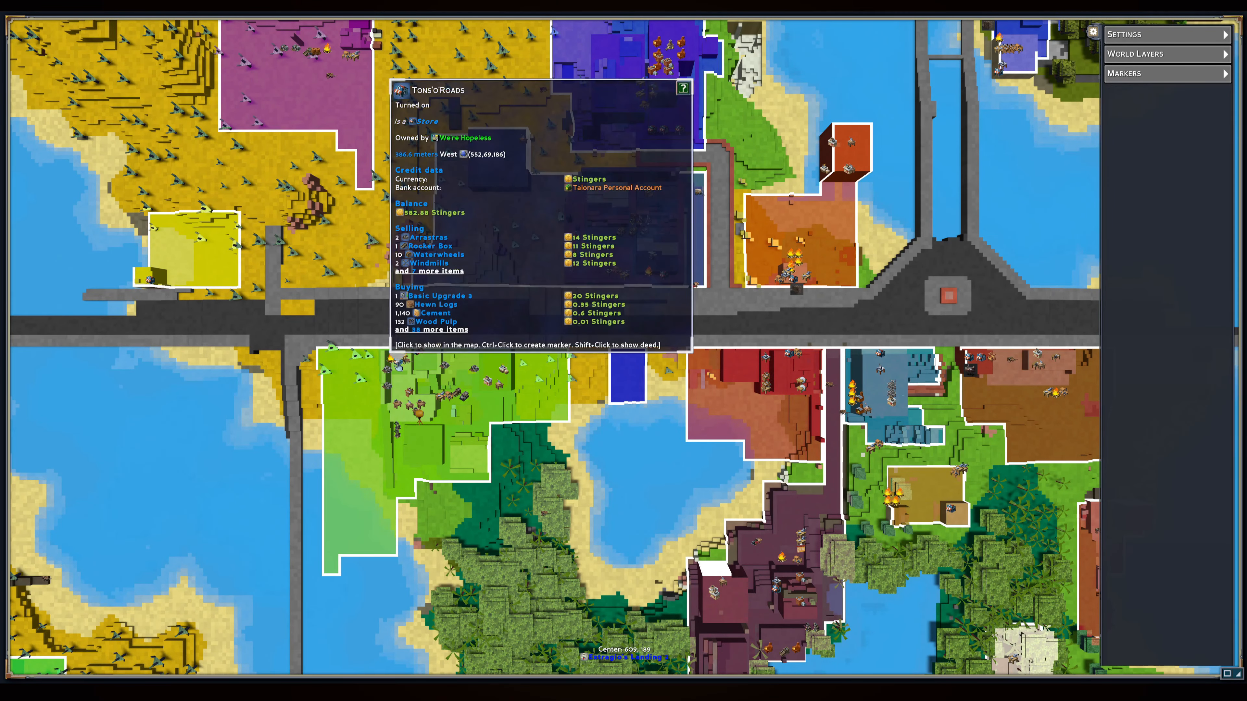
Expand every item Tons'o'Roads wants to buy on the world map.
{"action": "left_click", "coordinate": [444, 329]}
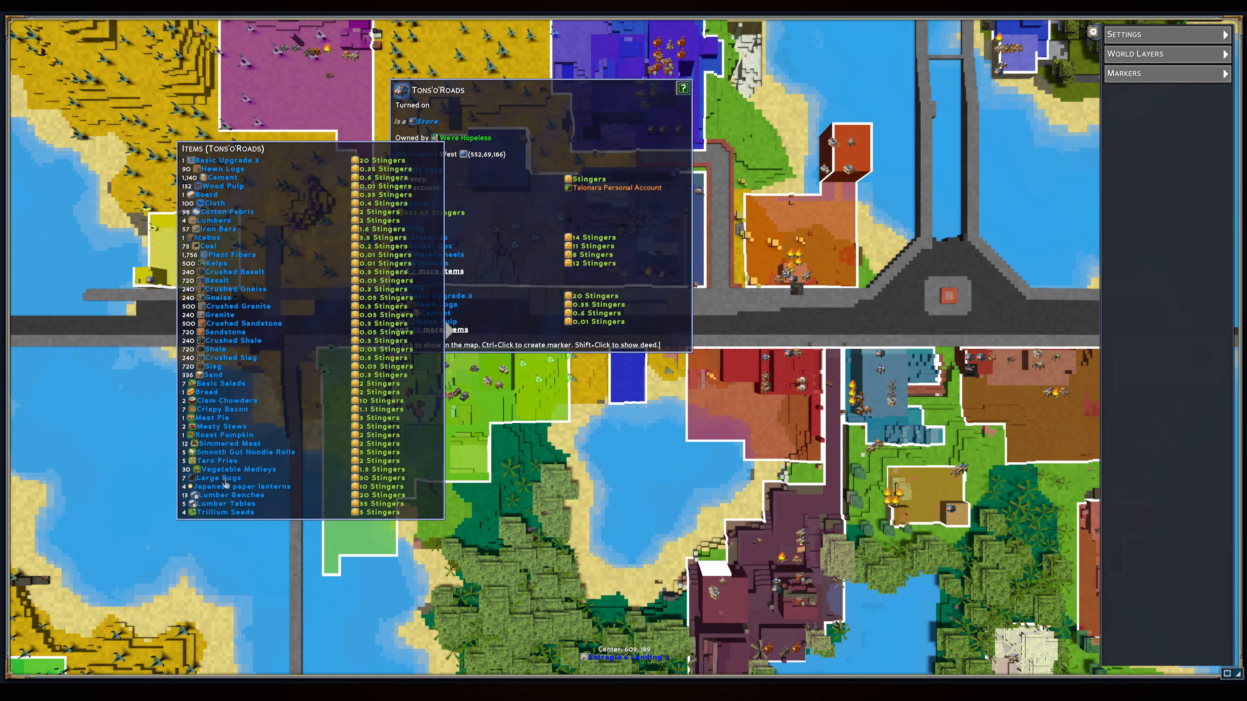
{"action": "mouse_move", "coordinate": [290, 483]}
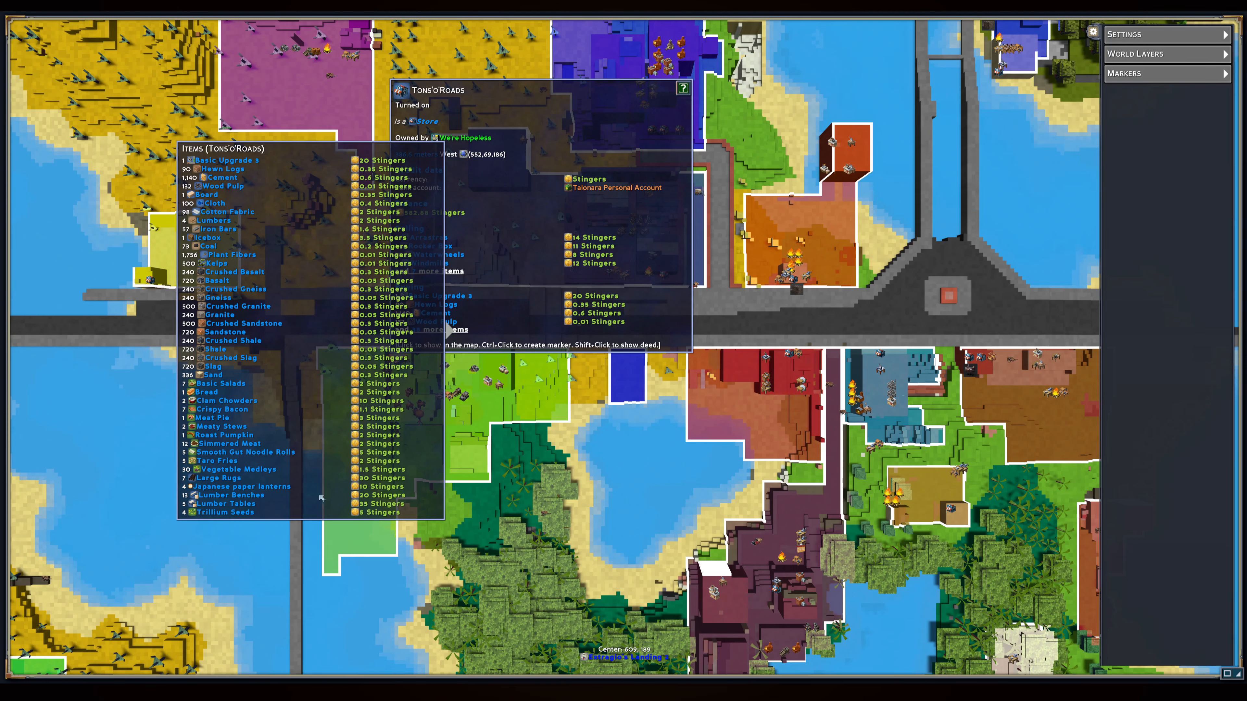
{"action": "mouse_move", "coordinate": [259, 511]}
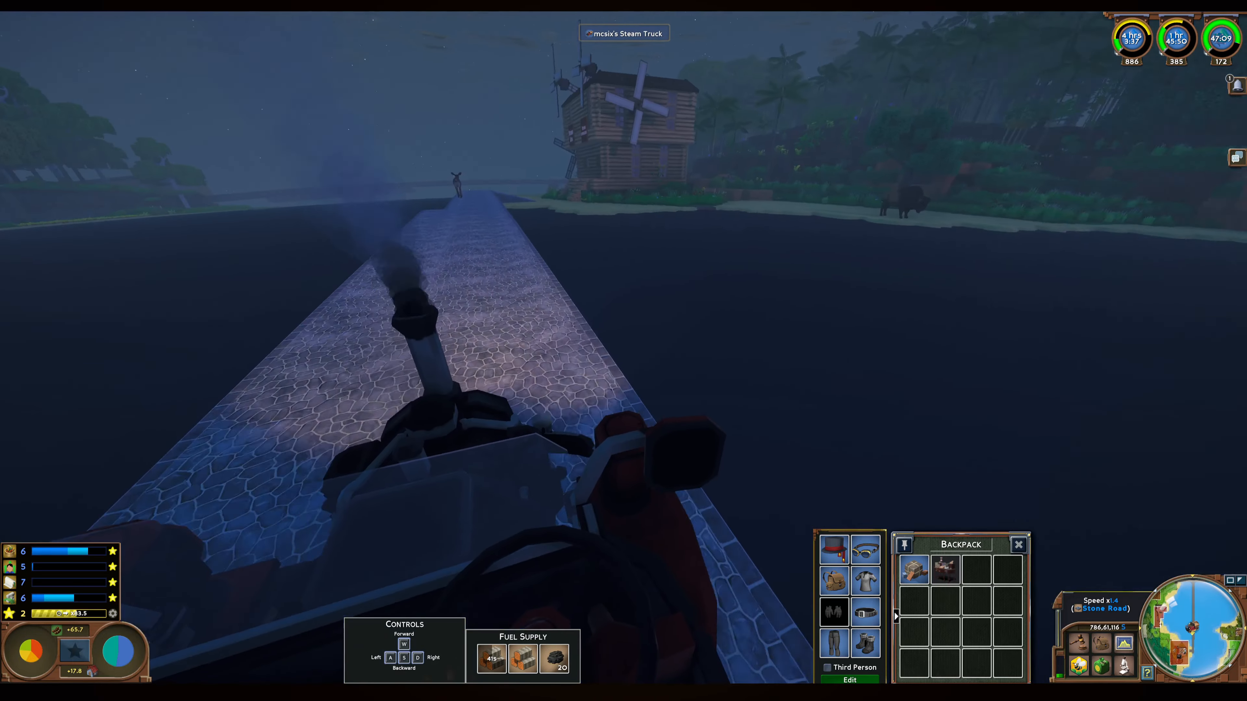
Drive the truck along the causeway and up toward the stone ramp by the shore.
{"action": "key", "text": "w"}
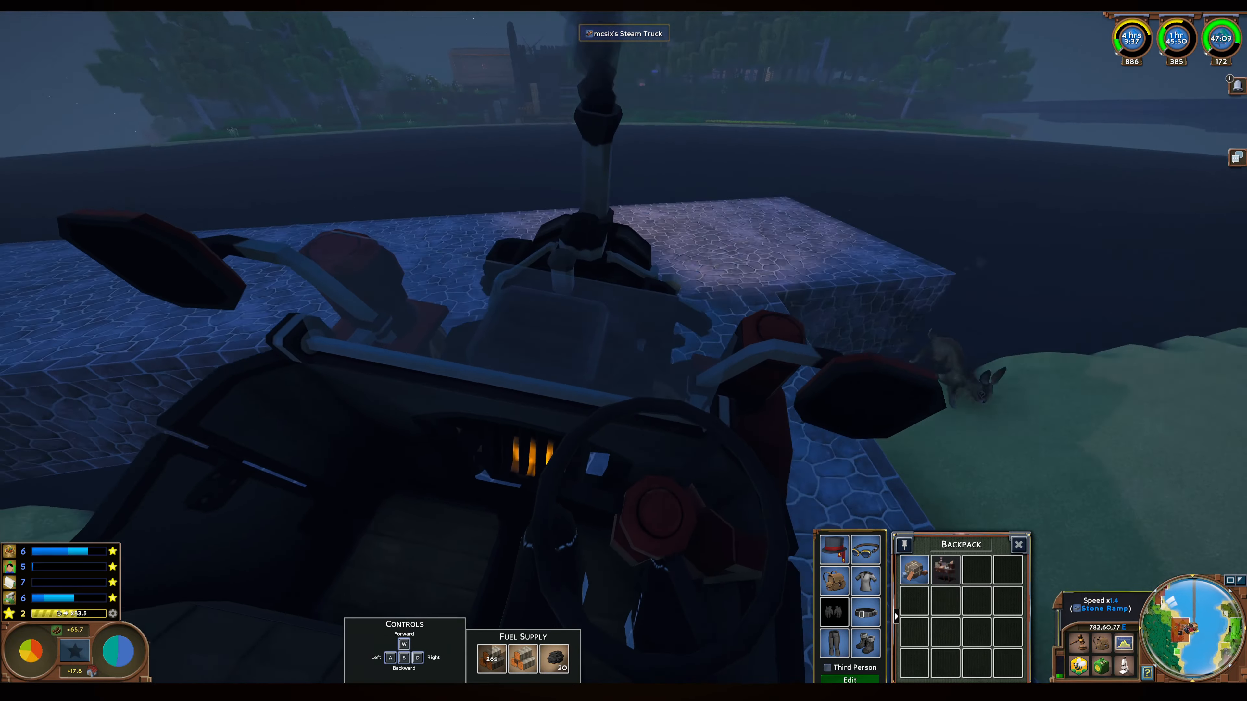
{"action": "key", "text": "w"}
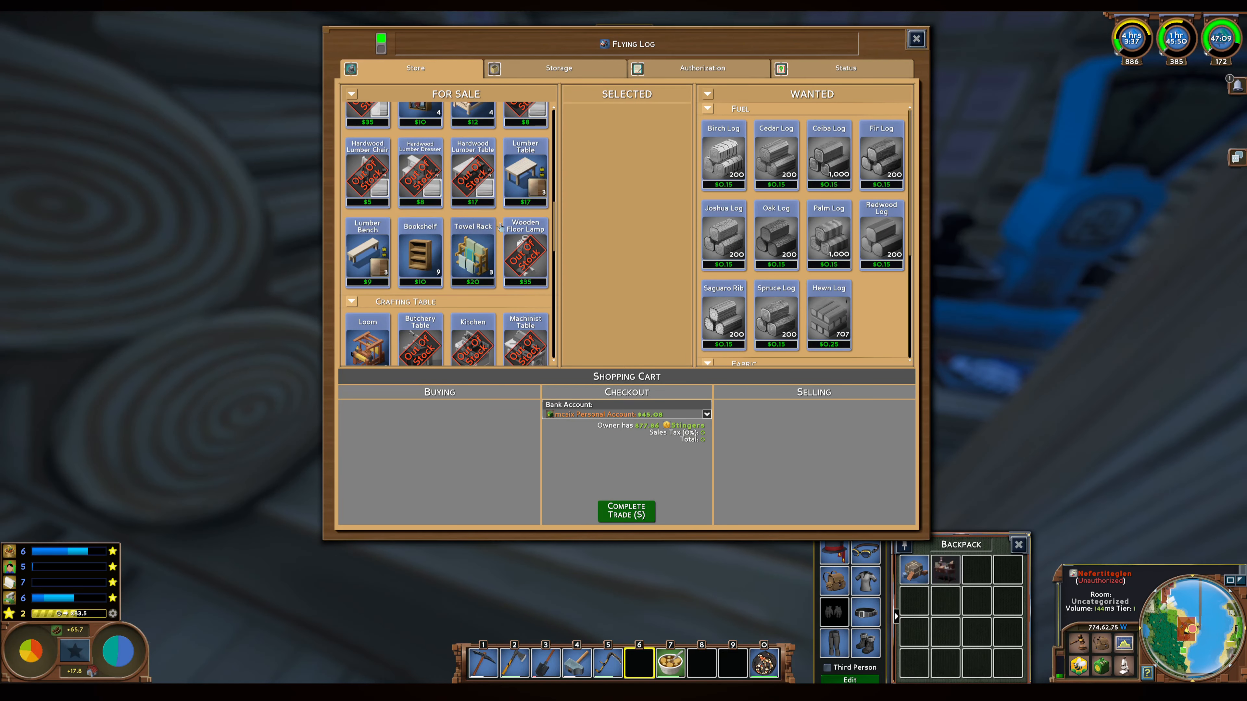
{"action": "mouse_move", "coordinate": [366, 253]}
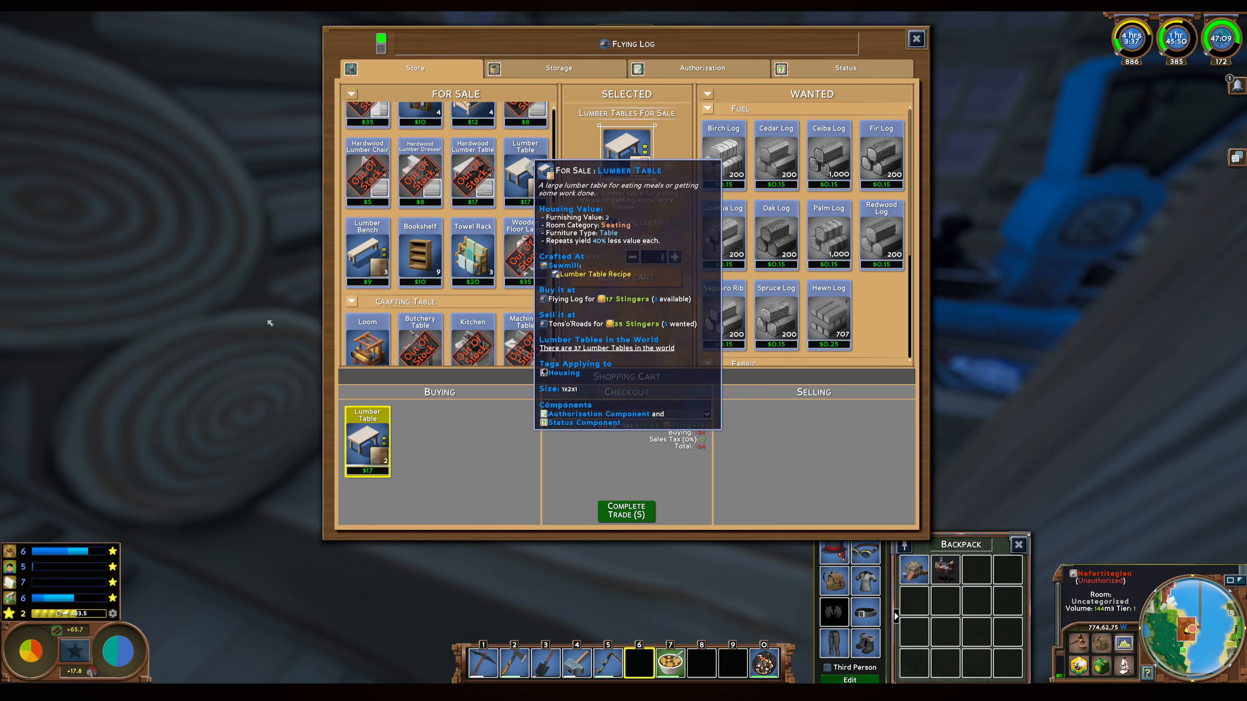
Buy two lumber tables and a lumber bench from Flying Log for 43 Stingers, then close the store.
{"action": "left_click", "coordinate": [367, 247]}
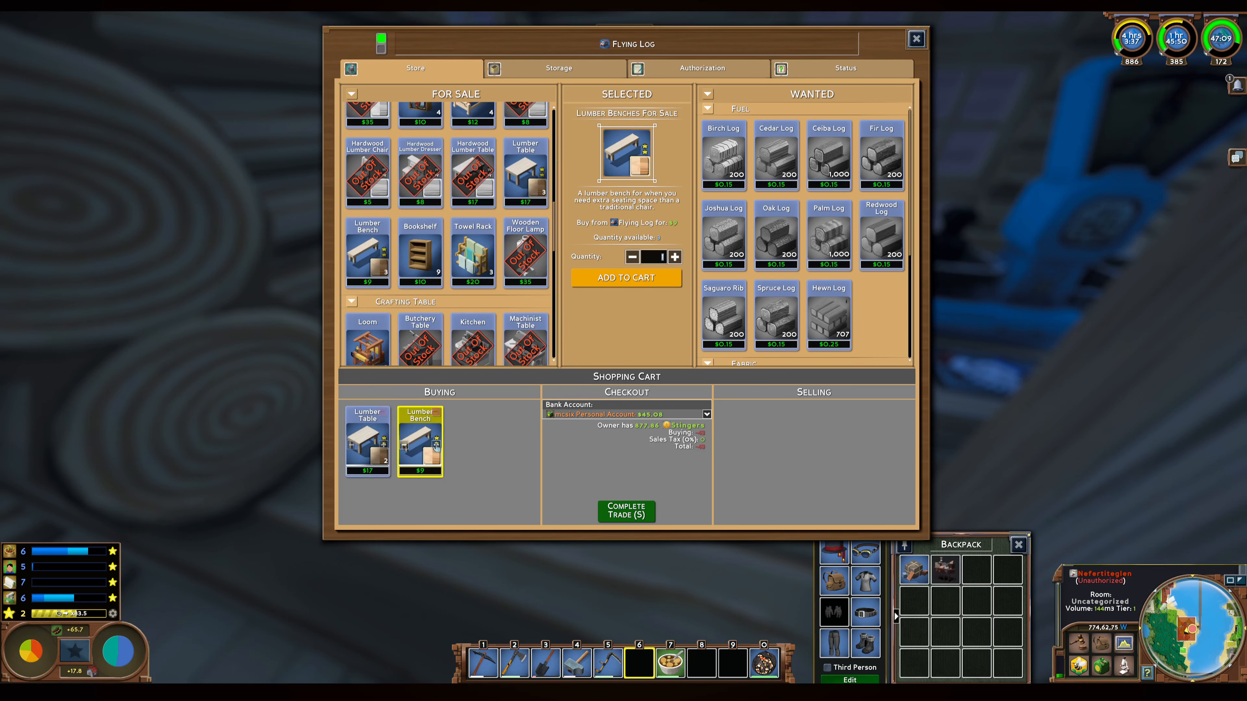
{"action": "scroll", "scroll_direction": "down", "scroll_amount": 3}
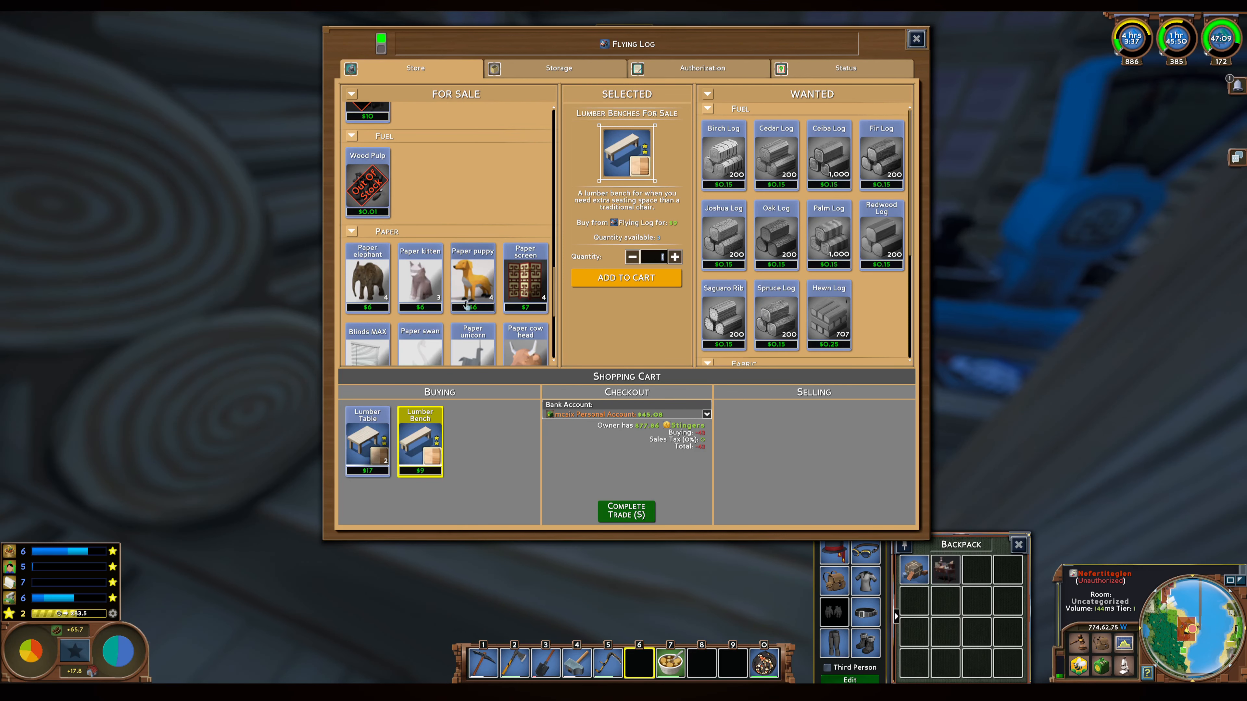
{"action": "mouse_move", "coordinate": [472, 290]}
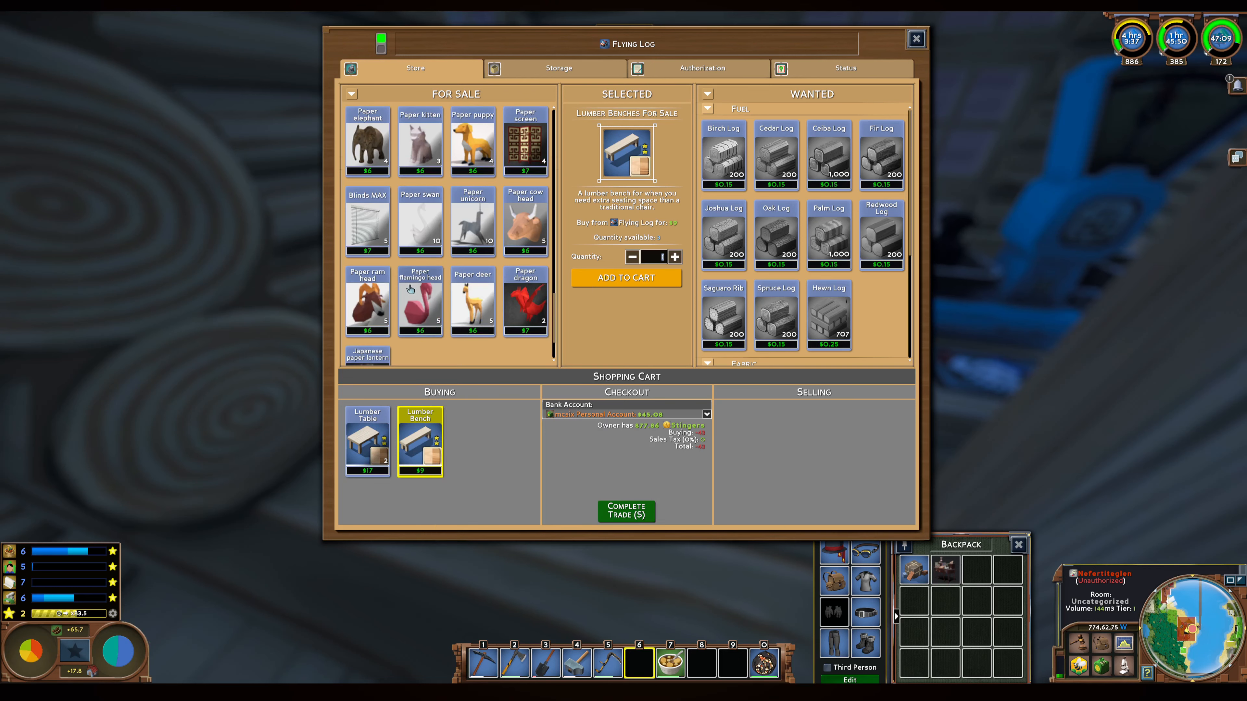
{"action": "scroll", "scroll_direction": "down", "scroll_amount": 3}
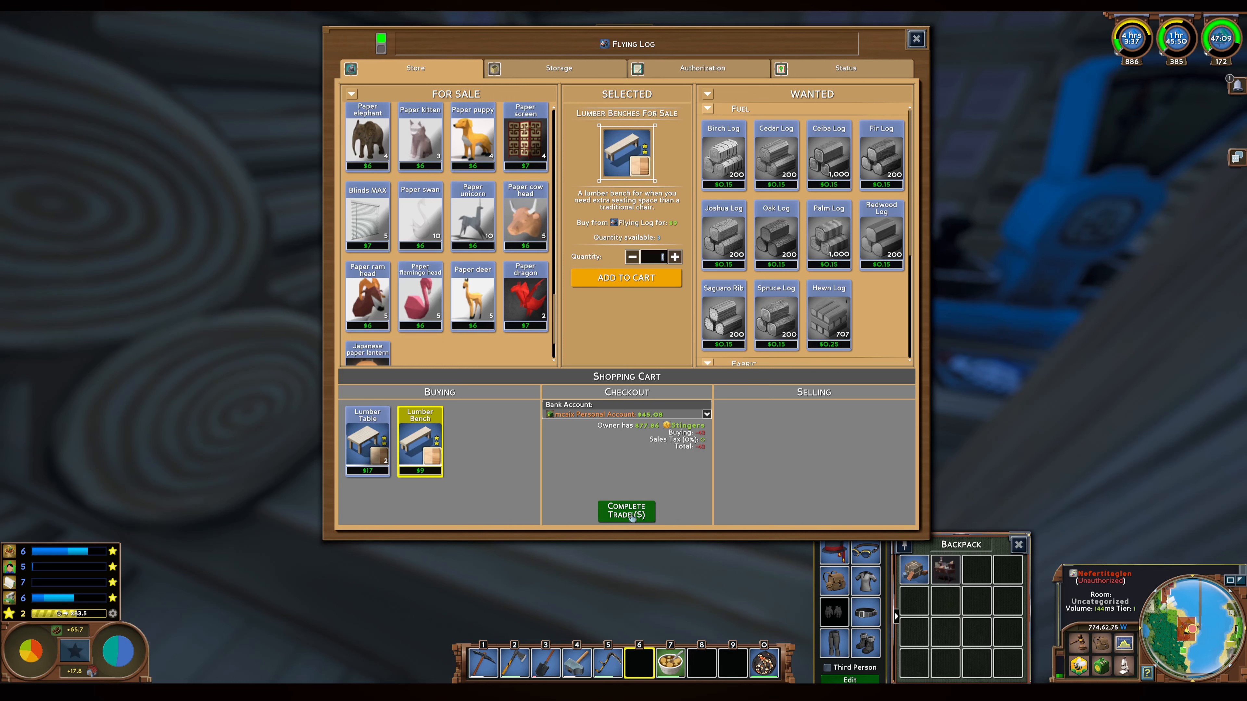
{"action": "left_click", "coordinate": [626, 511]}
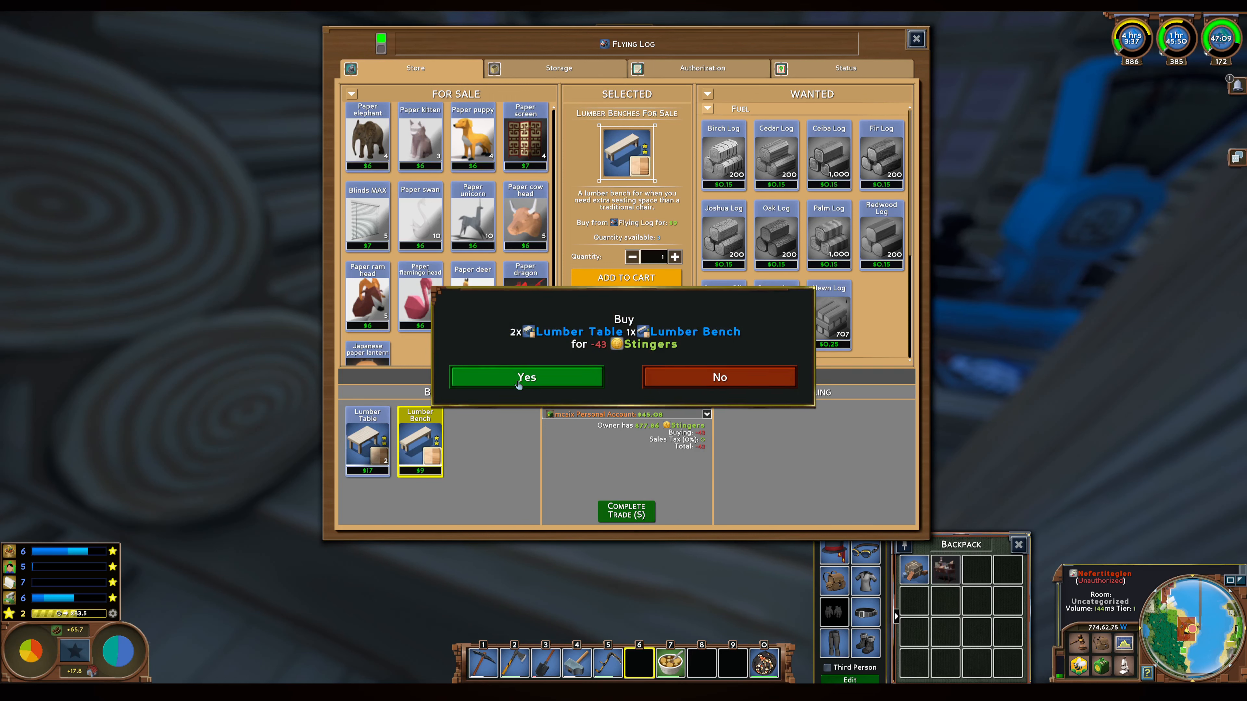
{"action": "left_click", "coordinate": [525, 376]}
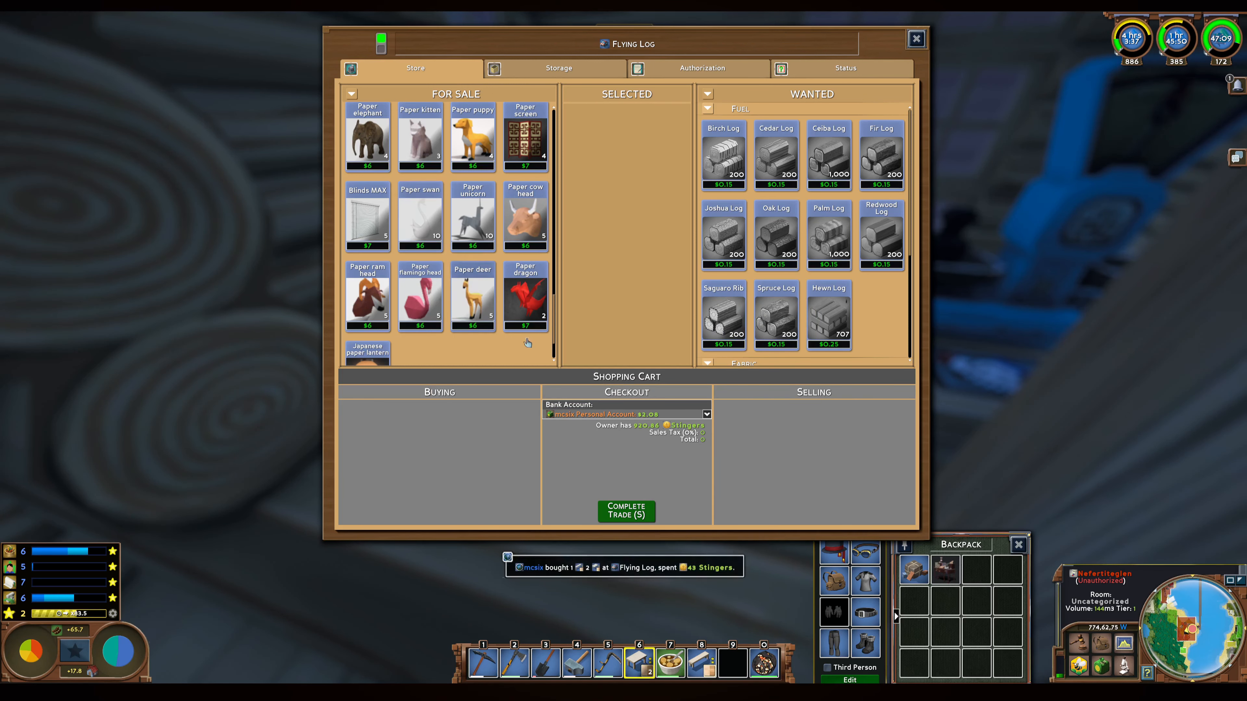
{"action": "left_click", "coordinate": [915, 38]}
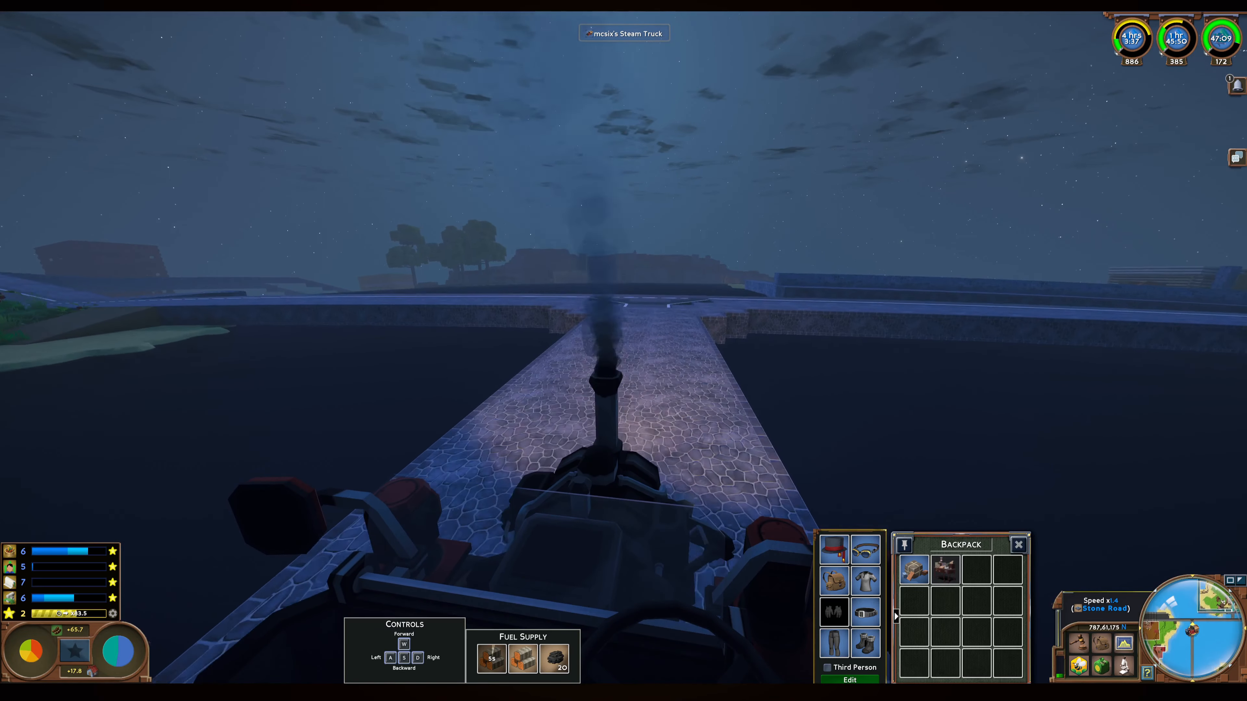
Drive the truck forward along the stone road across the water.
{"action": "key", "text": "w"}
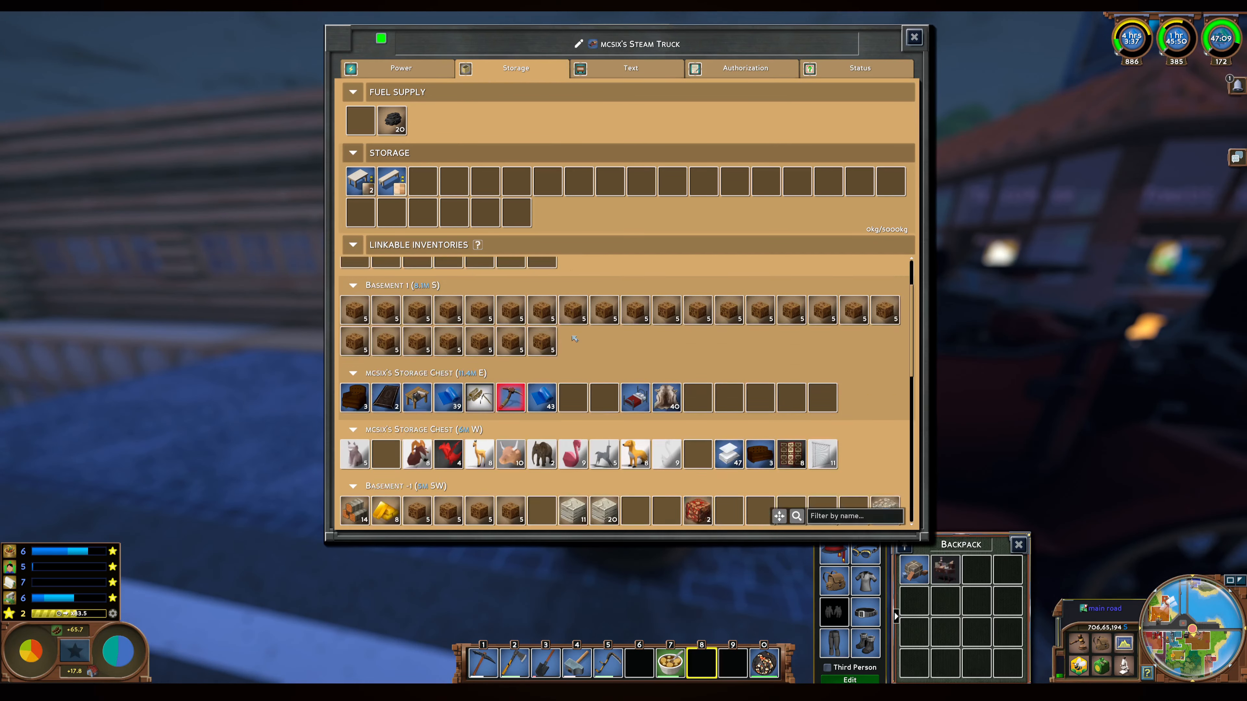
Move the paper lanterns from the linked chest into the truck's Storage and close the window.
{"action": "scroll", "scroll_direction": "down", "scroll_amount": 3}
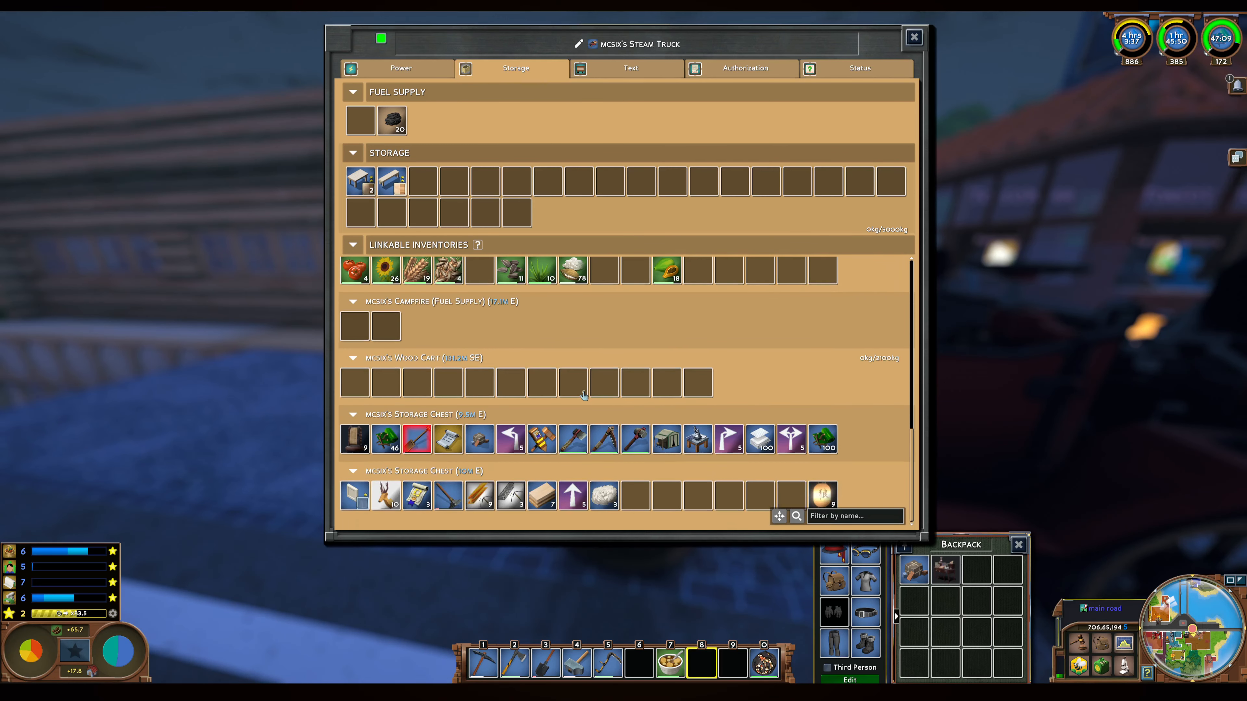
{"action": "mouse_move", "coordinate": [822, 494]}
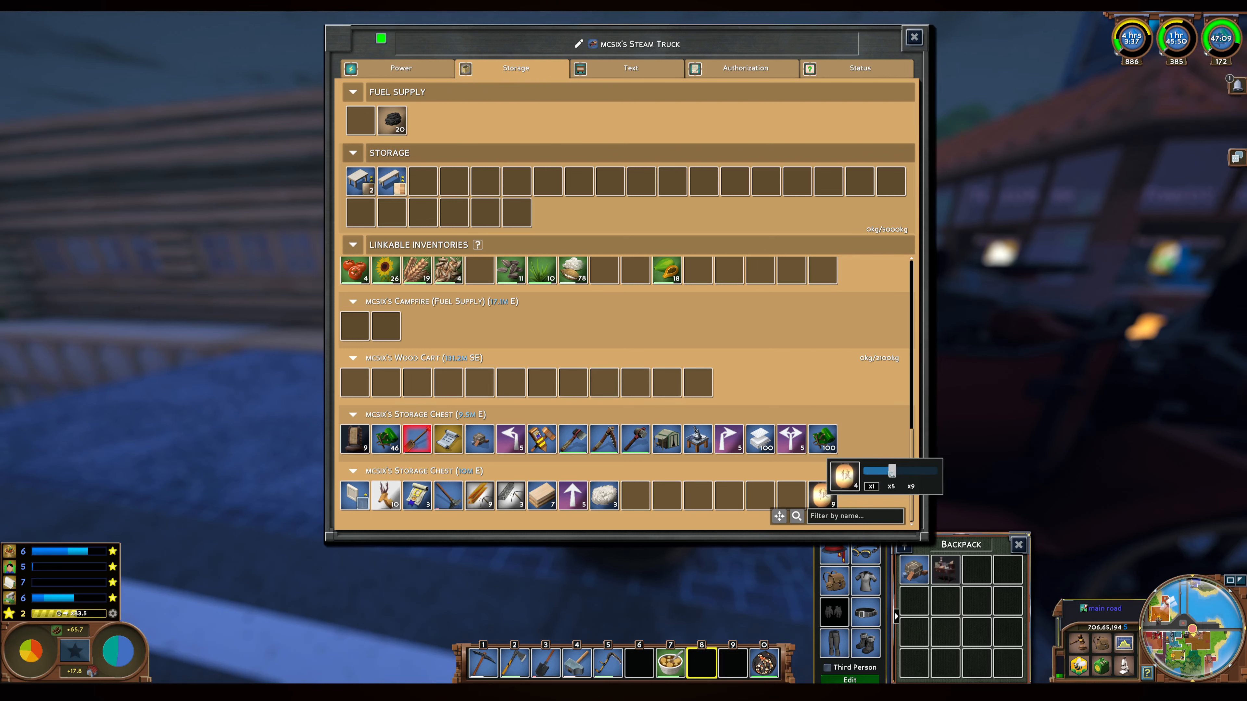
{"action": "left_click_drag", "start_coordinate": [823, 497], "coordinate": [453, 199]}
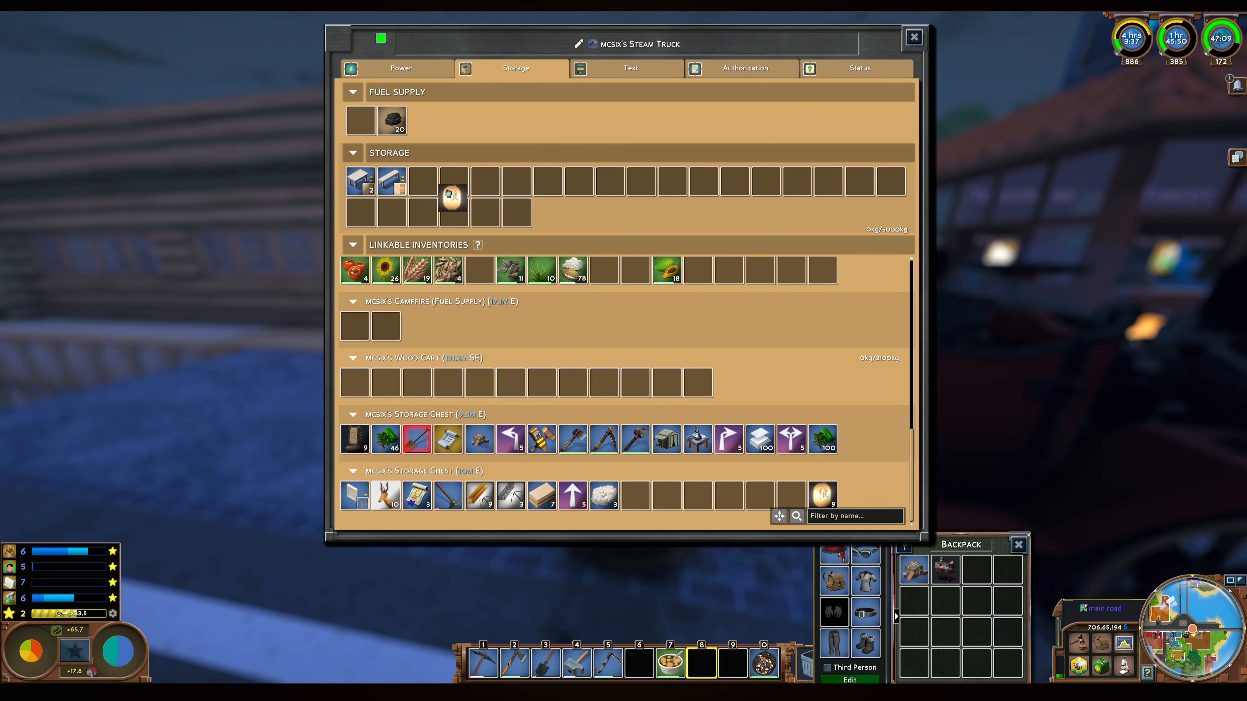
{"action": "left_click", "coordinate": [913, 38]}
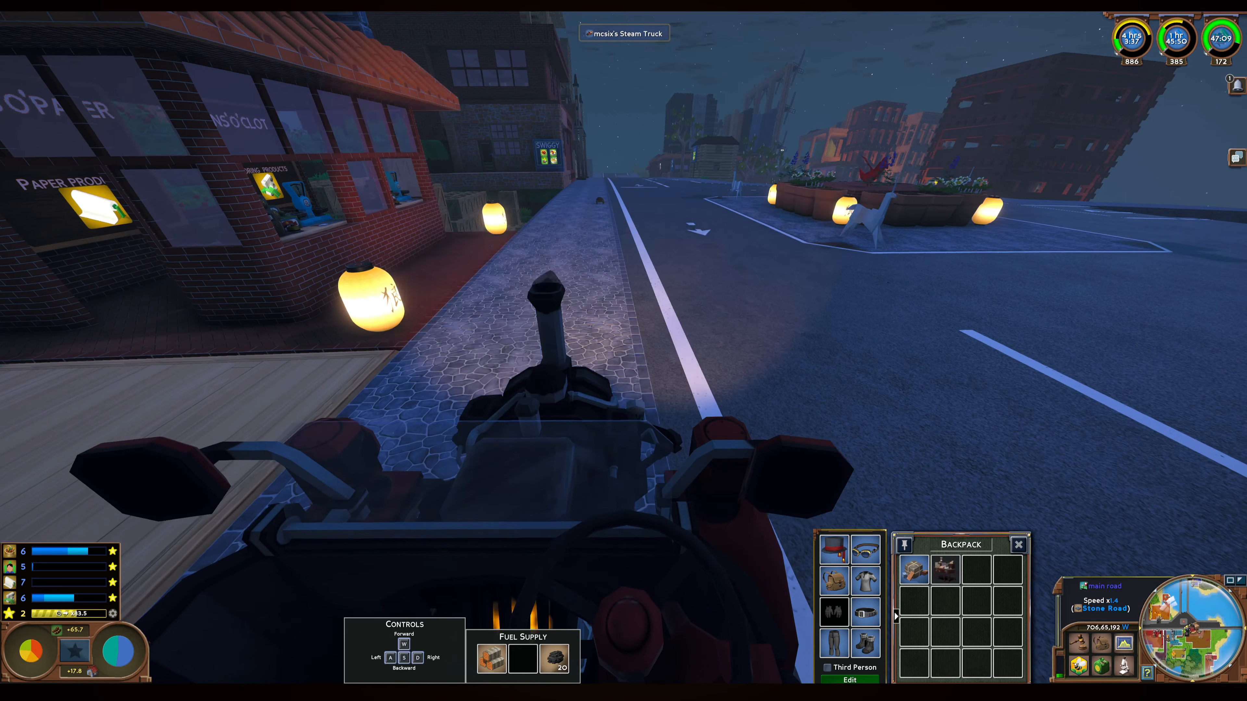
Drive the truck down the main road to the Tons'o'Roads store.
{"action": "key", "text": "w"}
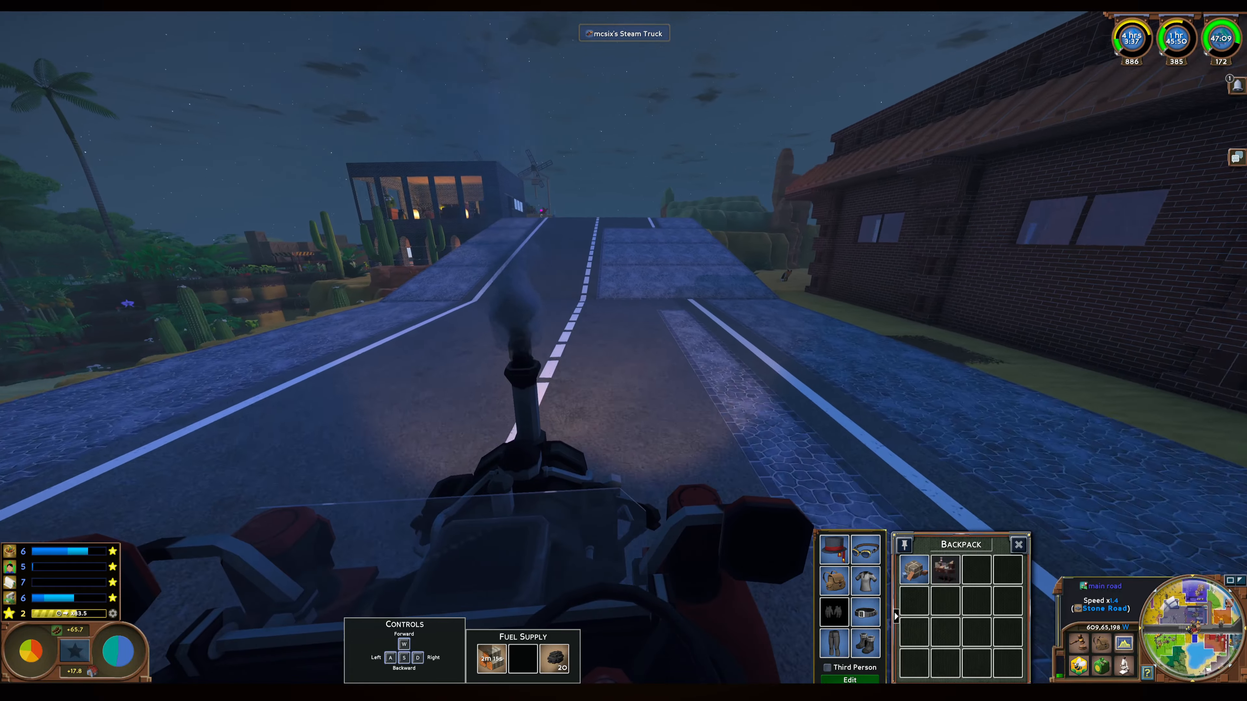
{"action": "key", "text": "w"}
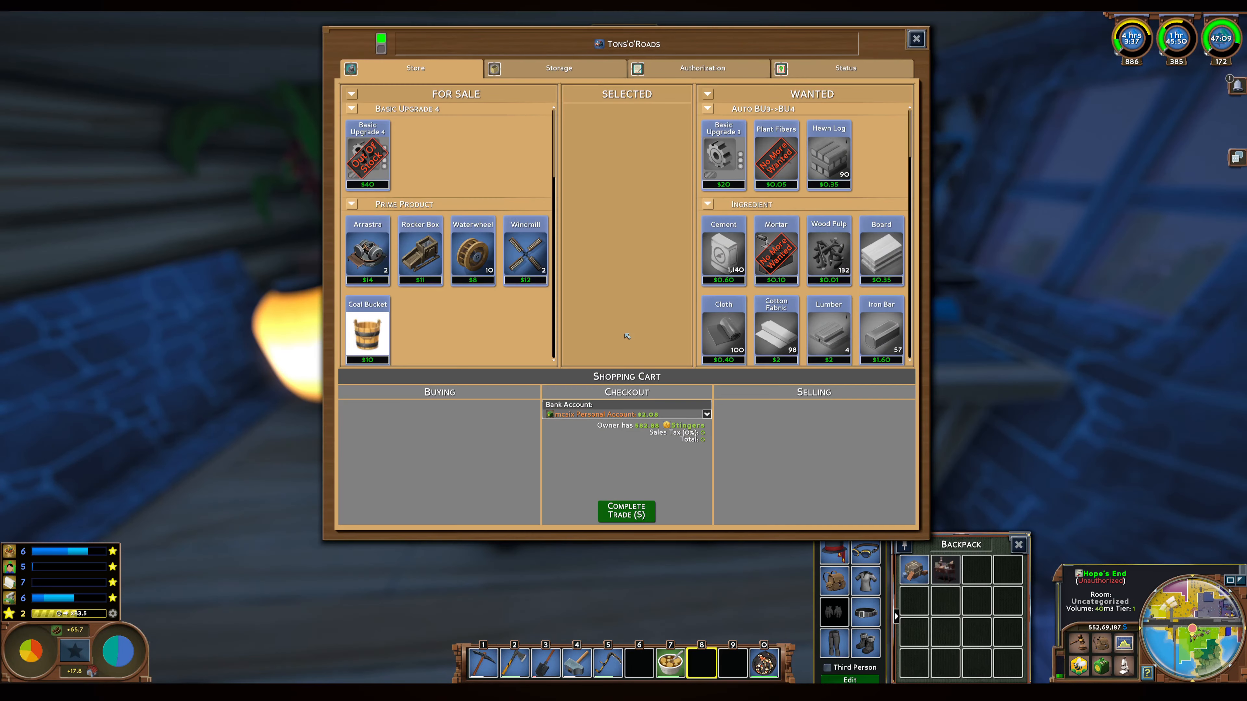
Add the wanted lumber table to Selling and confirm the 150-Stinger sale to Tons'o'Roads.
{"action": "scroll", "scroll_direction": "down", "scroll_amount": 3}
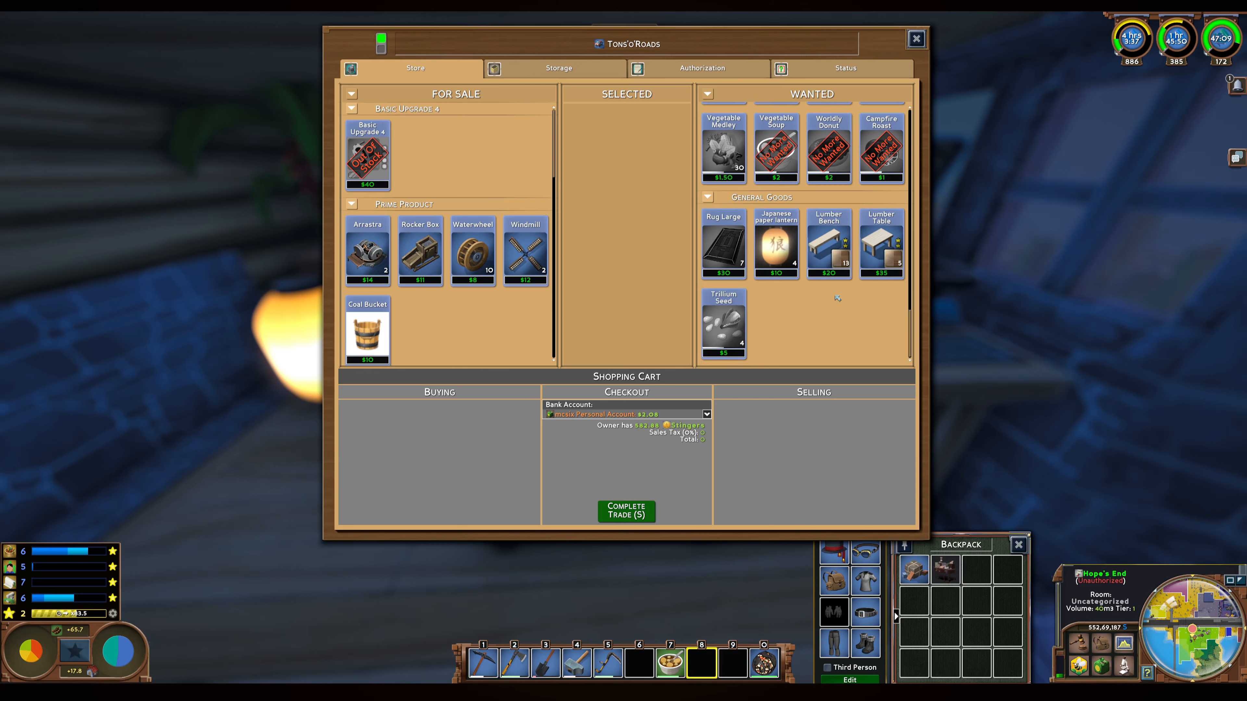
{"action": "left_click", "coordinate": [881, 242]}
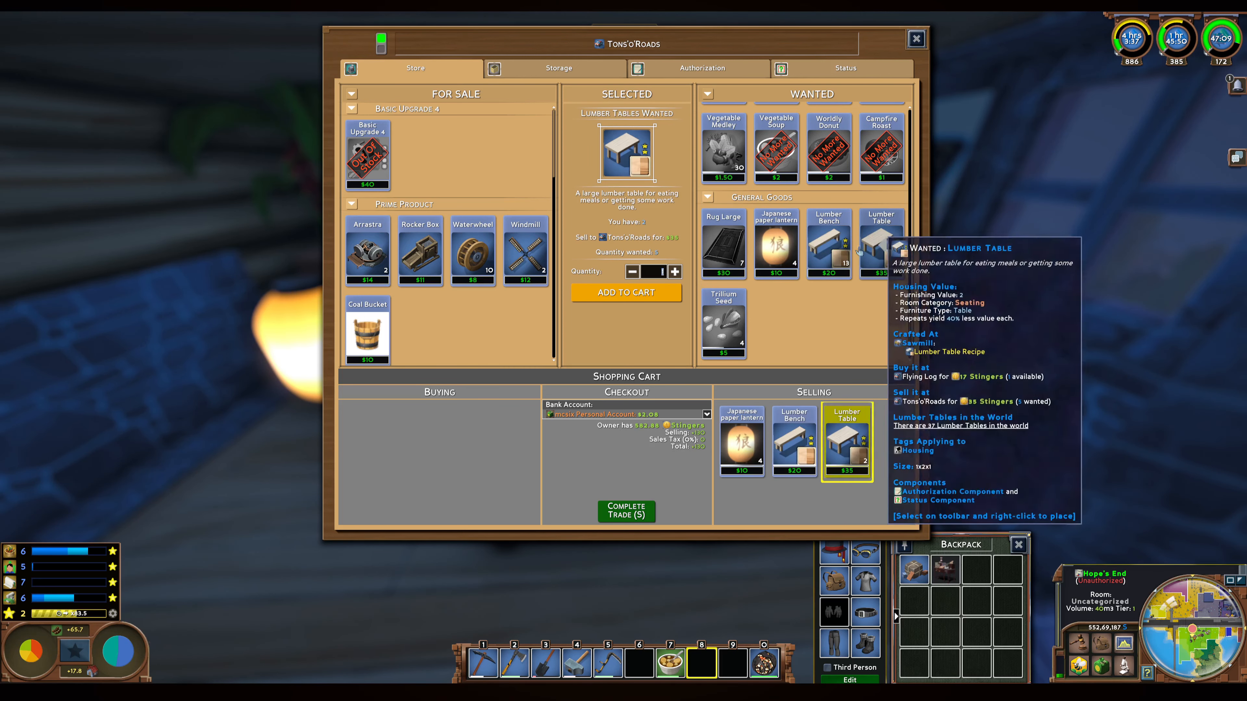
{"action": "mouse_move", "coordinate": [722, 242]}
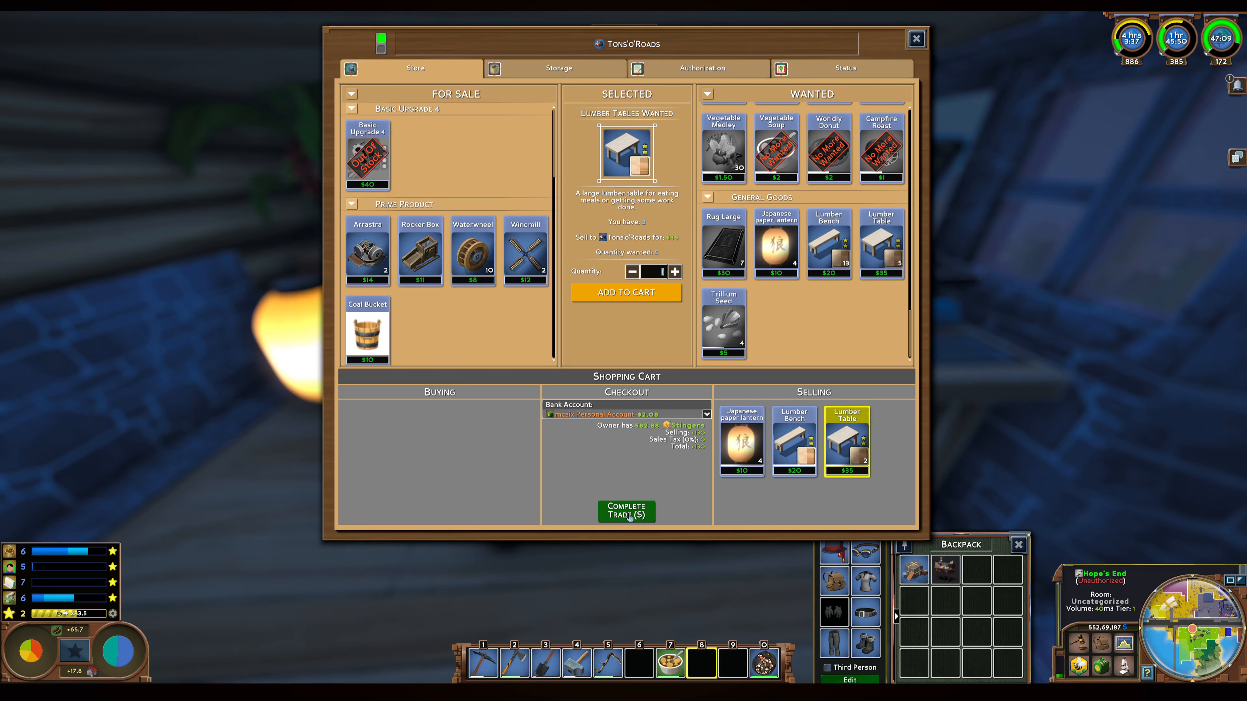
{"action": "left_click", "coordinate": [626, 513]}
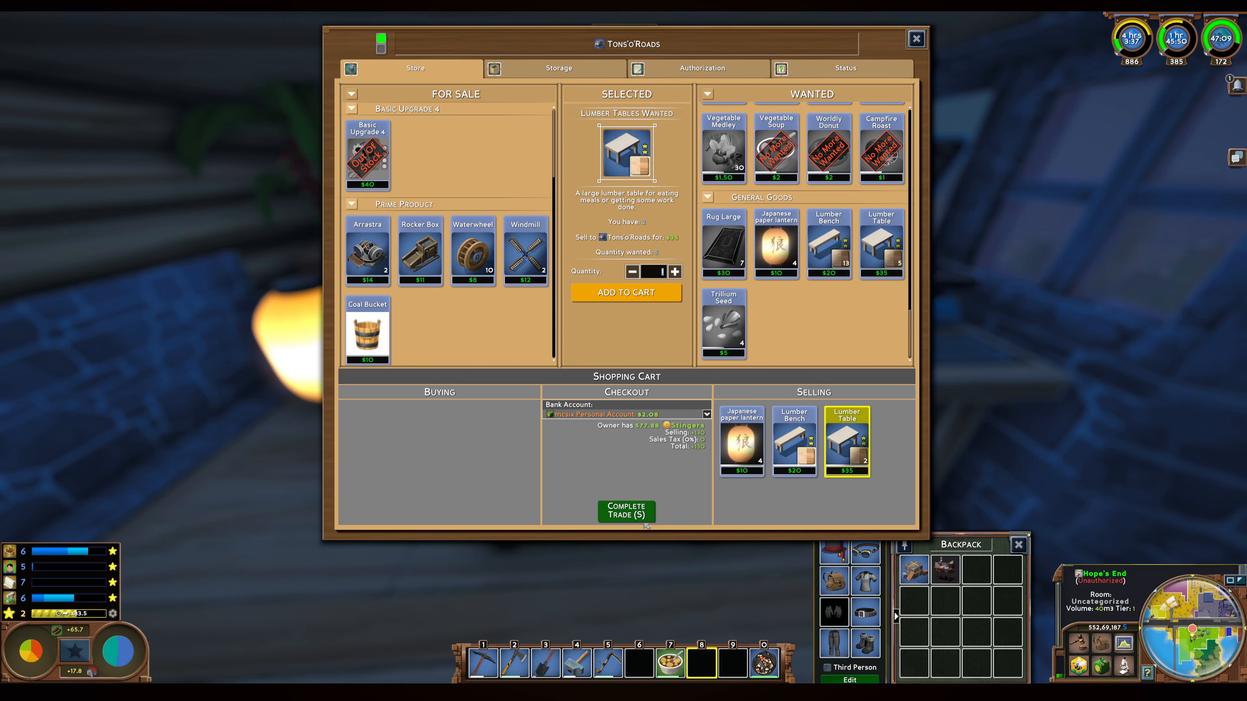
{"action": "left_click", "coordinate": [626, 511]}
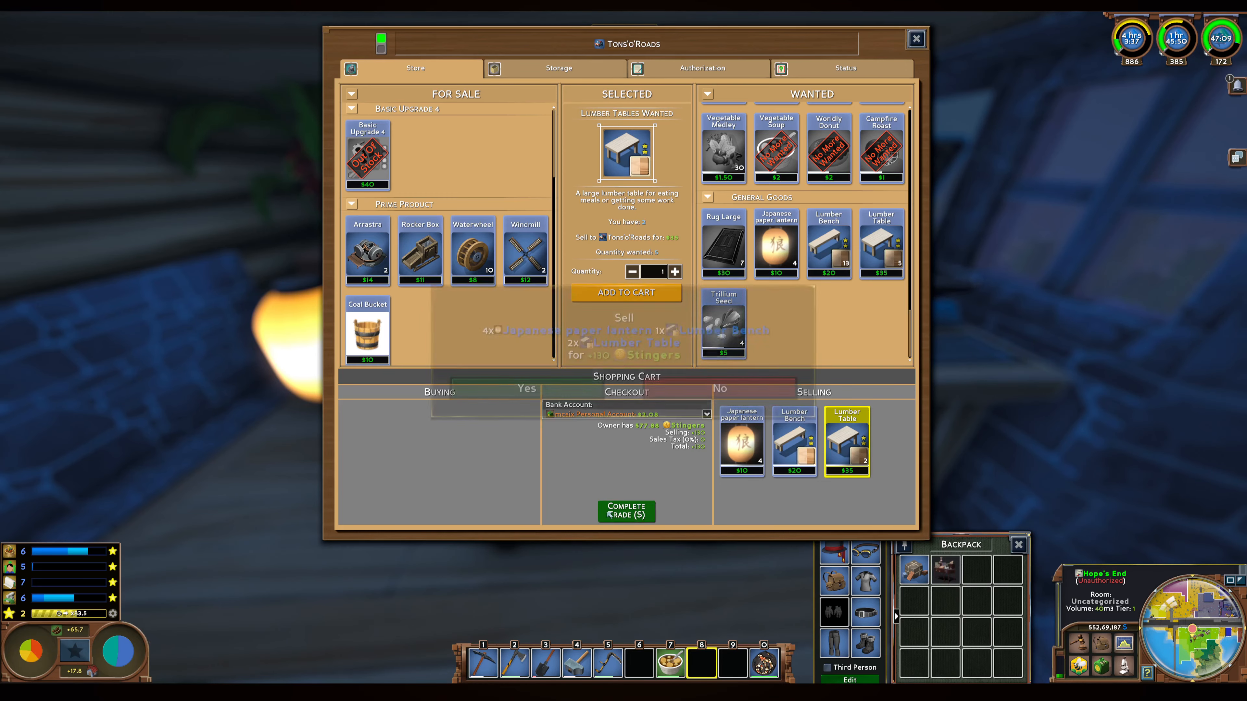
{"action": "left_click", "coordinate": [626, 513]}
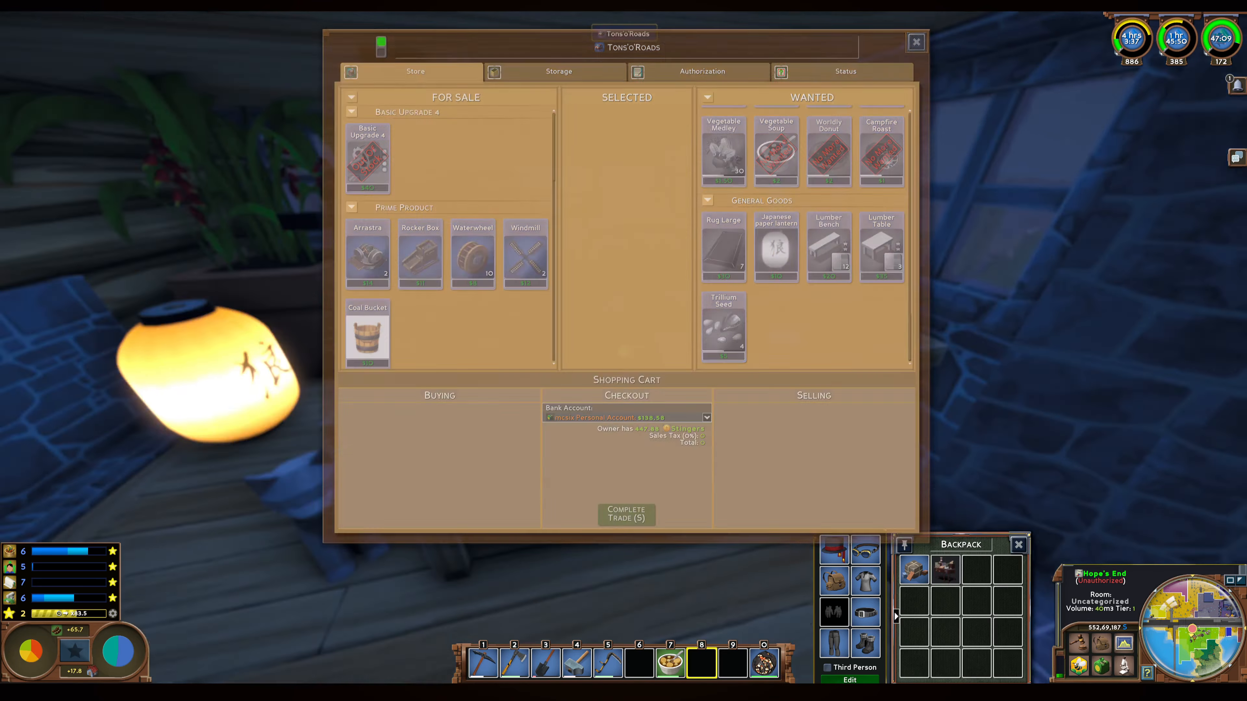
Leave the store and drive the steam truck down the brick-lined main road past the pottery sign.
{"action": "left_click", "coordinate": [915, 42]}
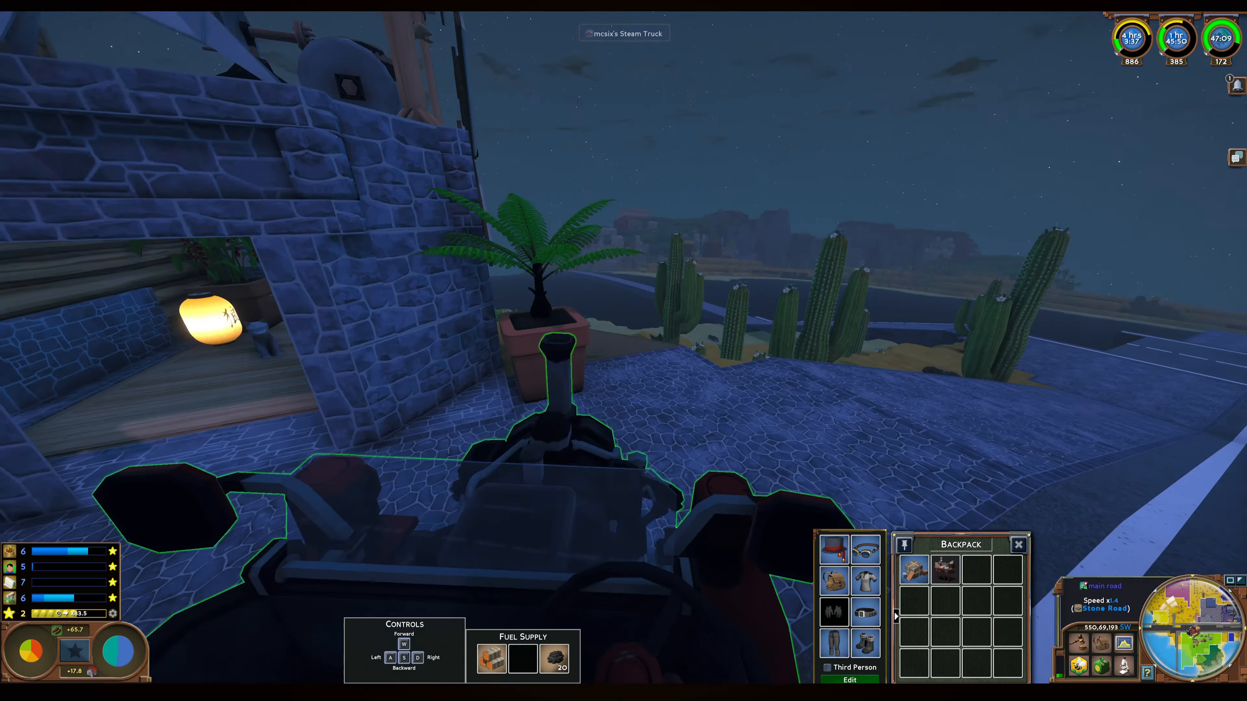
{"action": "key", "text": "w"}
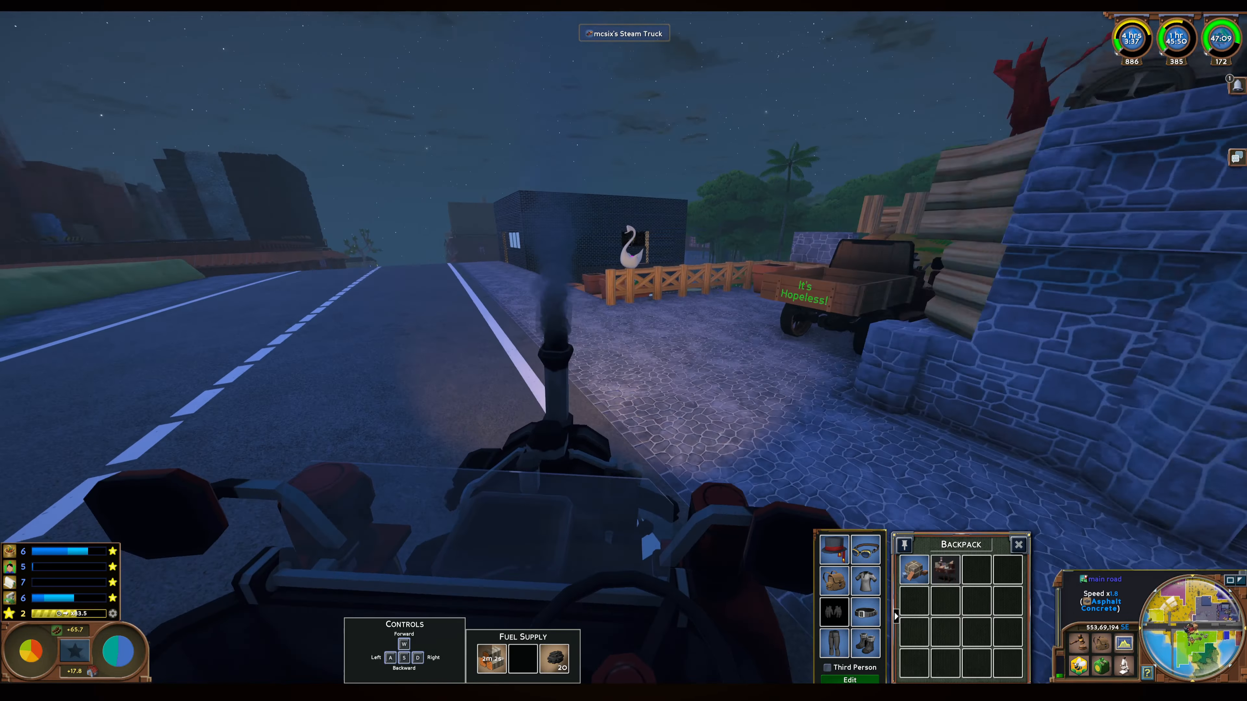
{"action": "key", "text": "w"}
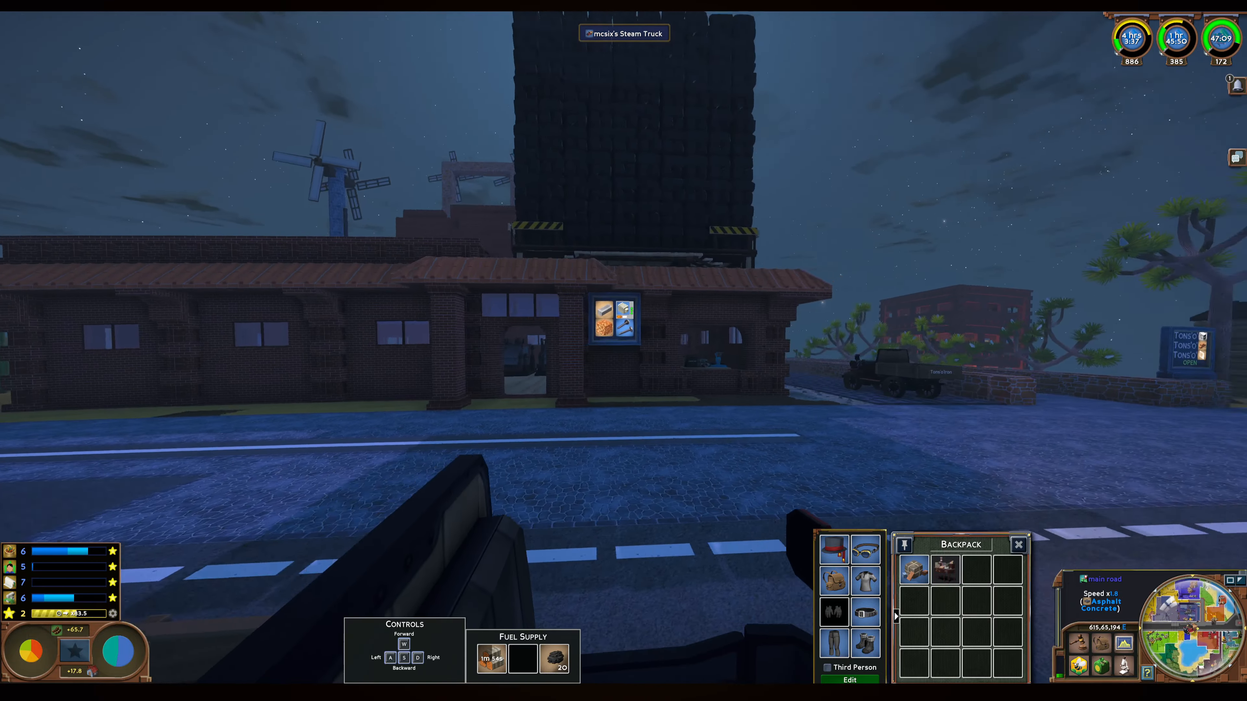
{"action": "key", "text": "w"}
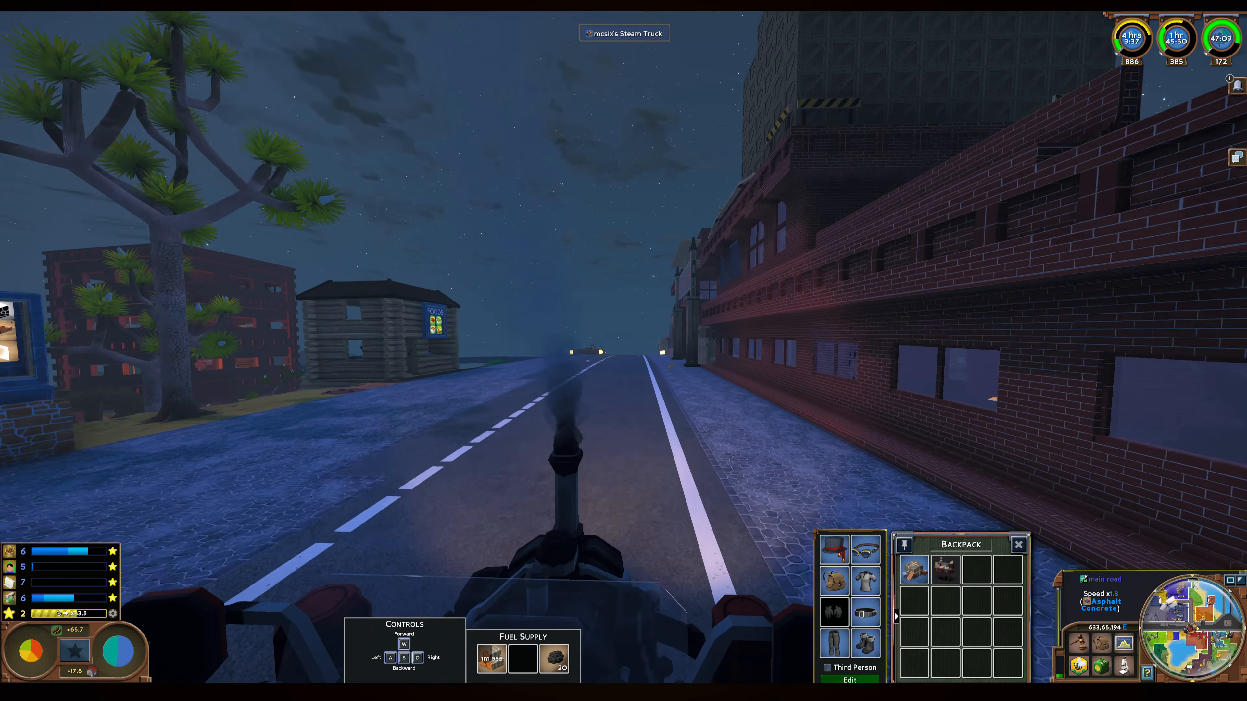
{"action": "key", "text": "w"}
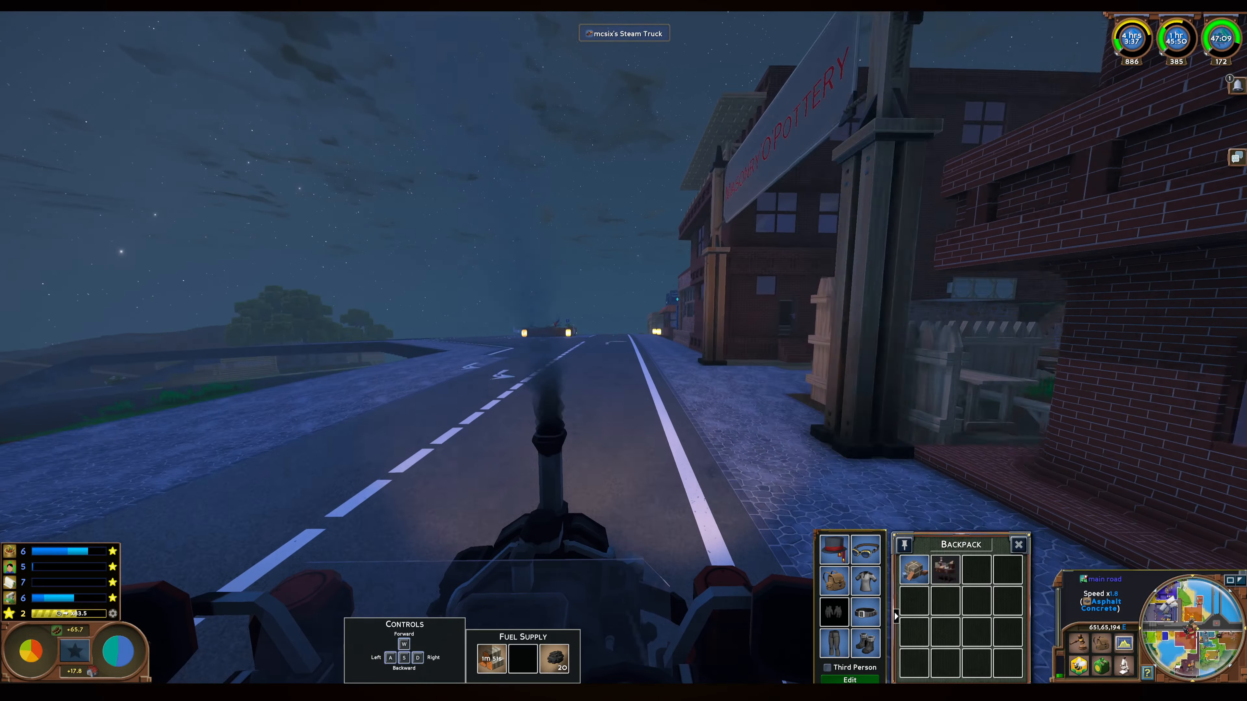